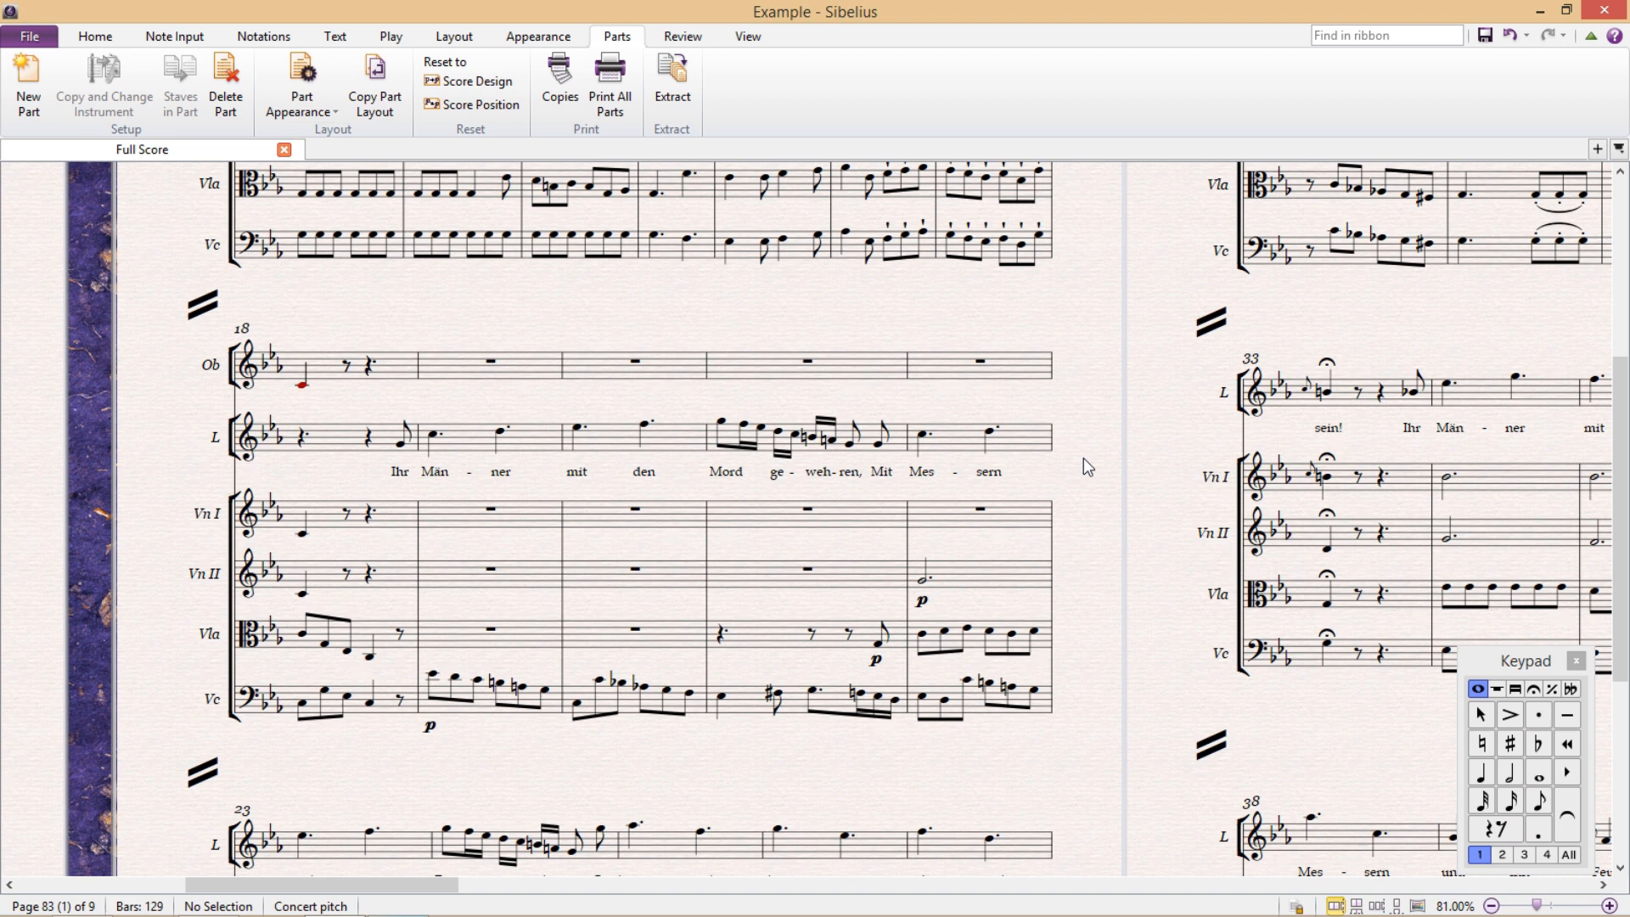
mouse_move(1514, 207)
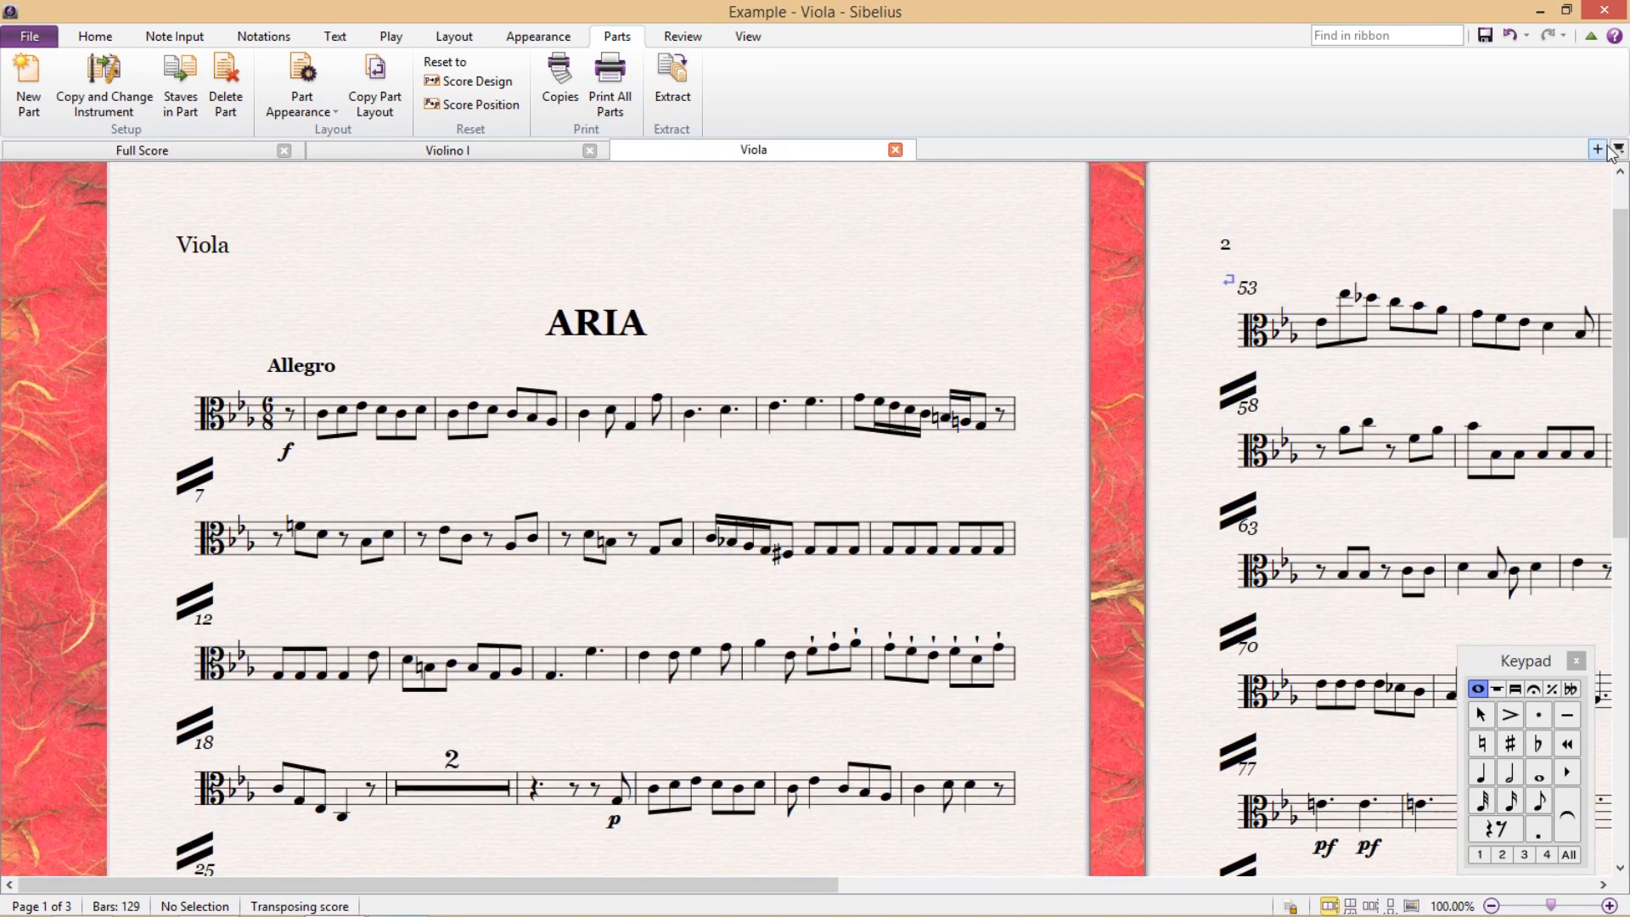
- Open the Cello part in its own tab, next to the Violino I and Viola parts
left_click(1597, 149)
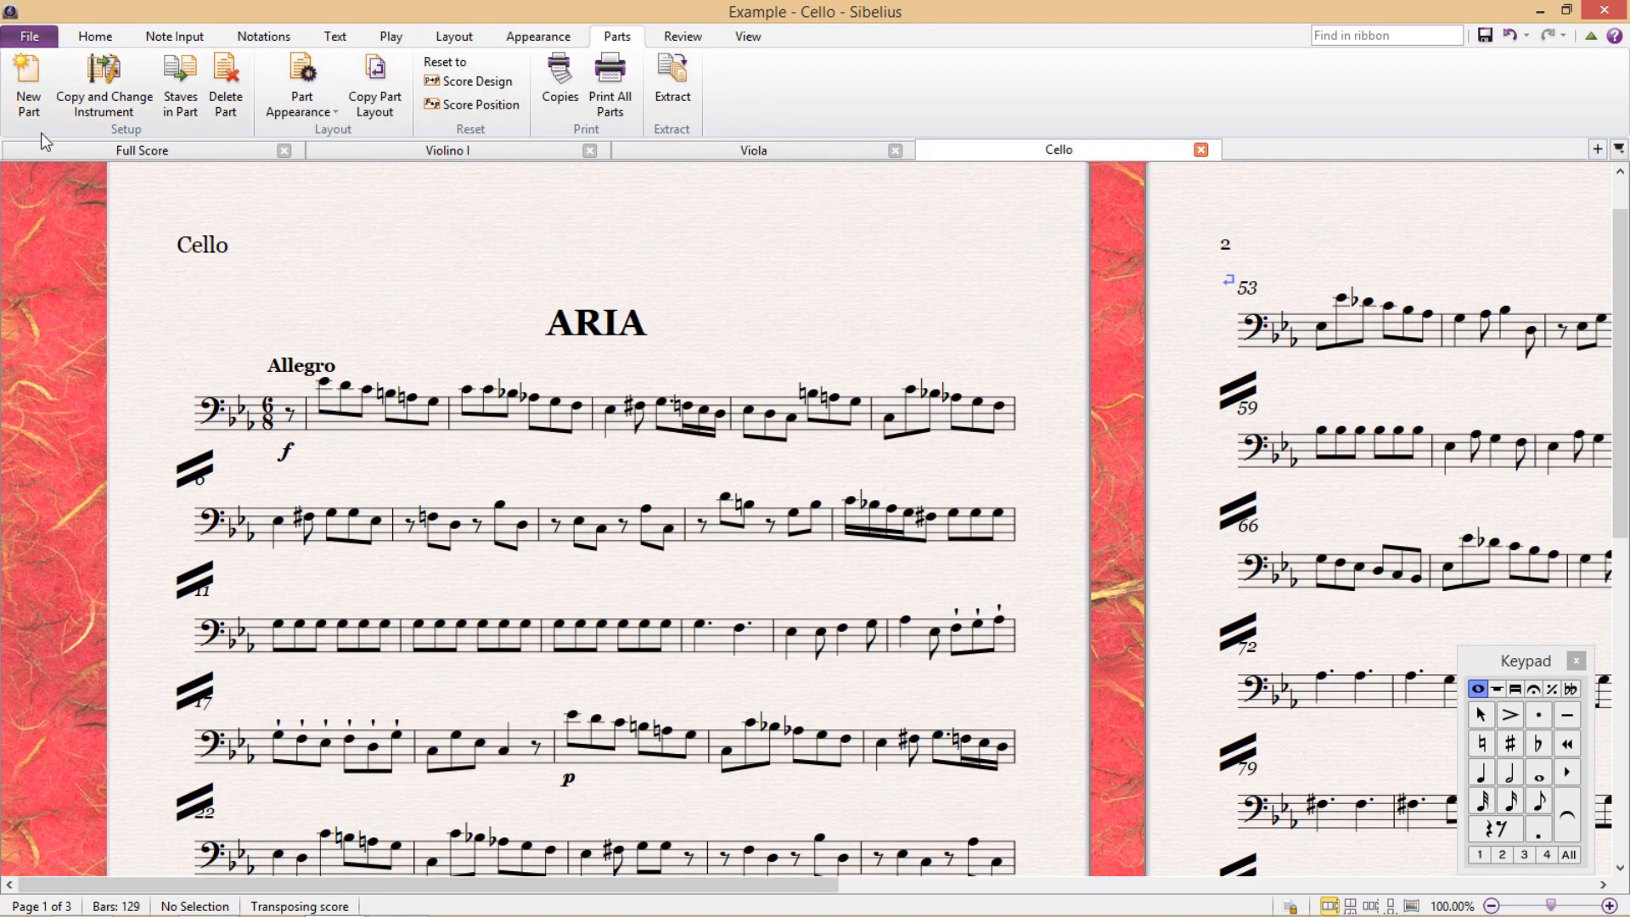
mouse_move(385, 240)
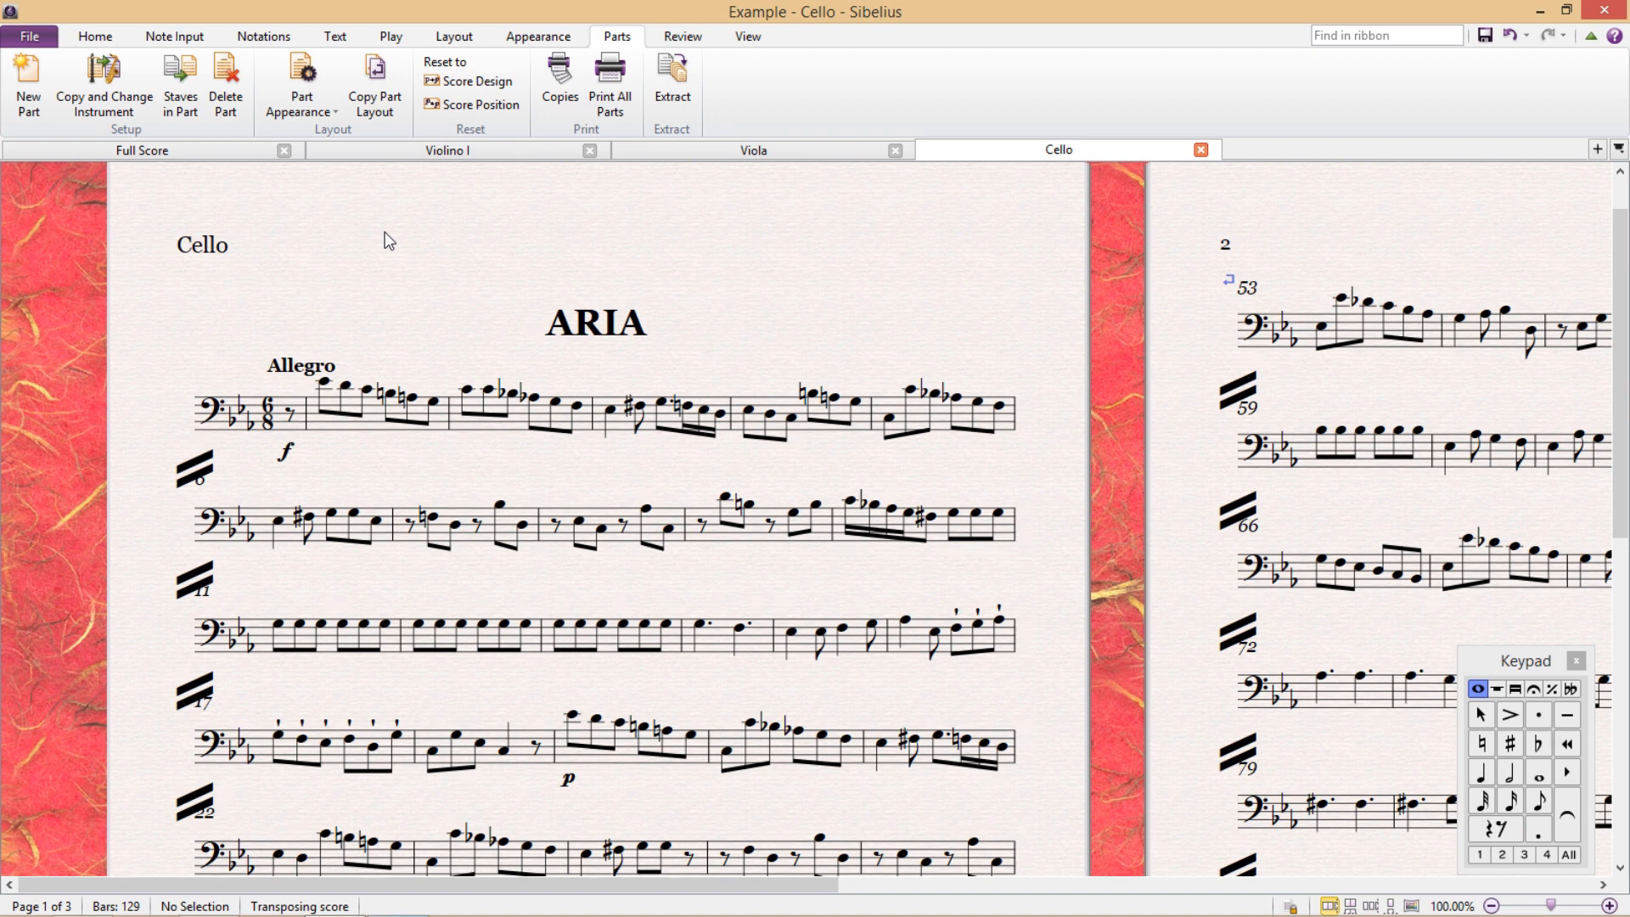
mouse_move(365, 235)
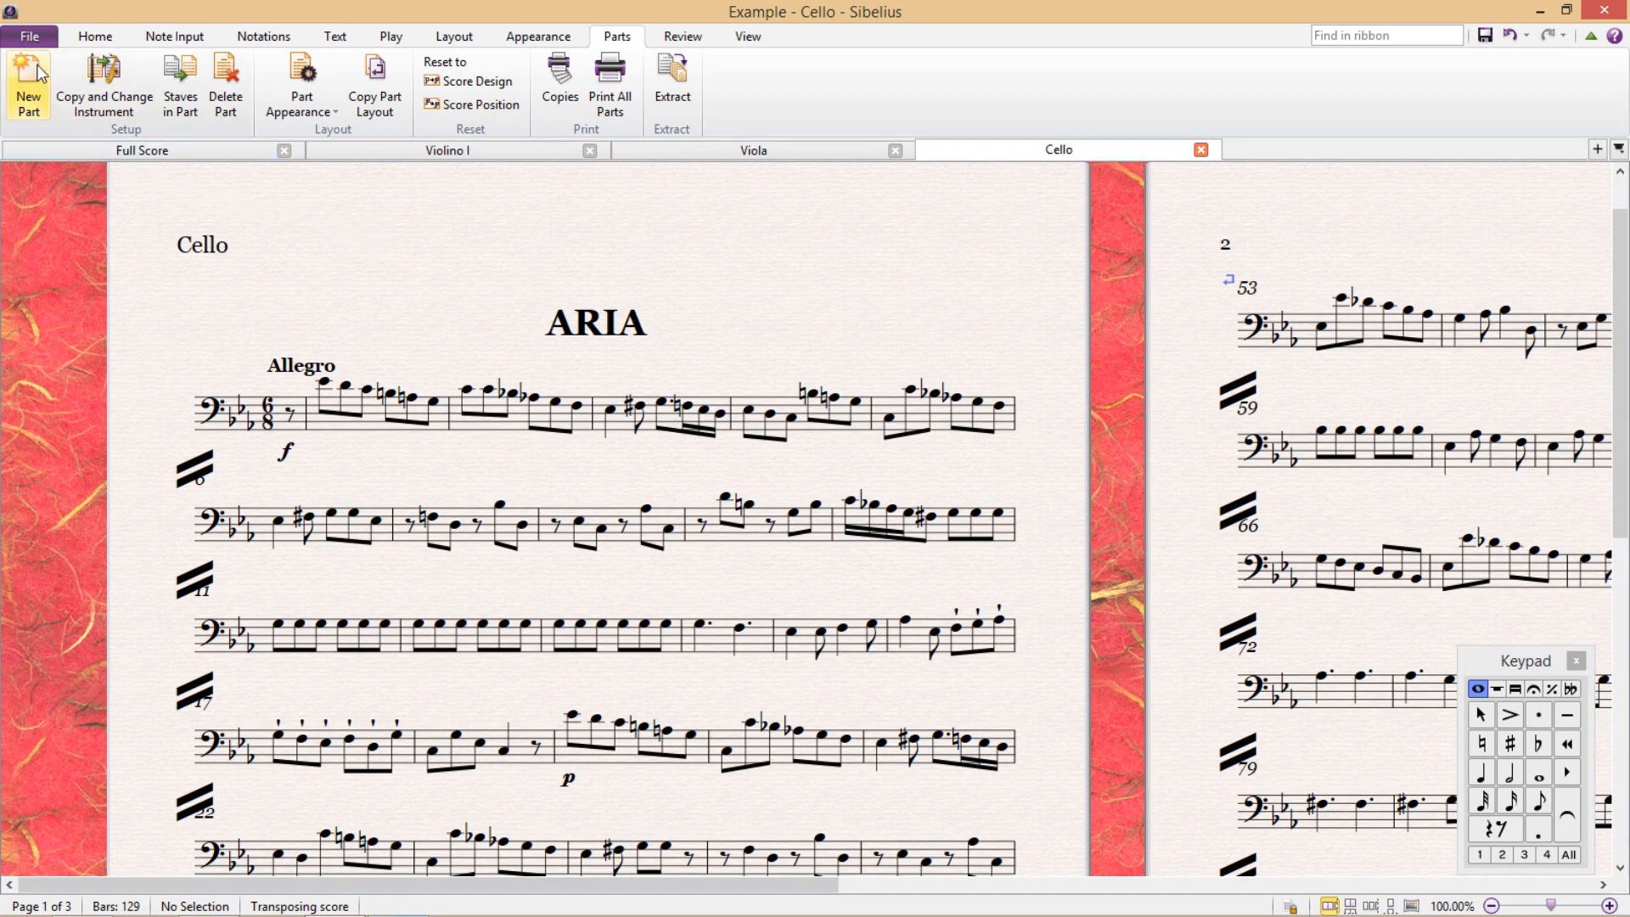
mouse_move(28, 85)
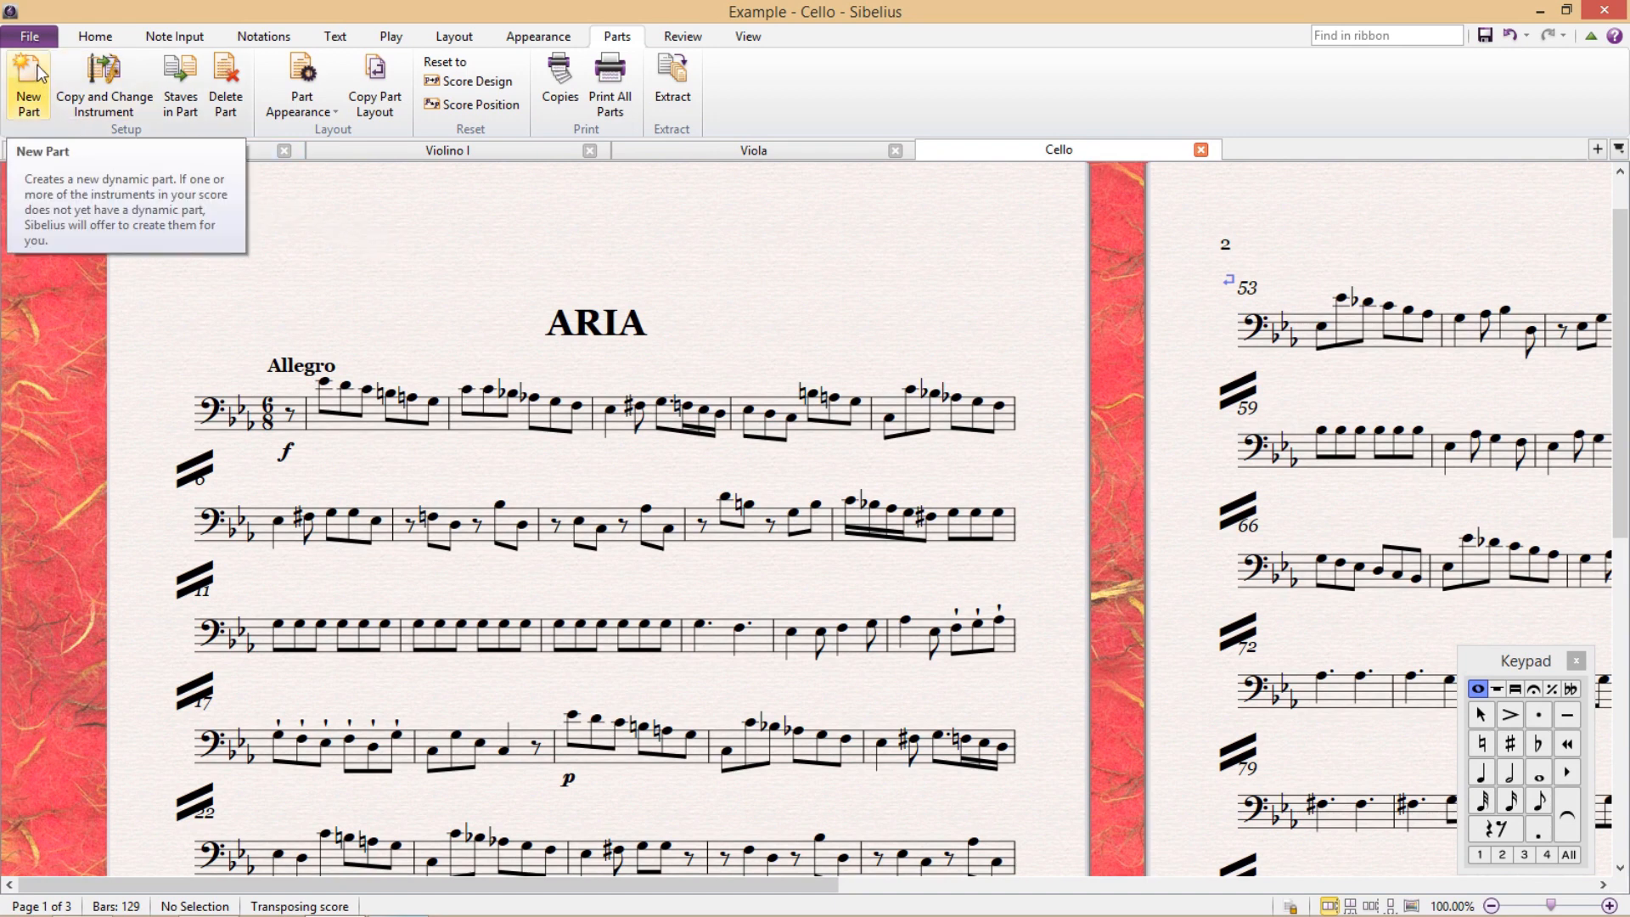
- Create a new part holding the Violino I, Violino II and Viola staves
left_click(27, 83)
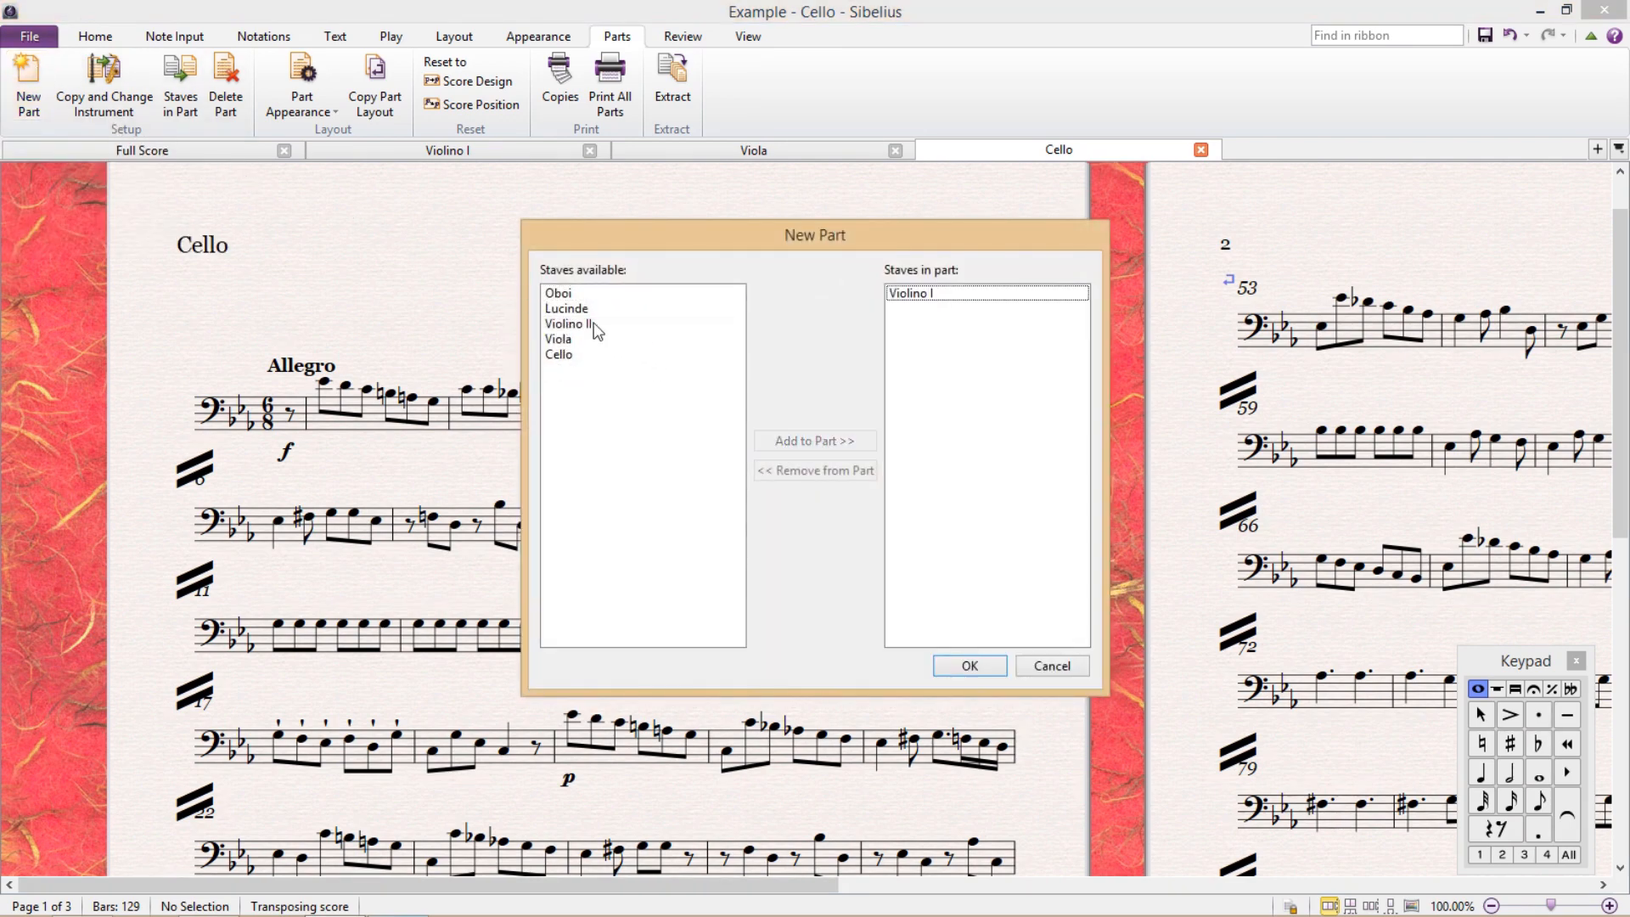
left_click(814, 439)
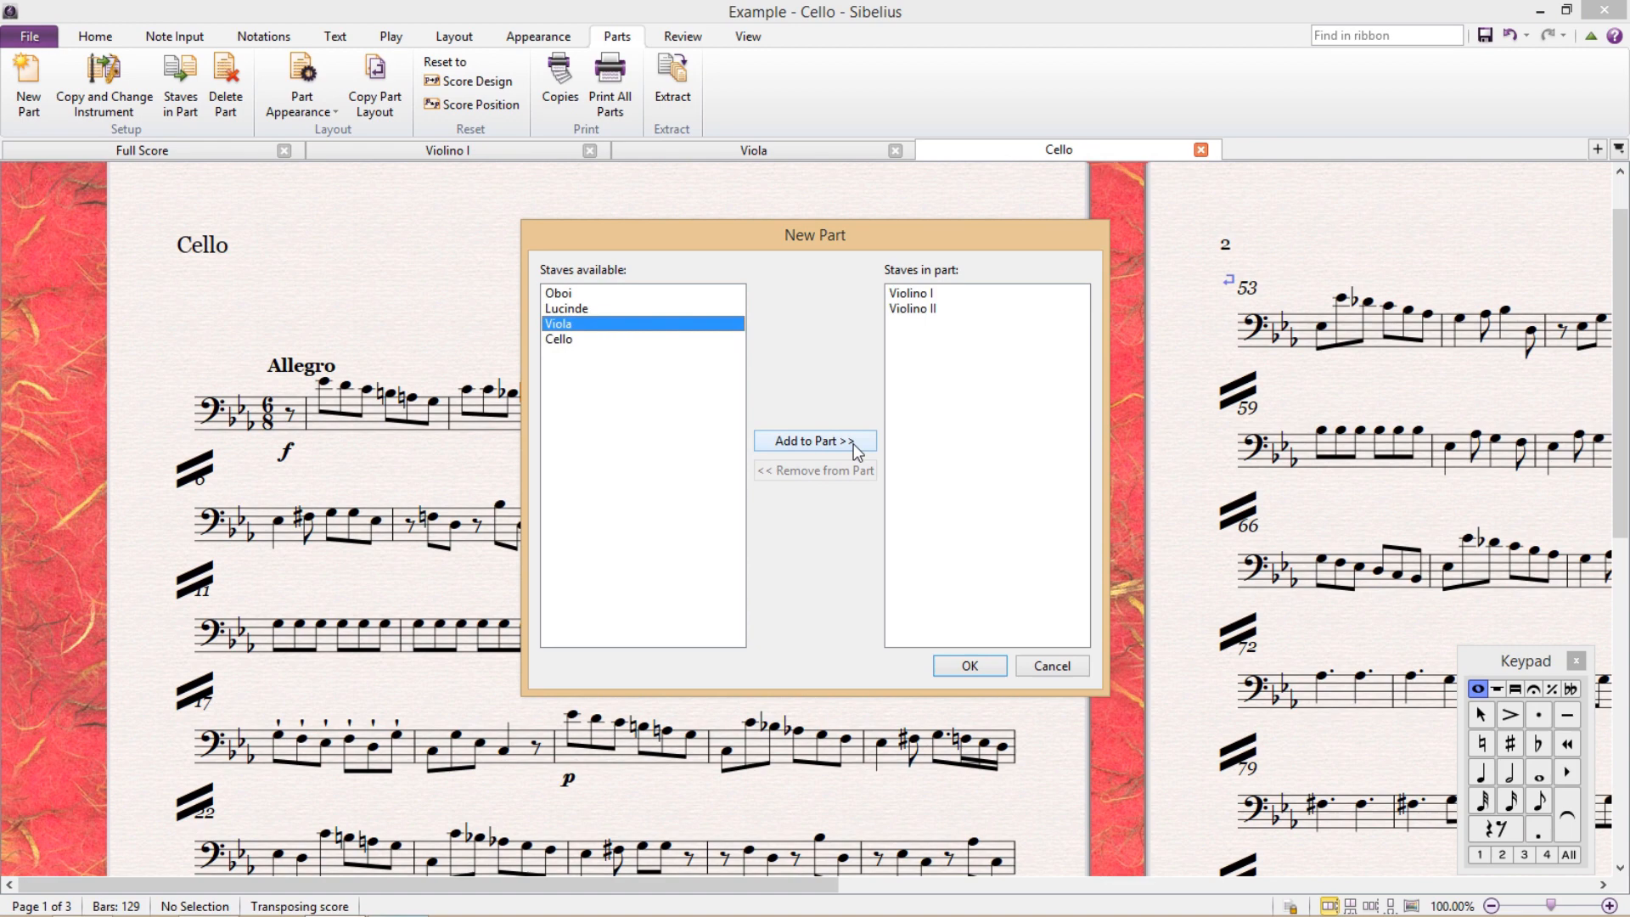
left_click(967, 666)
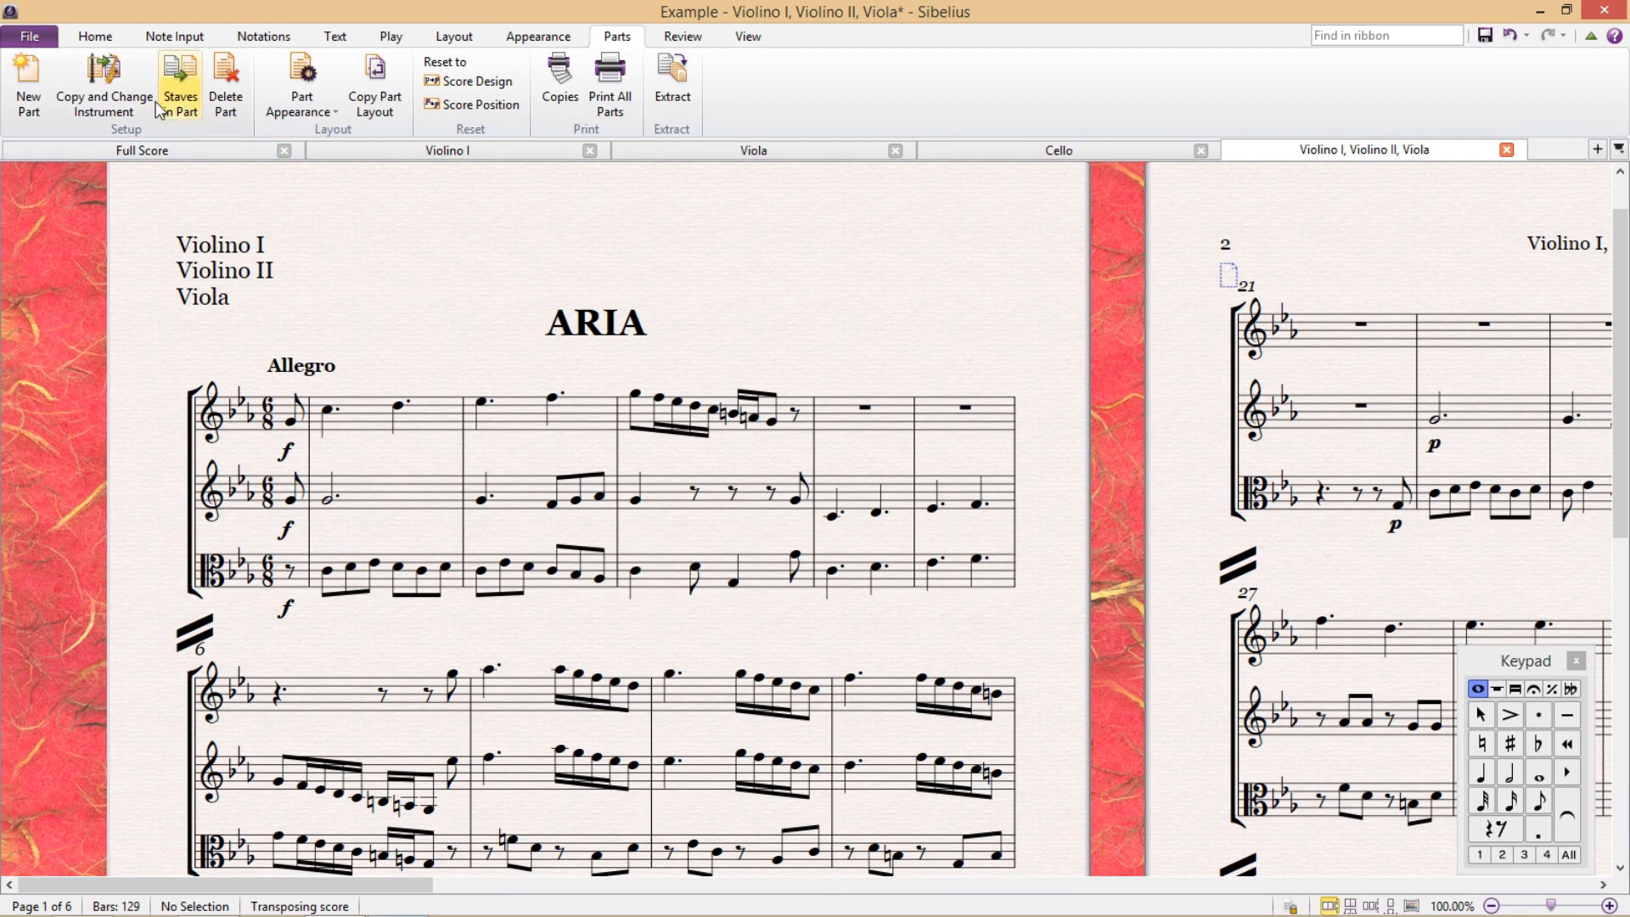
mouse_move(104, 85)
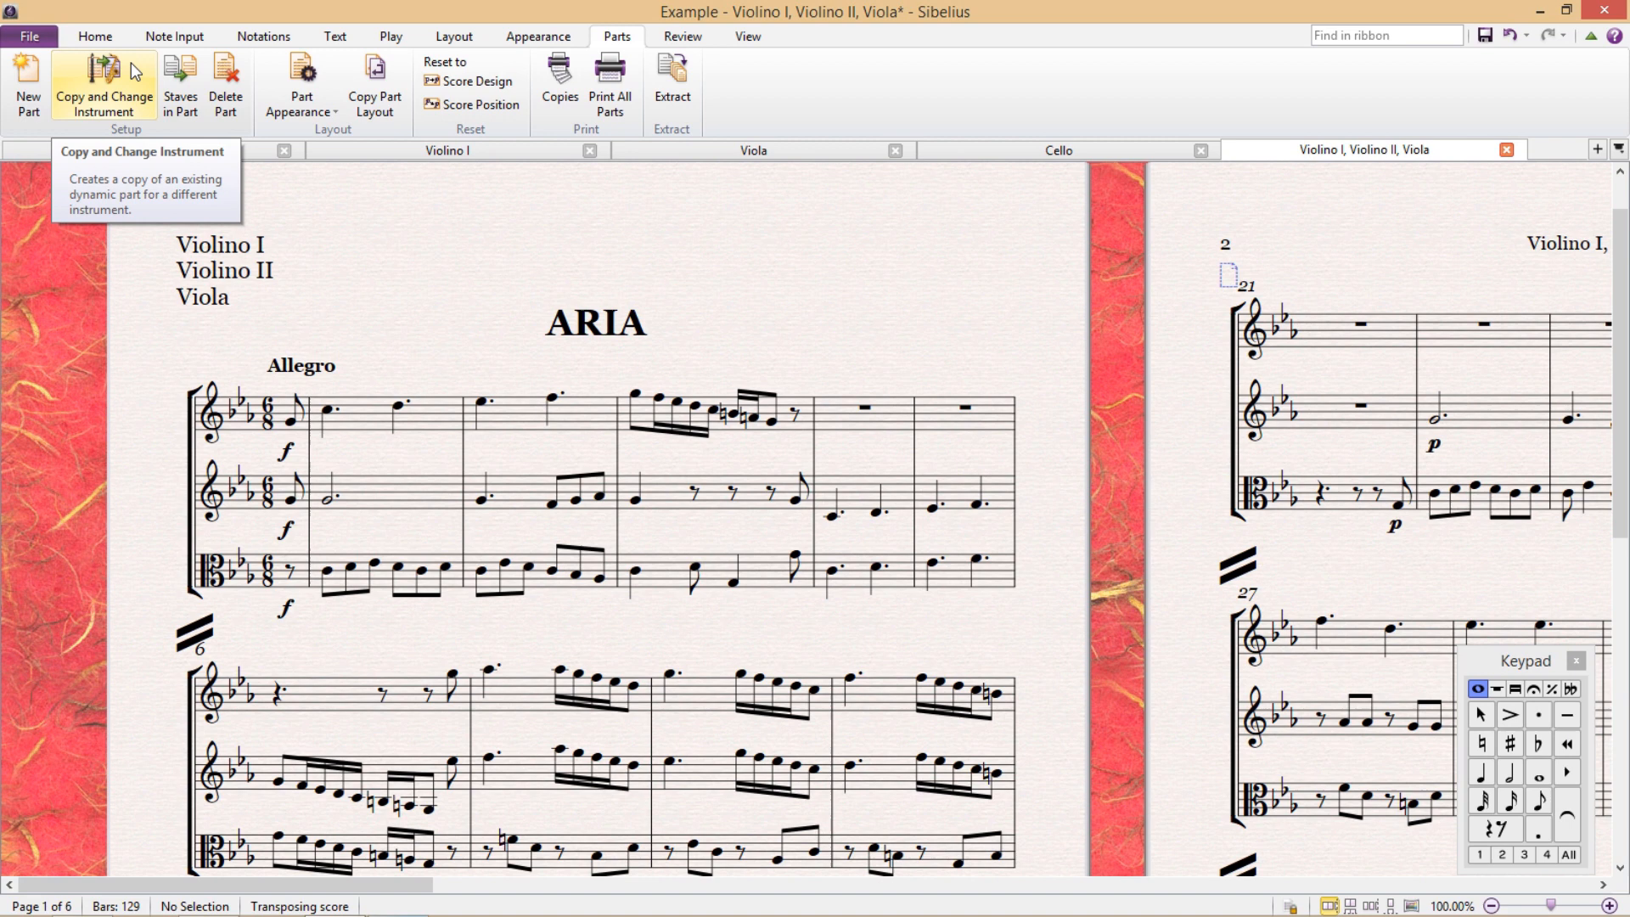
mouse_move(302, 85)
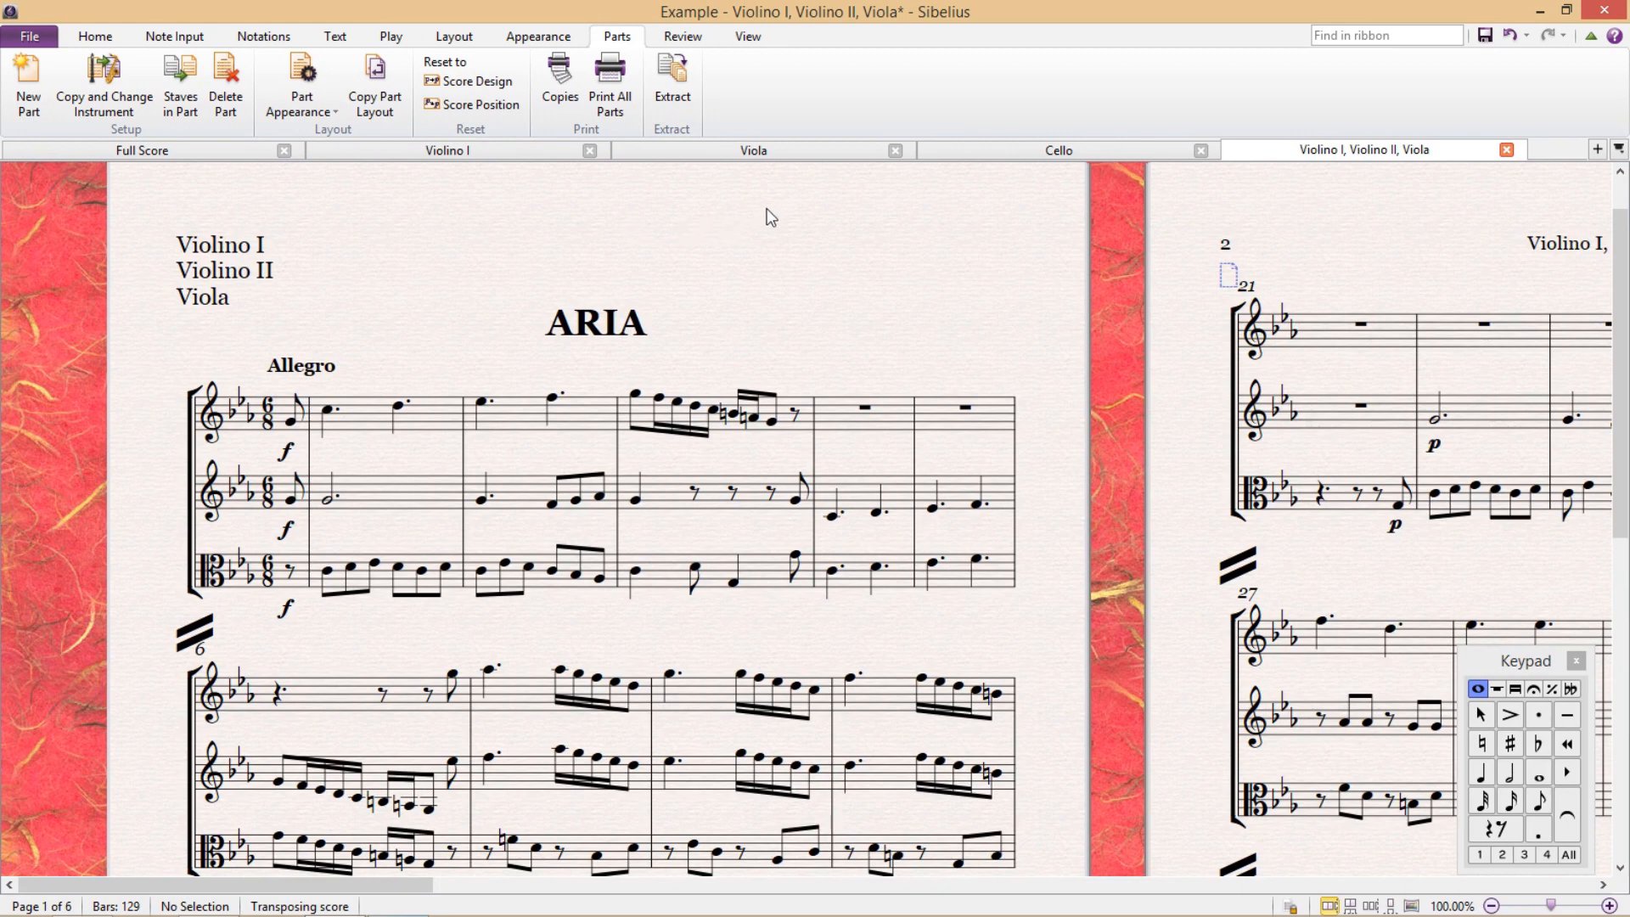
mouse_move(889, 226)
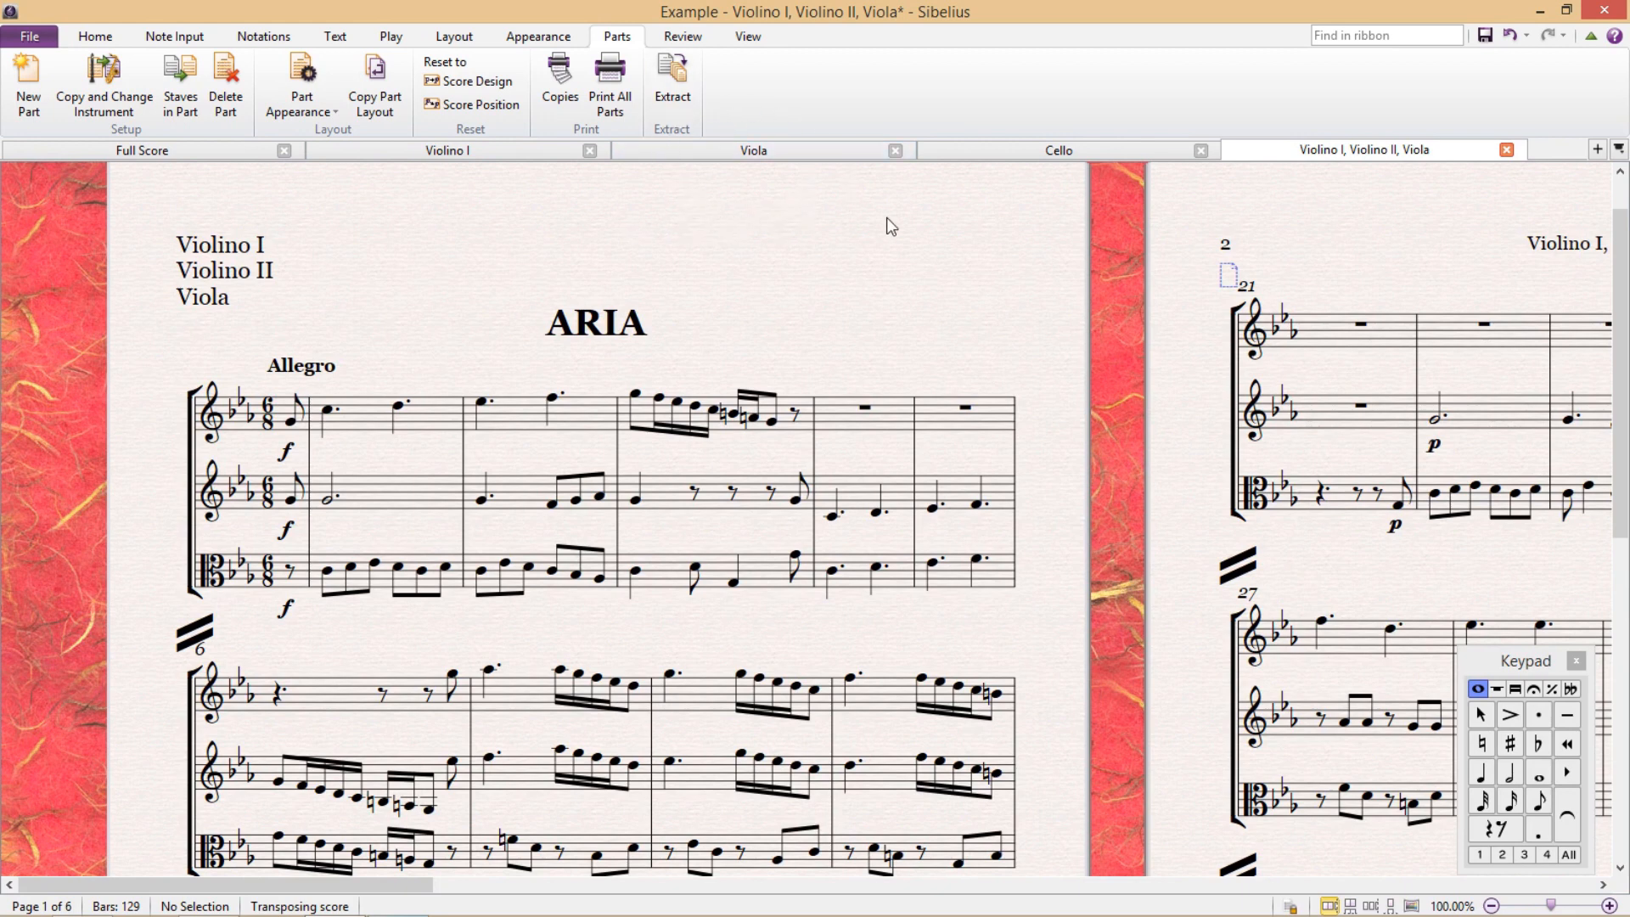
mouse_move(1076, 182)
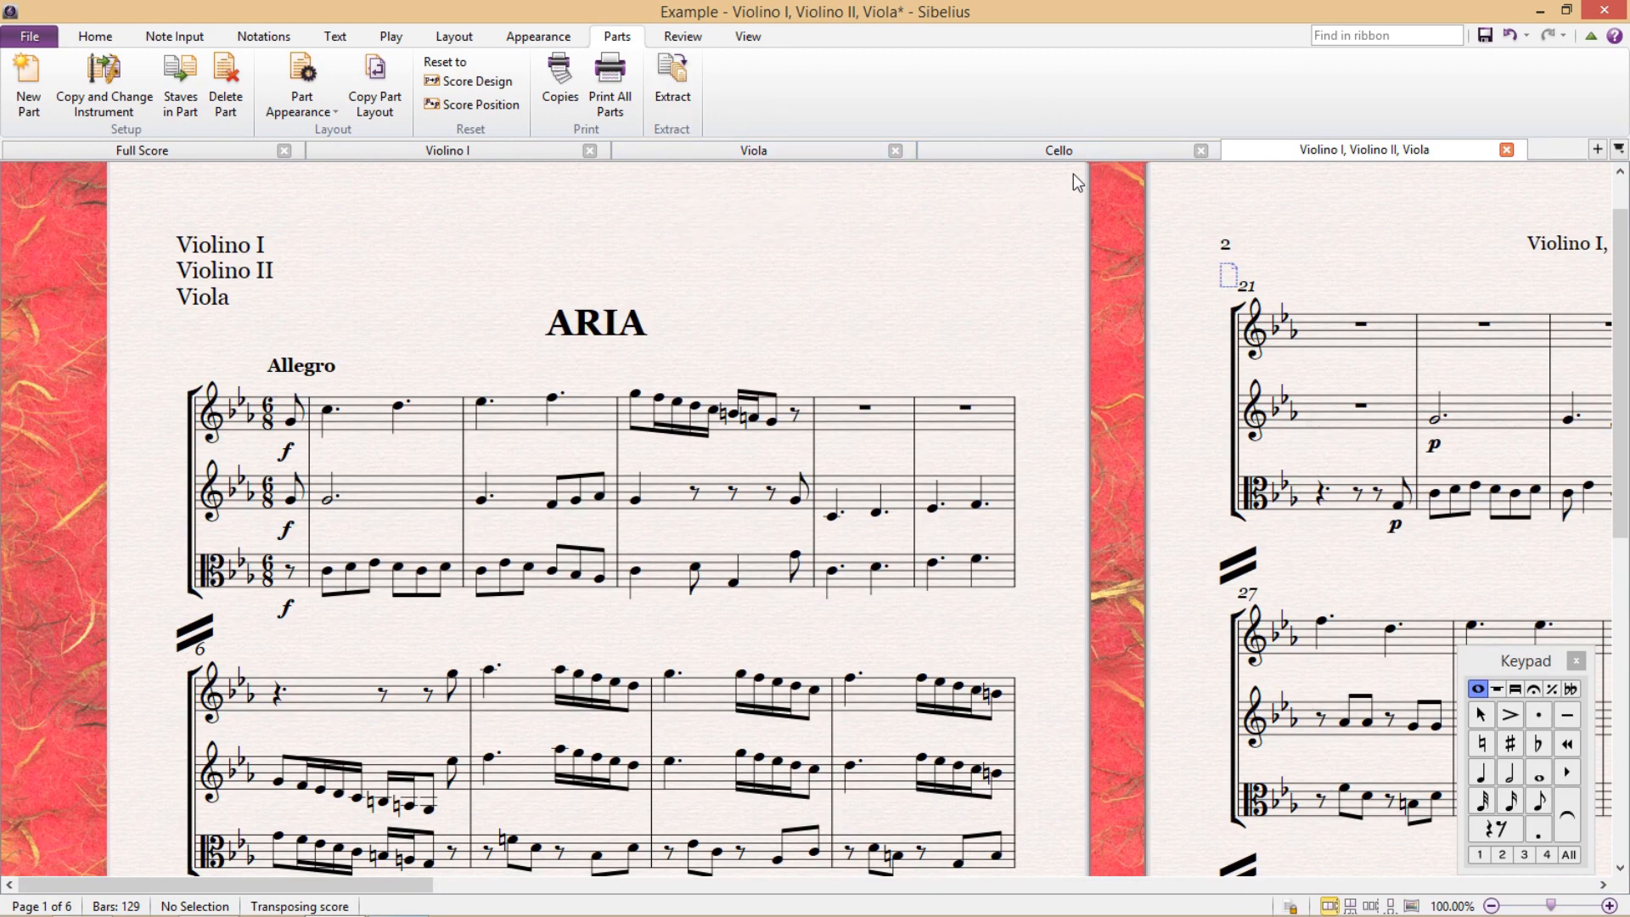
- Copy the Cello part with its instrument changed to Viola
left_click(1059, 149)
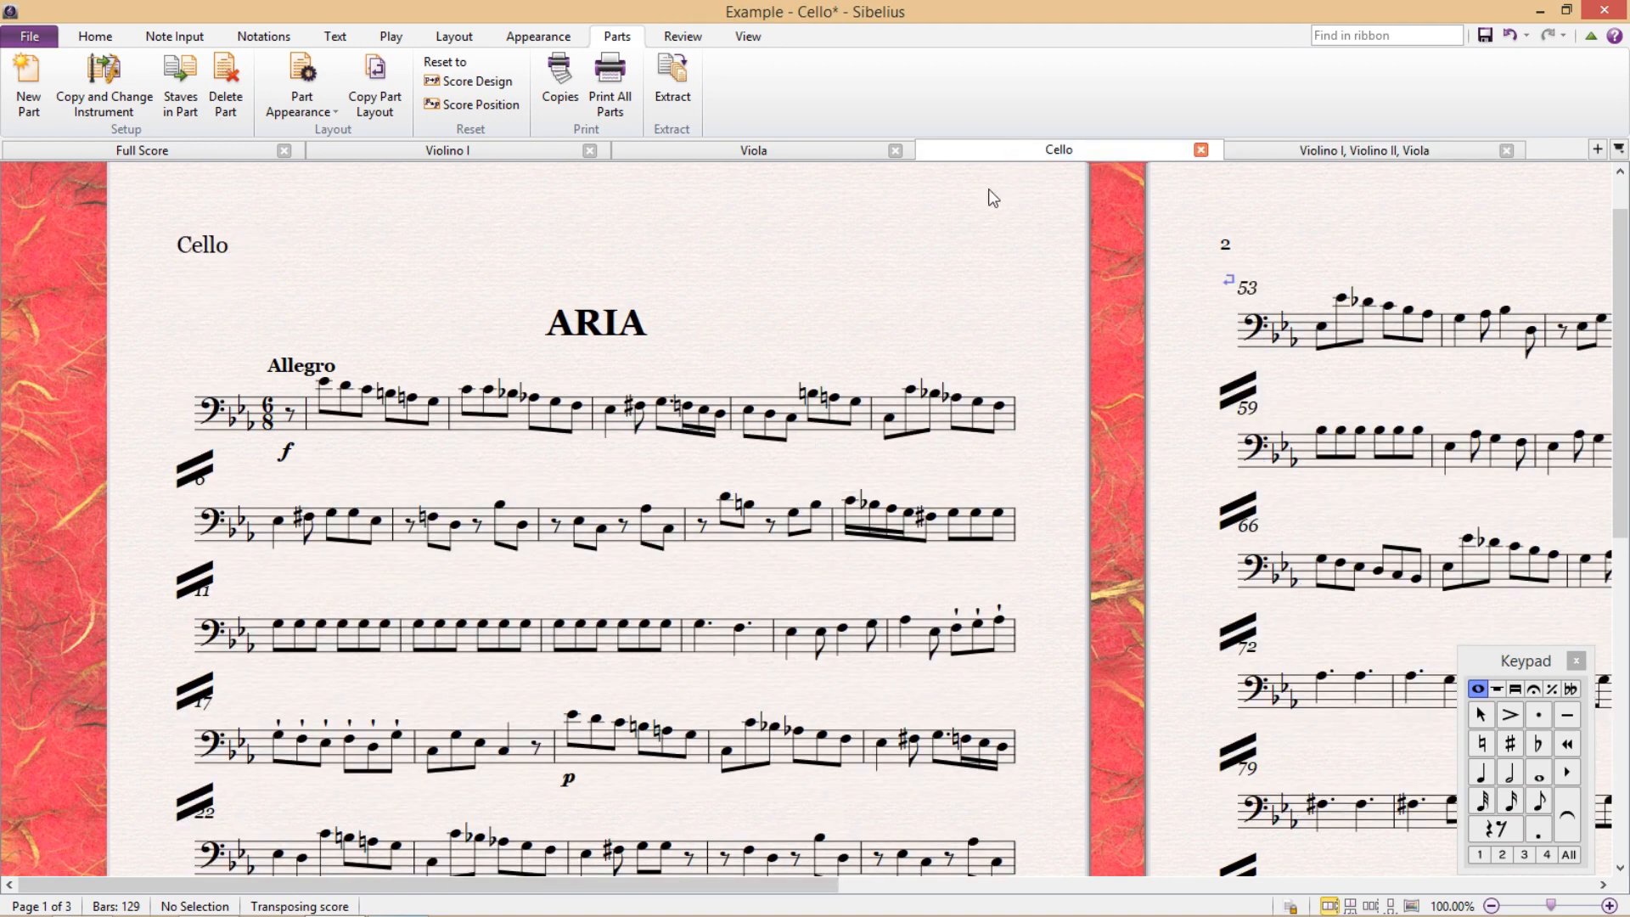
mouse_move(104, 83)
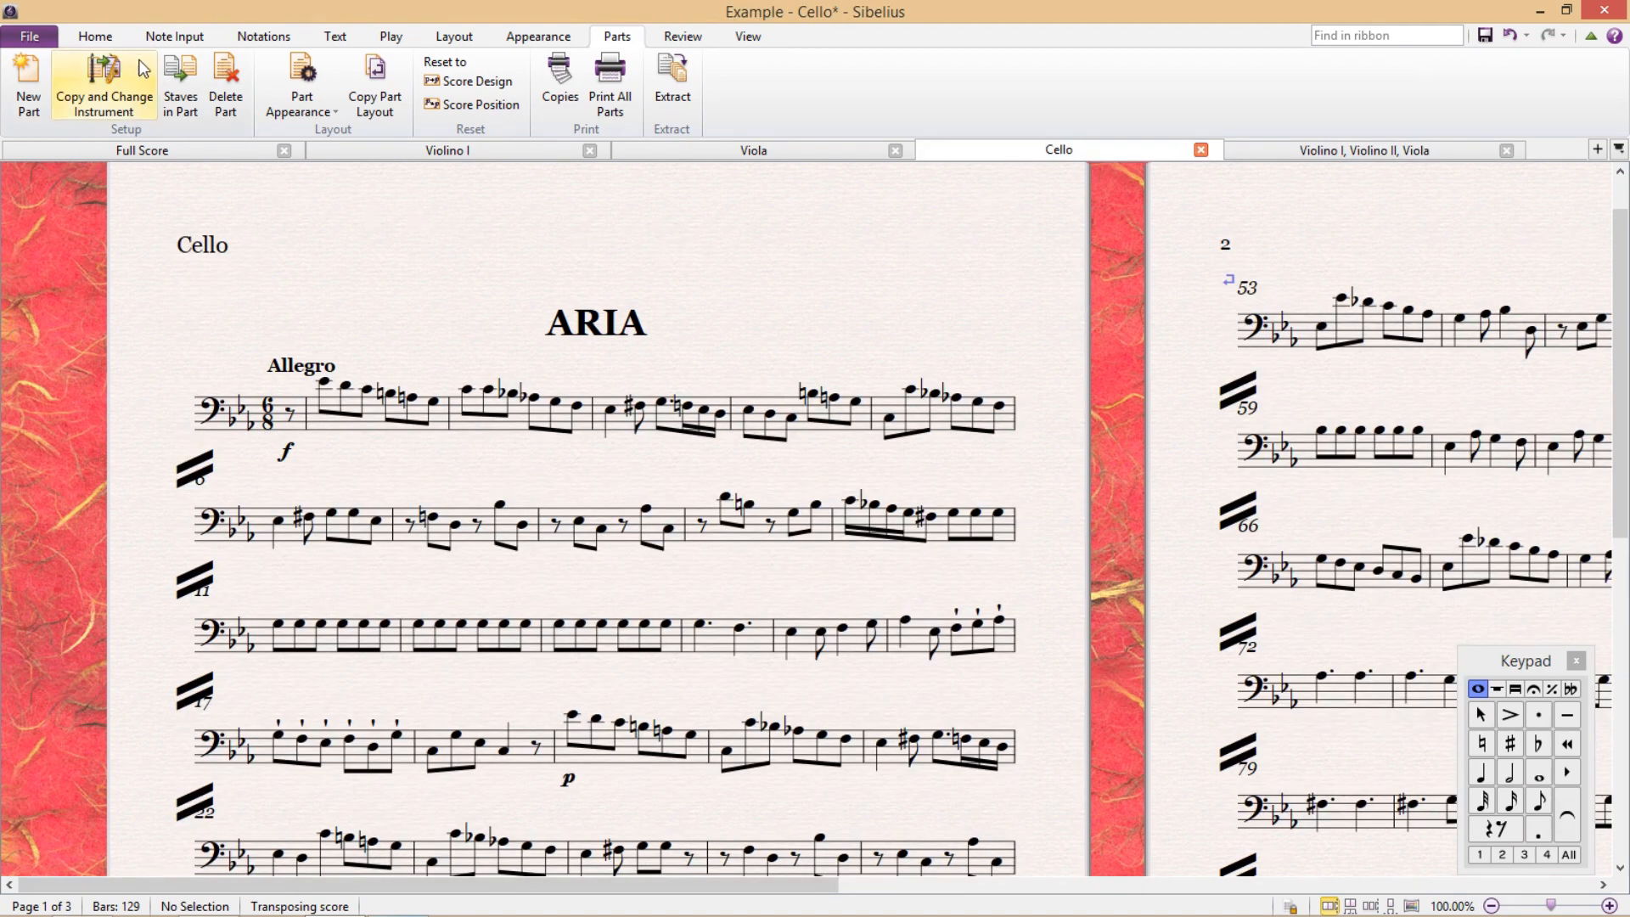
left_click(103, 86)
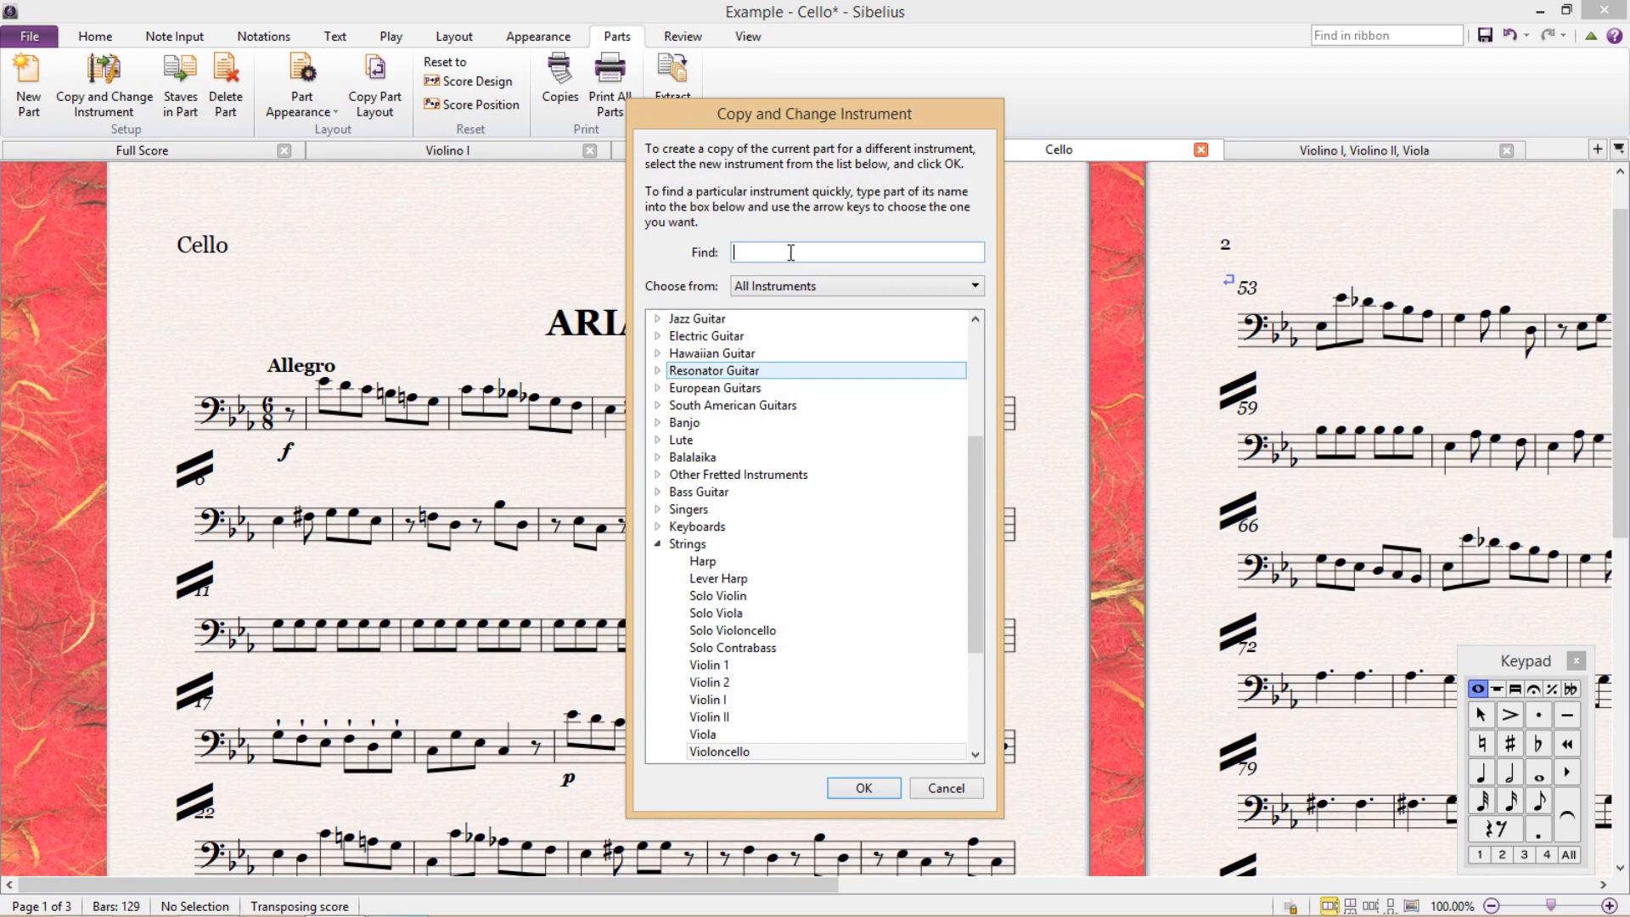
type("Viola")
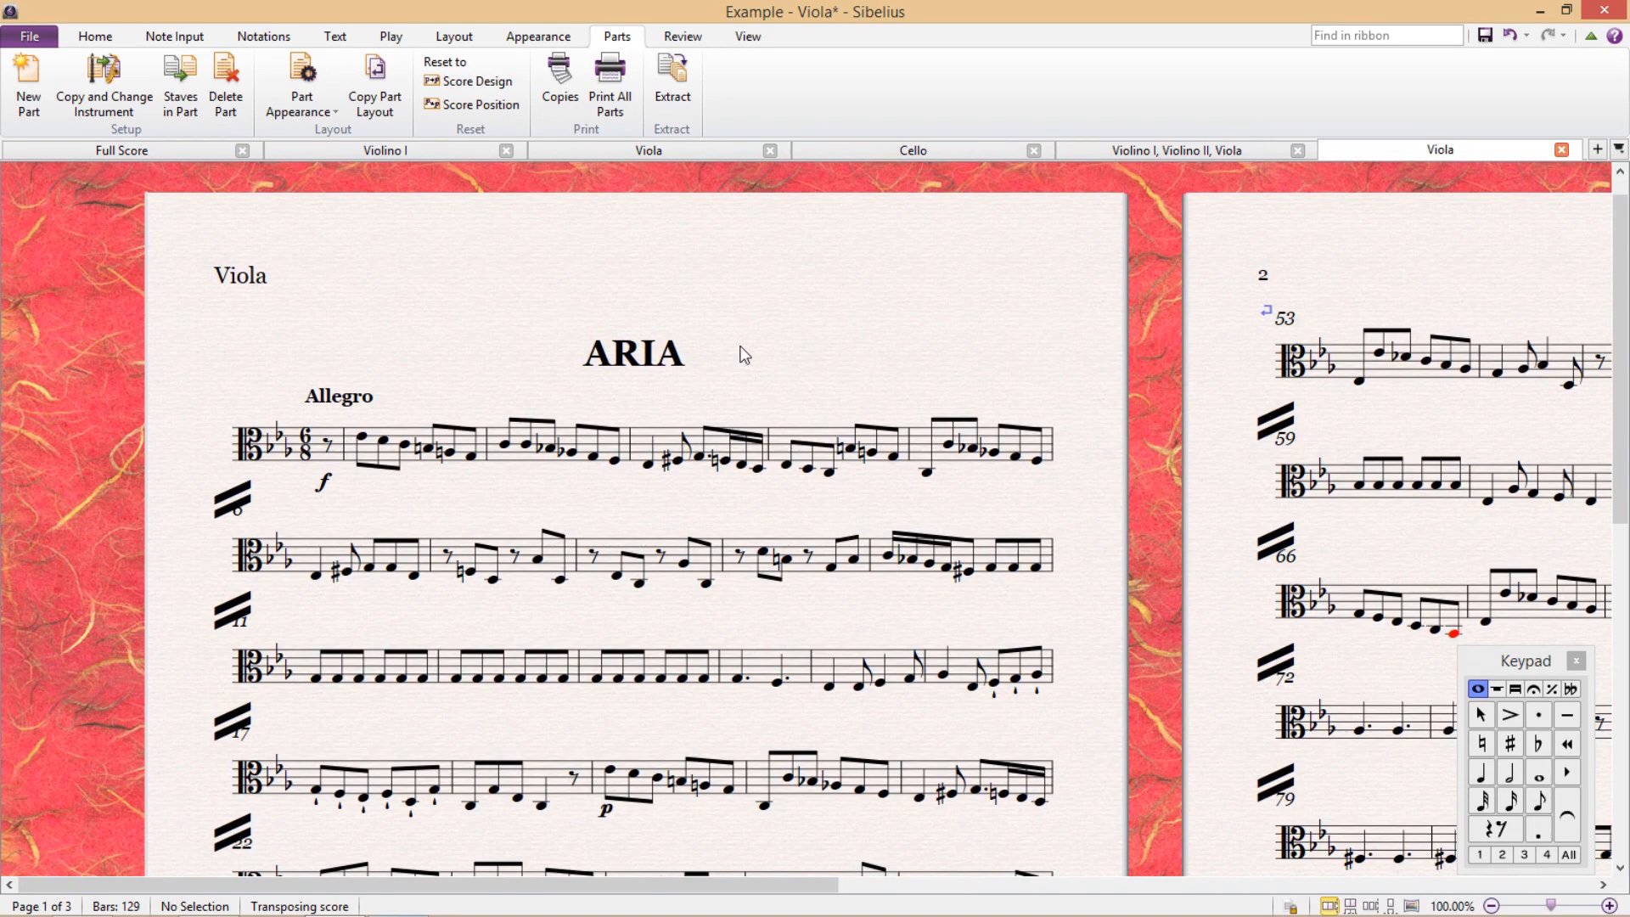
mouse_move(329, 222)
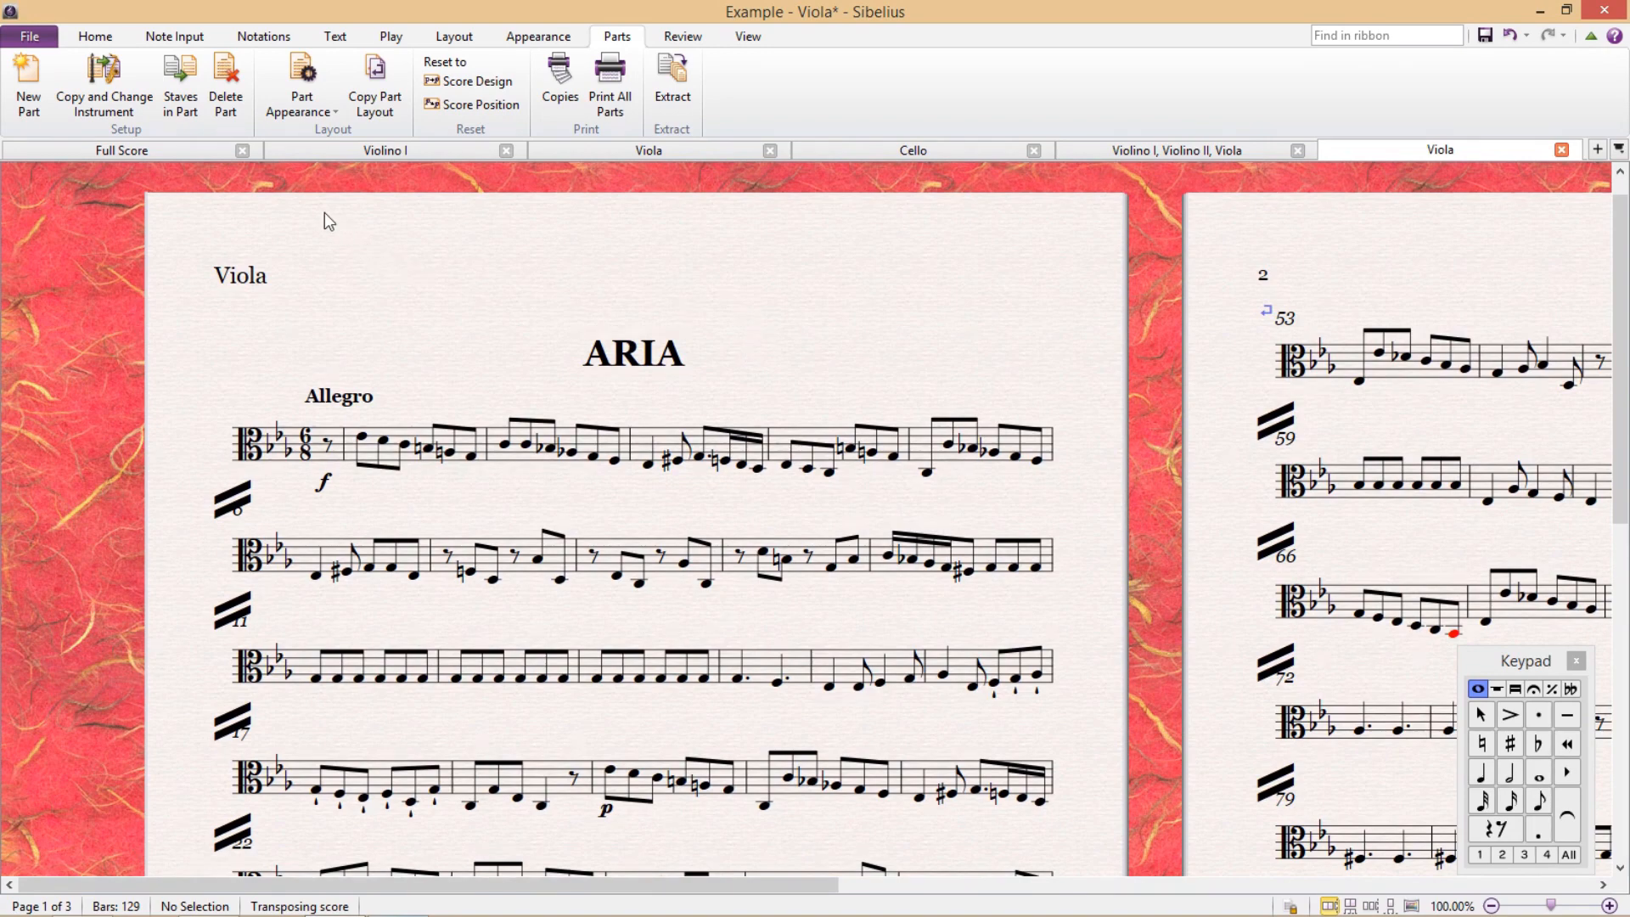
- Switch back to the Full Score tab, keeping the part tabs open
left_click(120, 150)
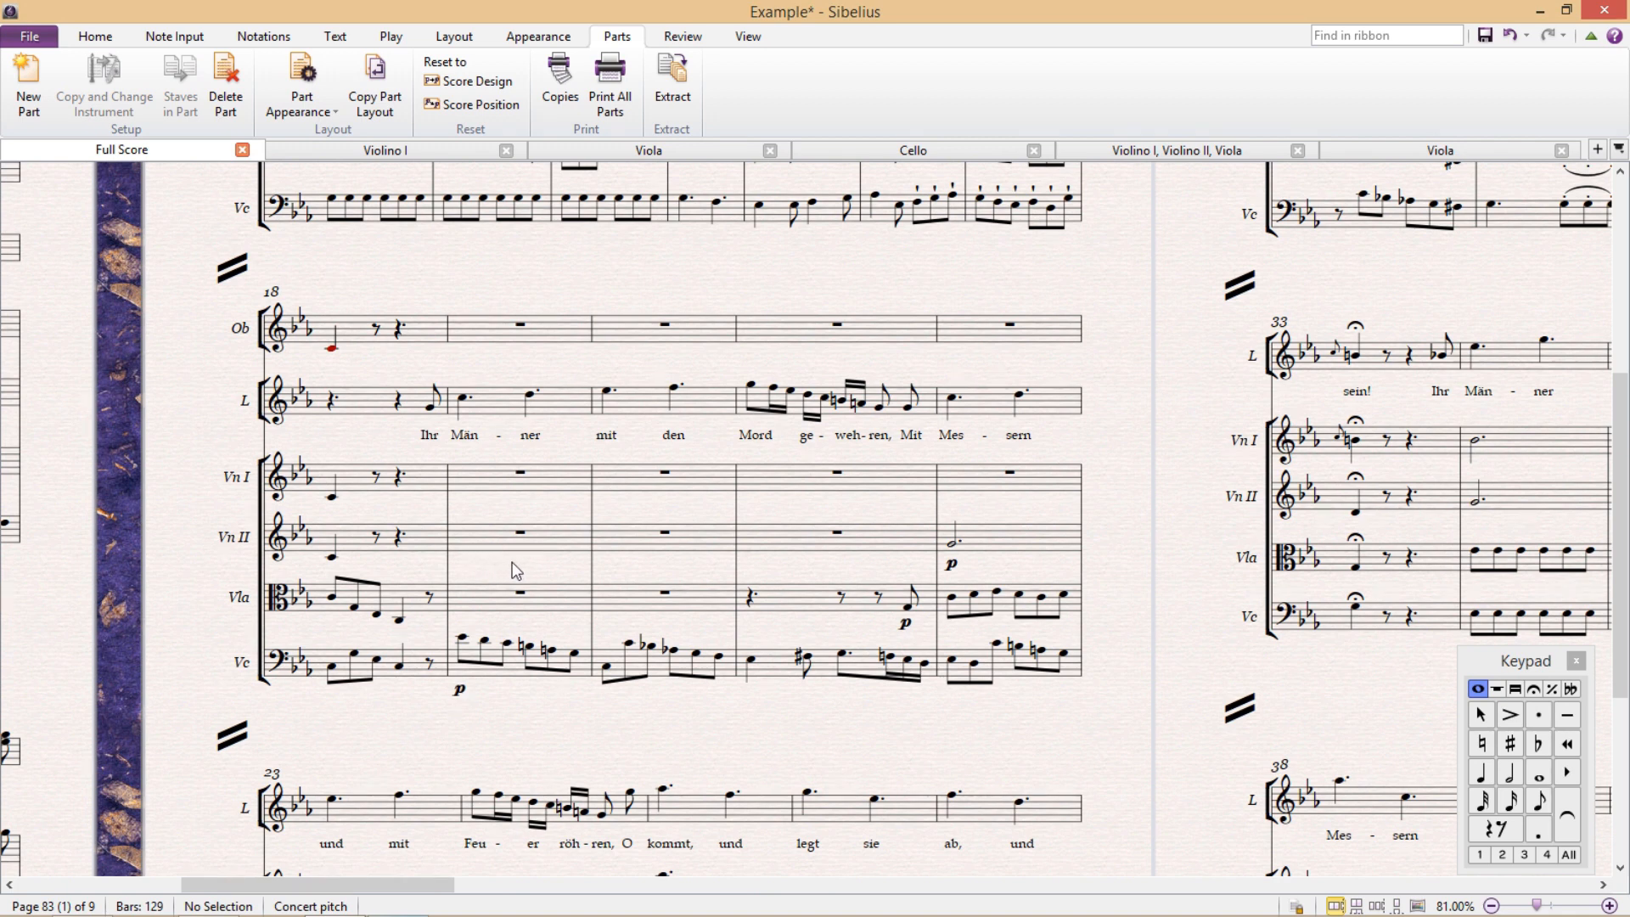
mouse_move(1027, 217)
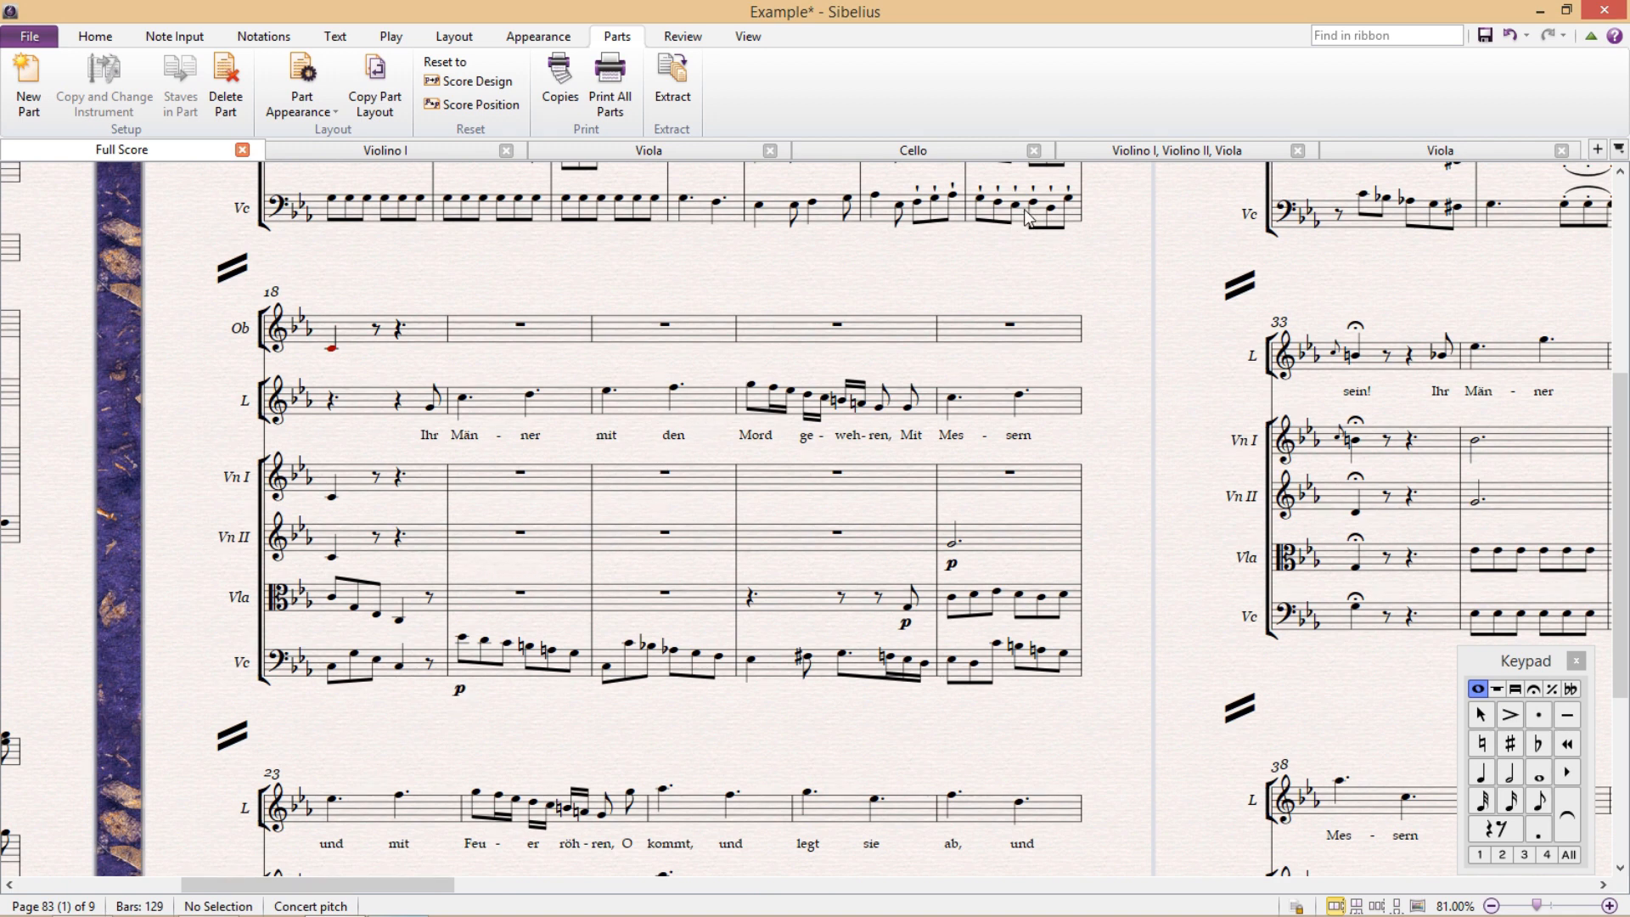
- Remove the Violino II staff from the Violino I, Violino II, Viola part
left_click(1176, 150)
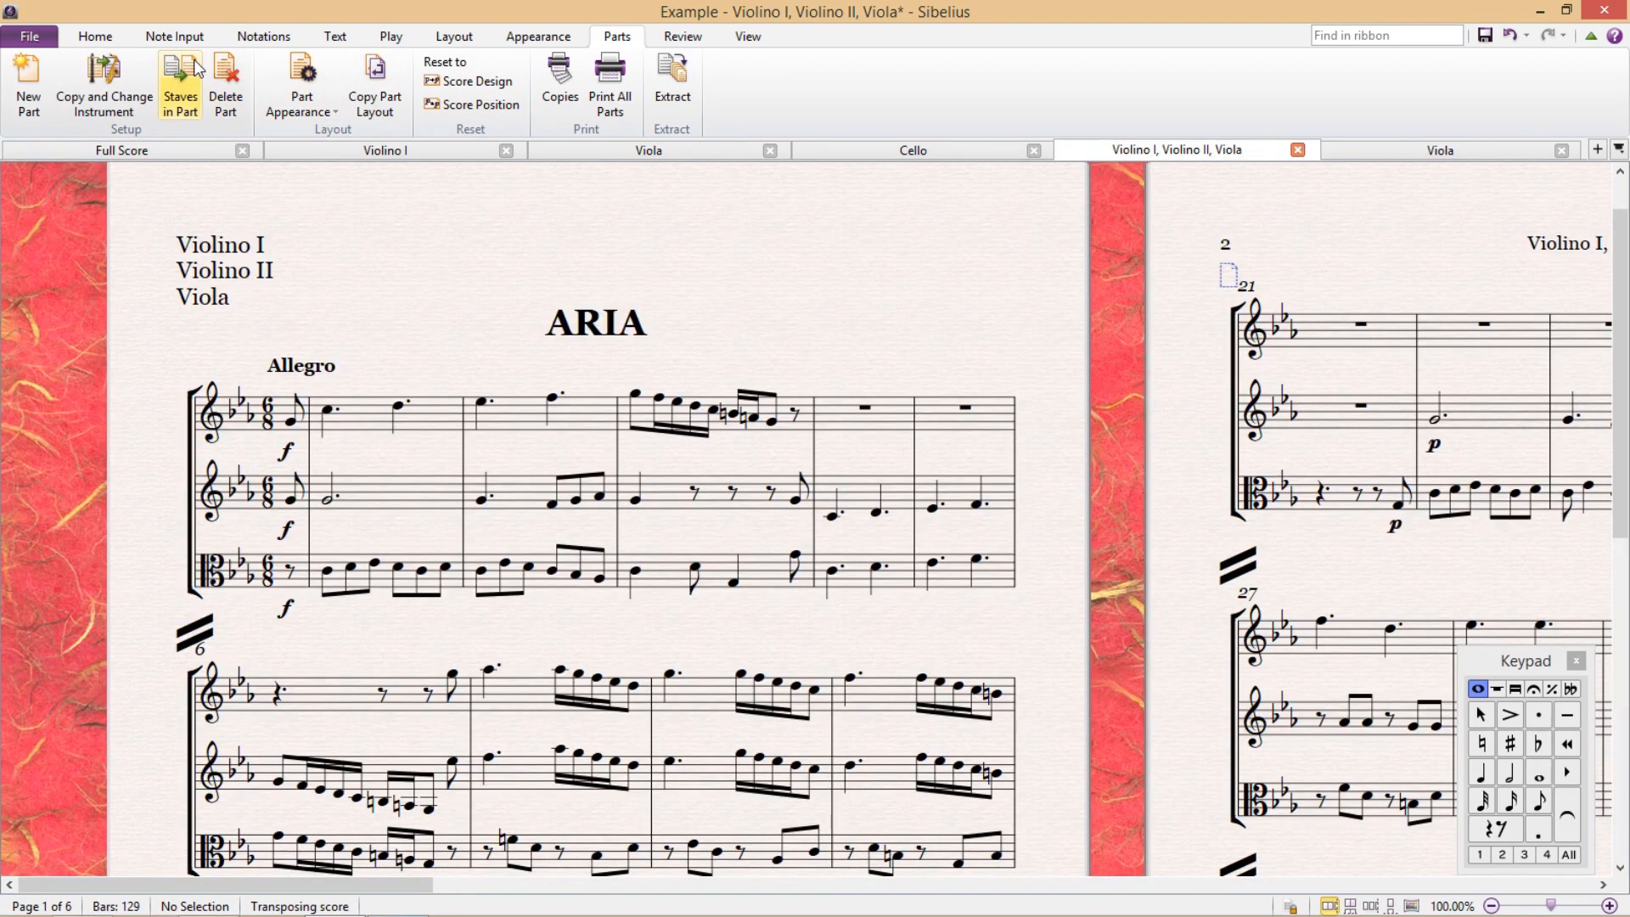
mouse_move(179, 85)
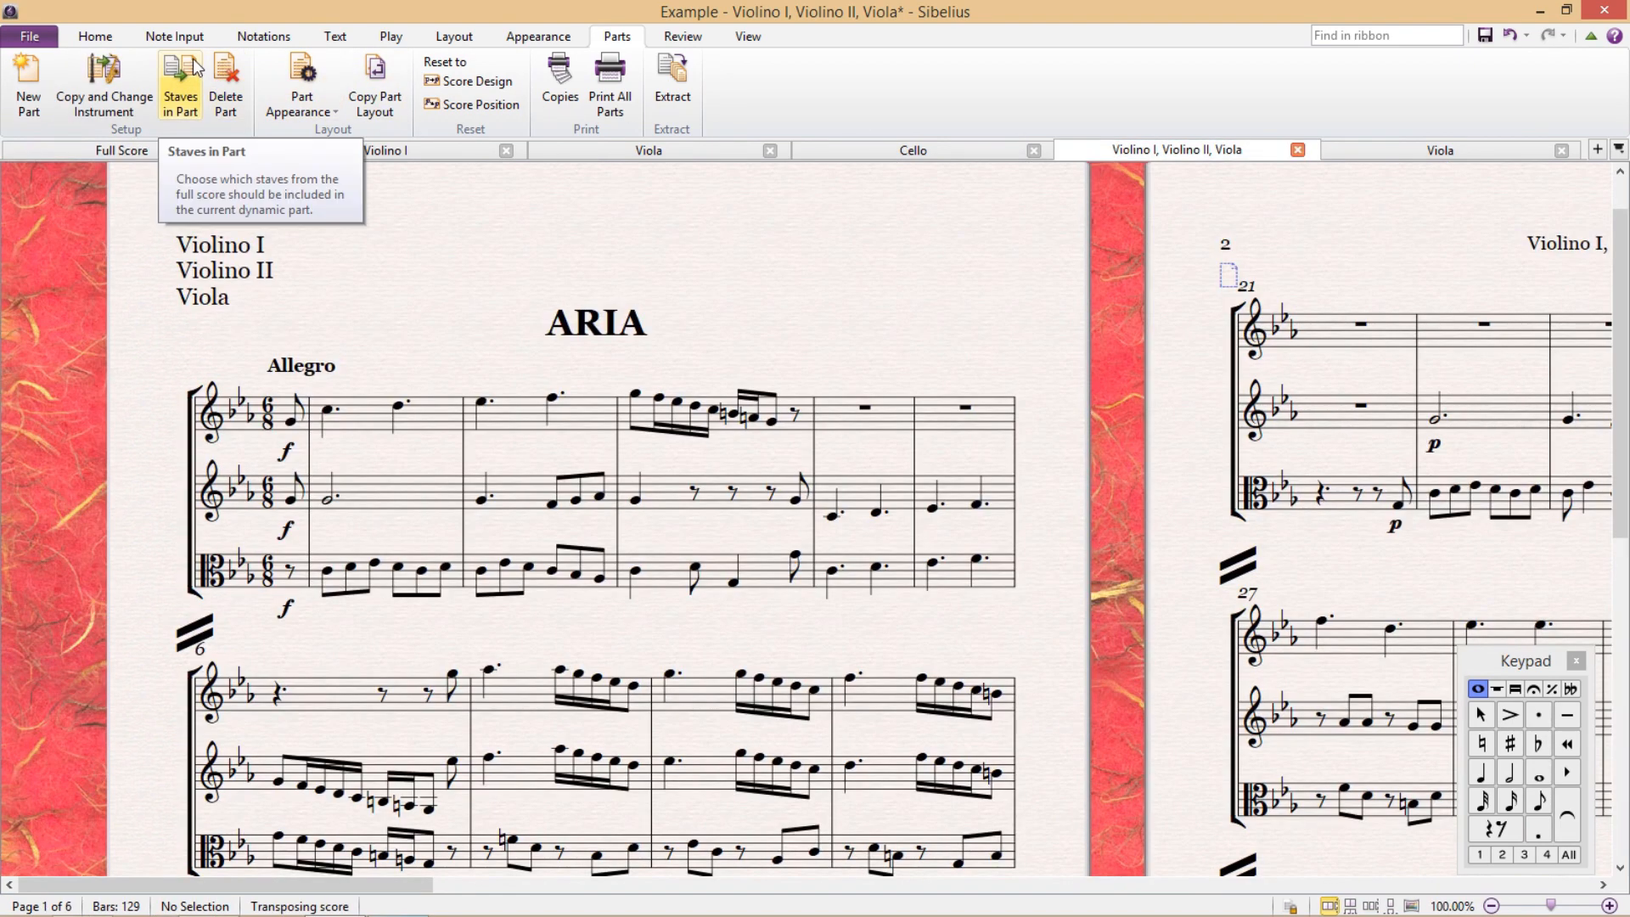
left_click(180, 85)
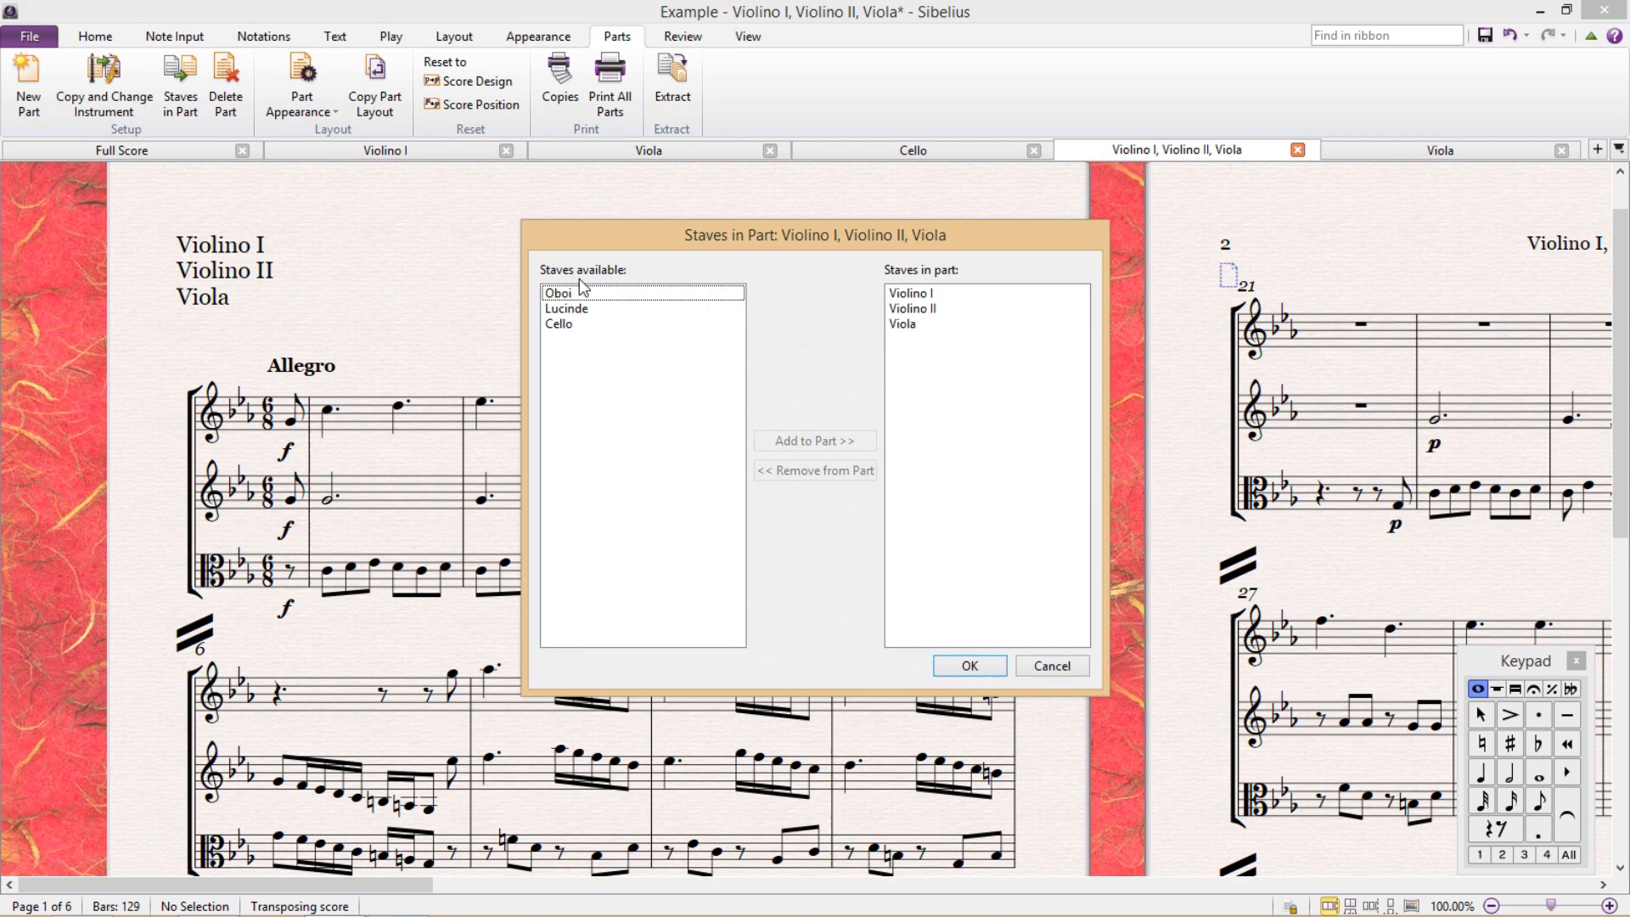
mouse_move(840, 351)
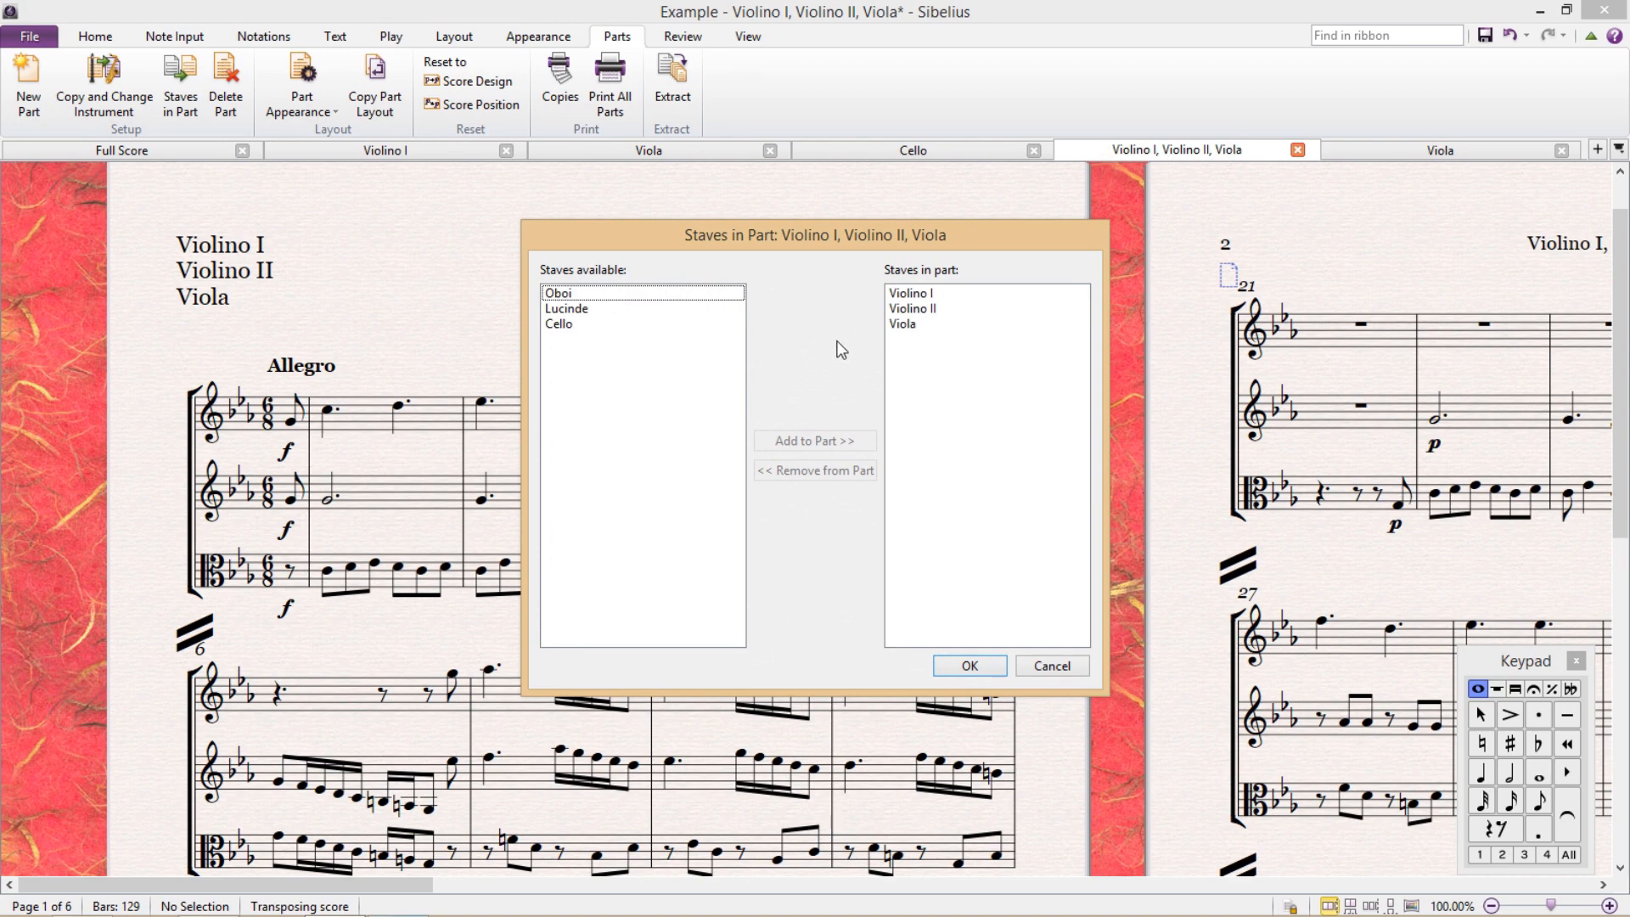
left_click(913, 309)
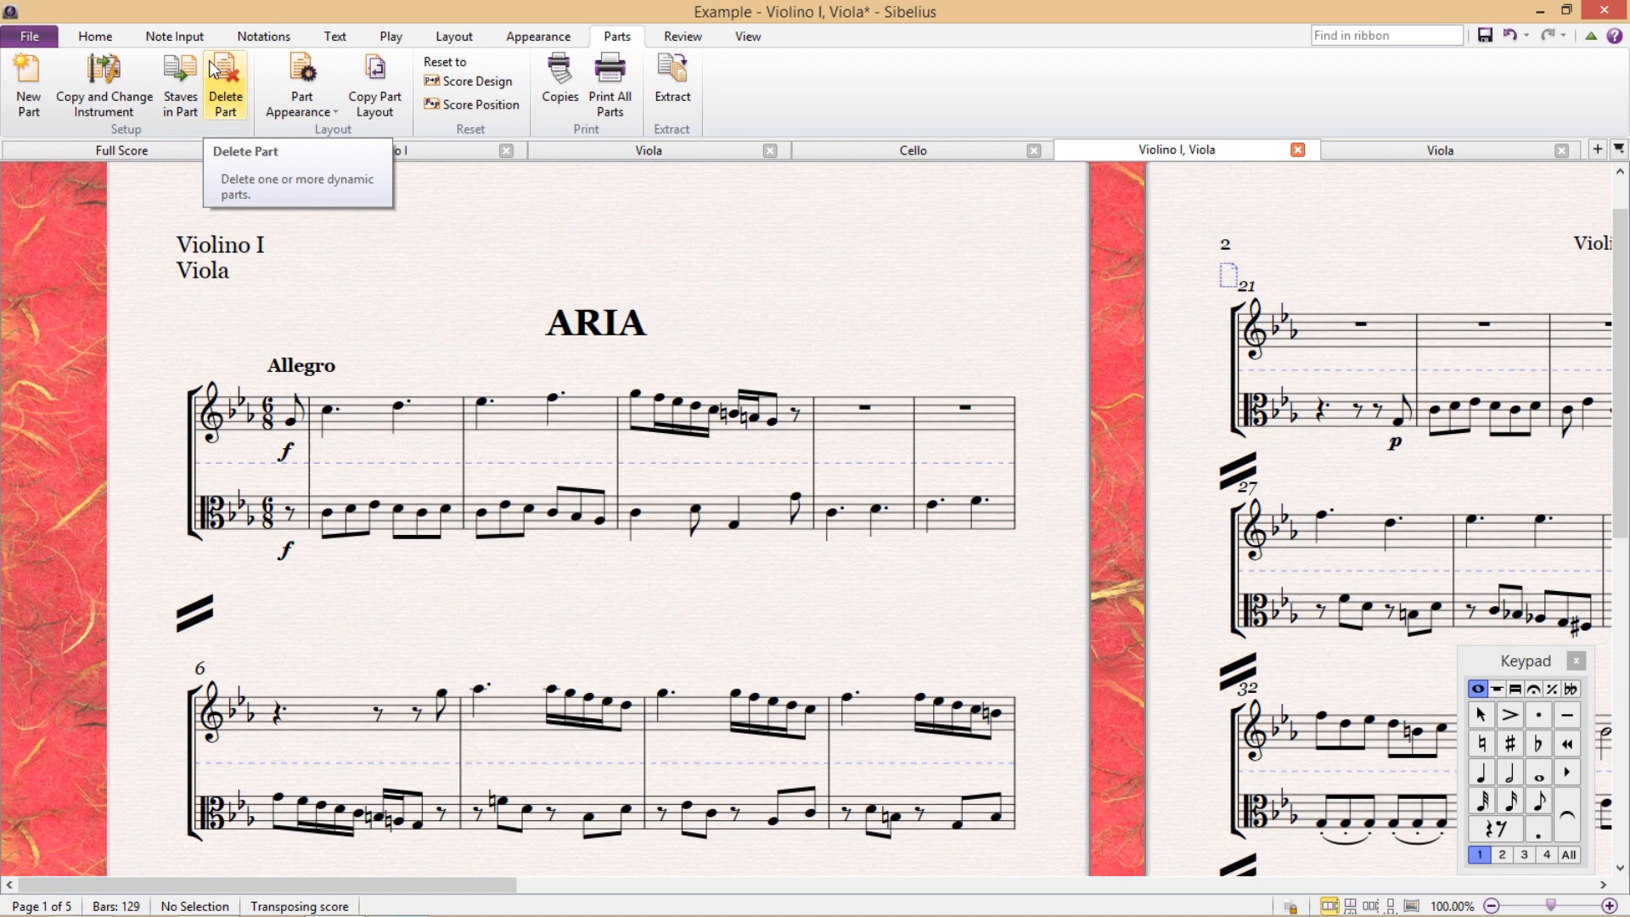
- Select all parts in Delete Part and confirm the deletion warning
left_click(224, 85)
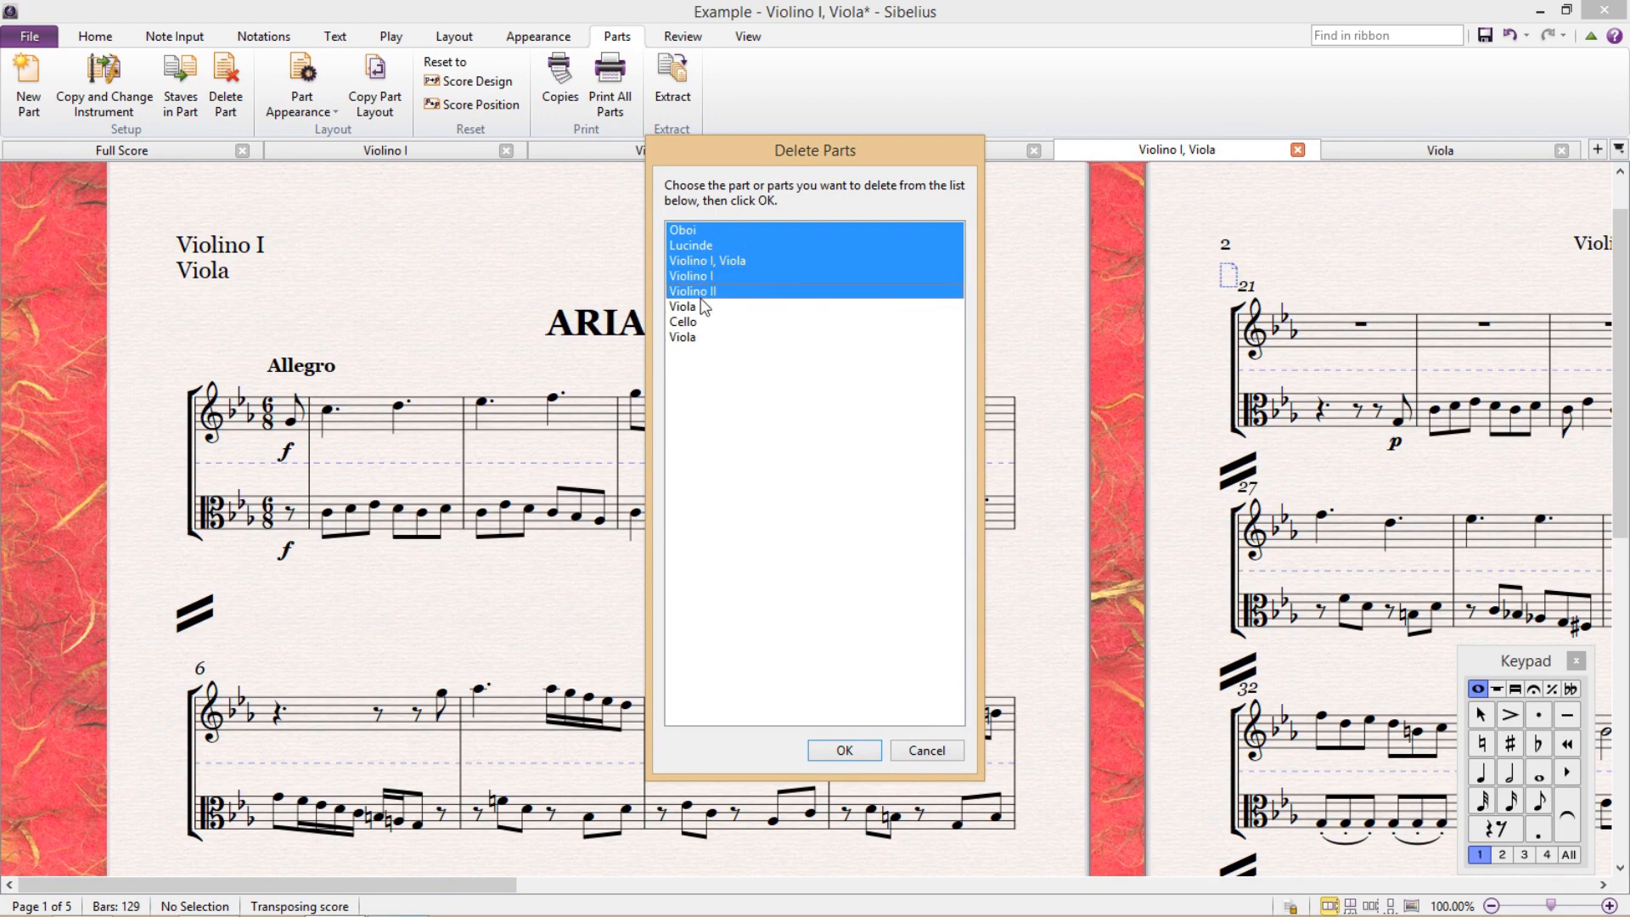
left_click(681, 337)
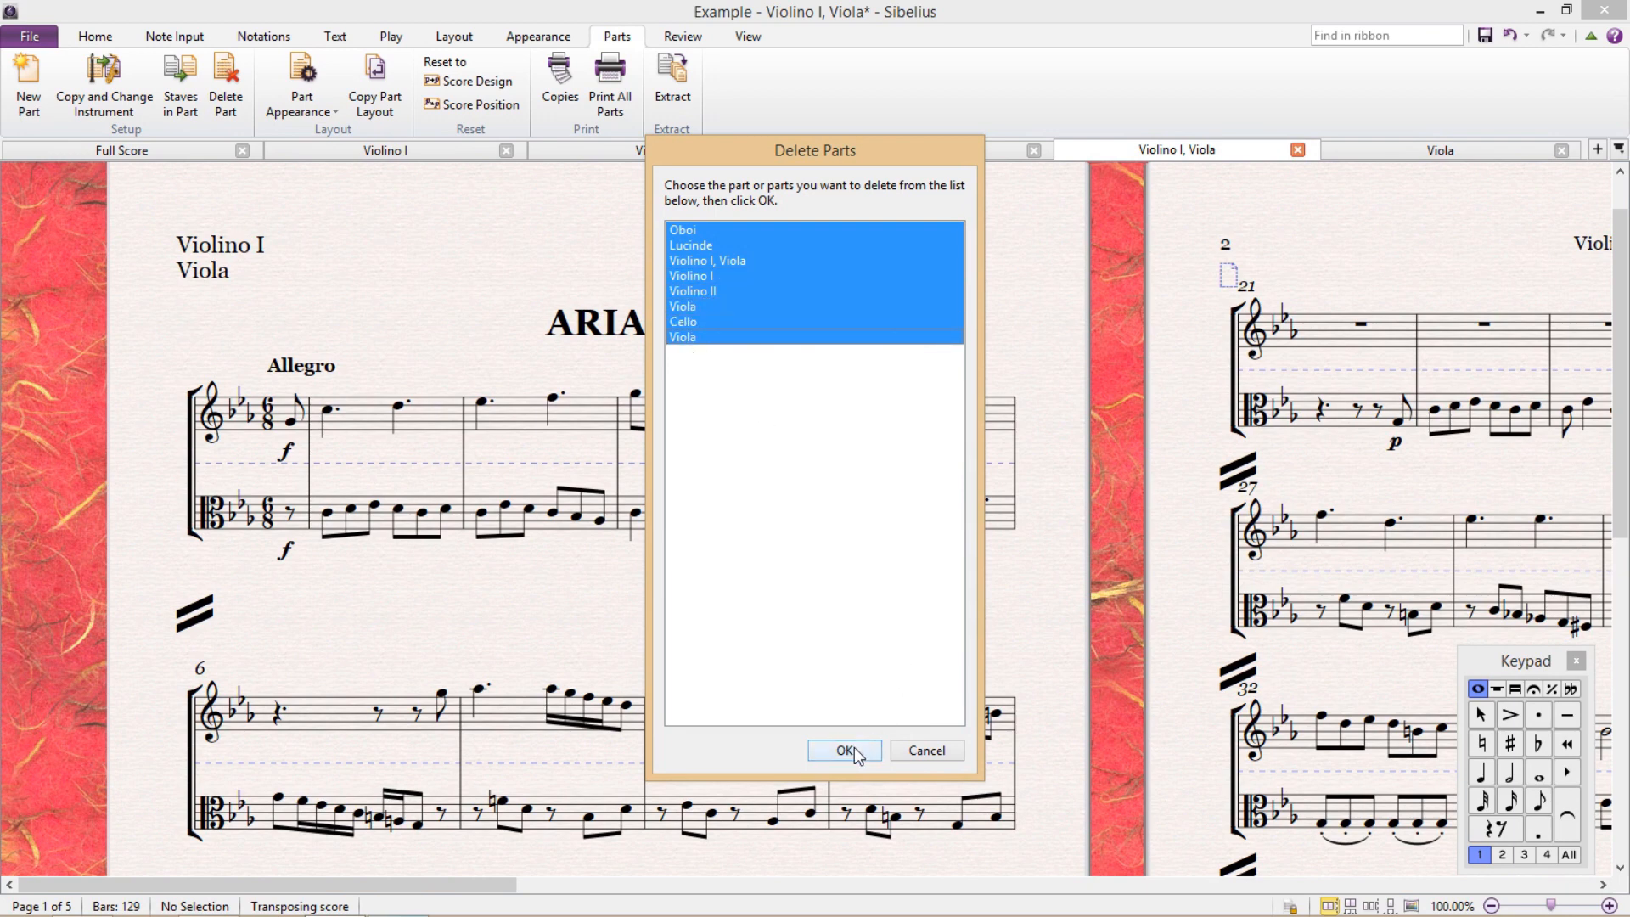
left_click(844, 750)
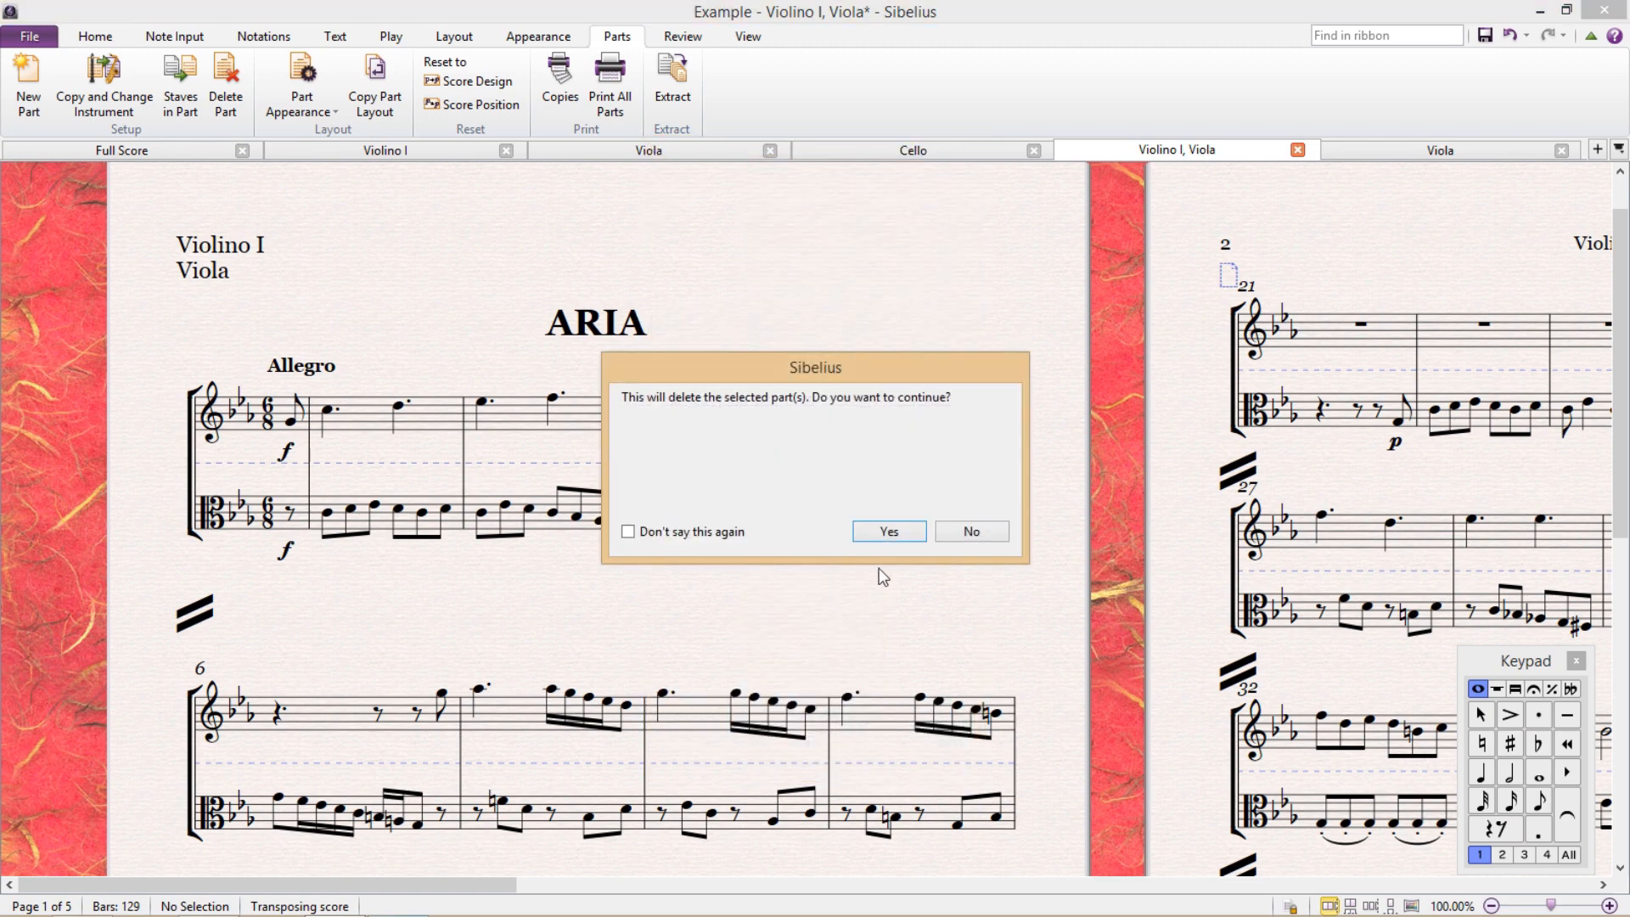
left_click(886, 531)
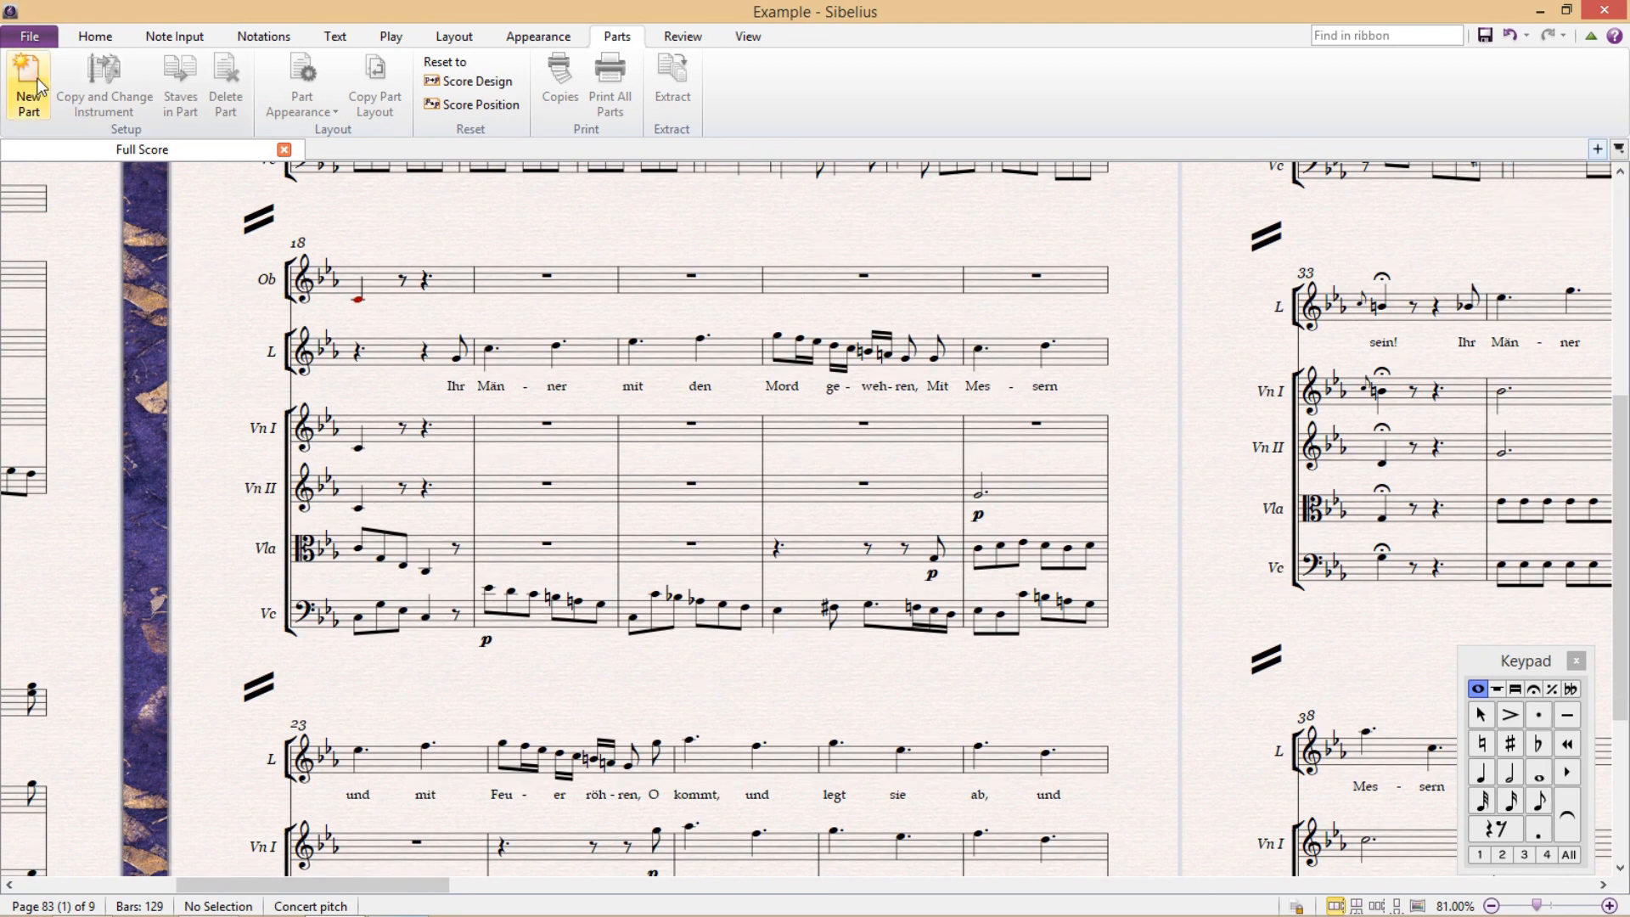
- Create the default set of parts and open Violino I from the parts list
left_click(28, 85)
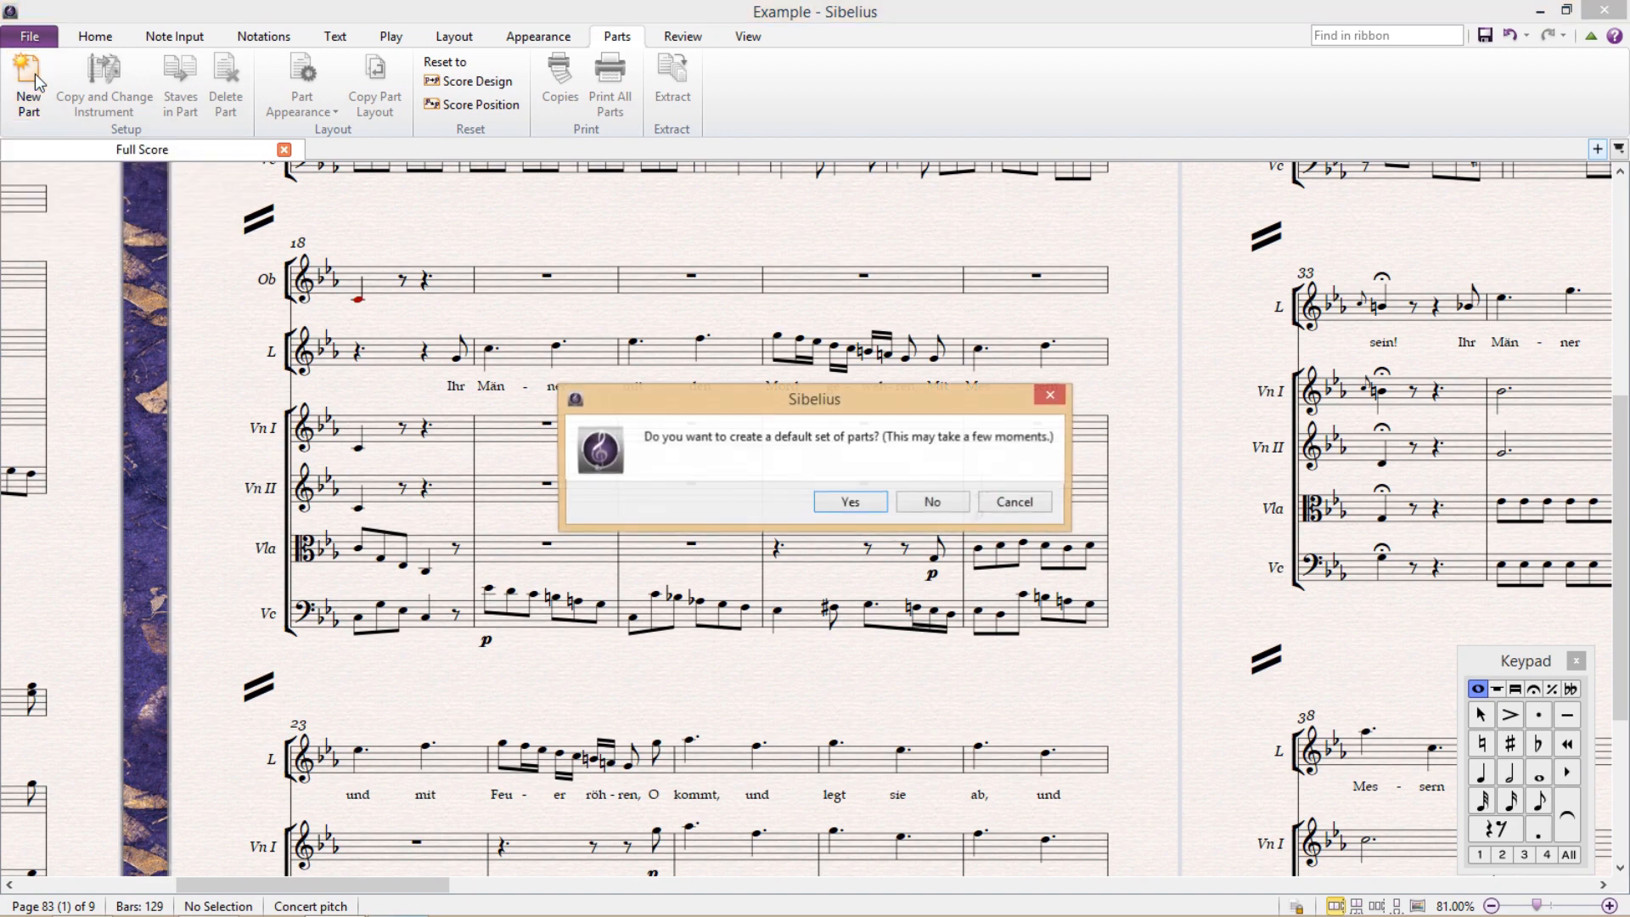
left_click(849, 501)
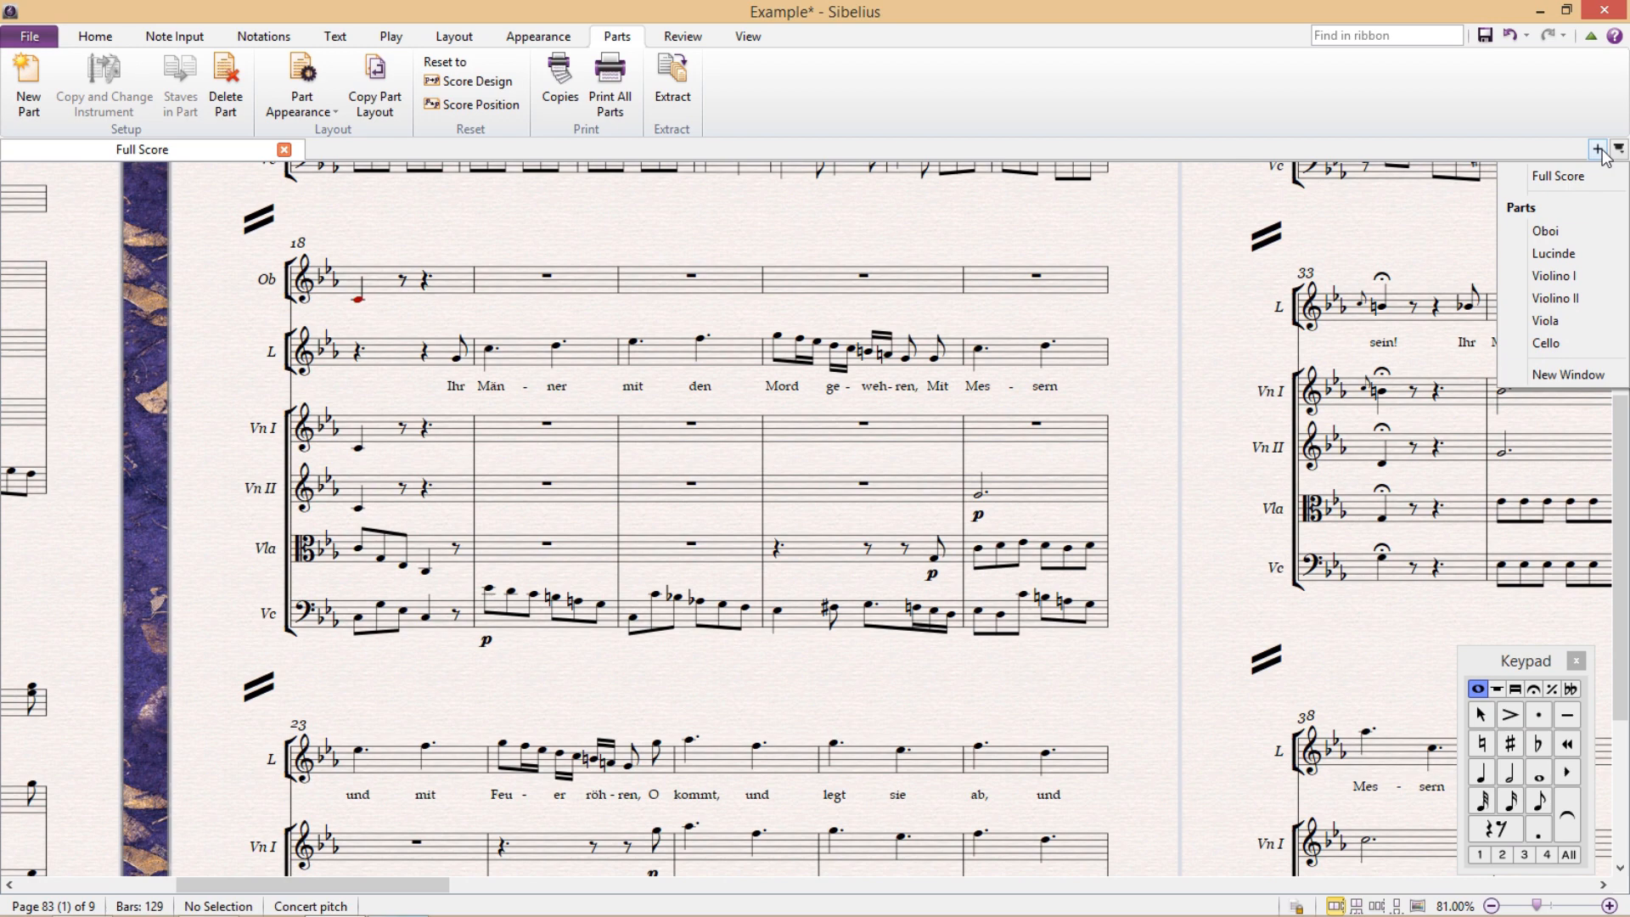
left_click(1552, 275)
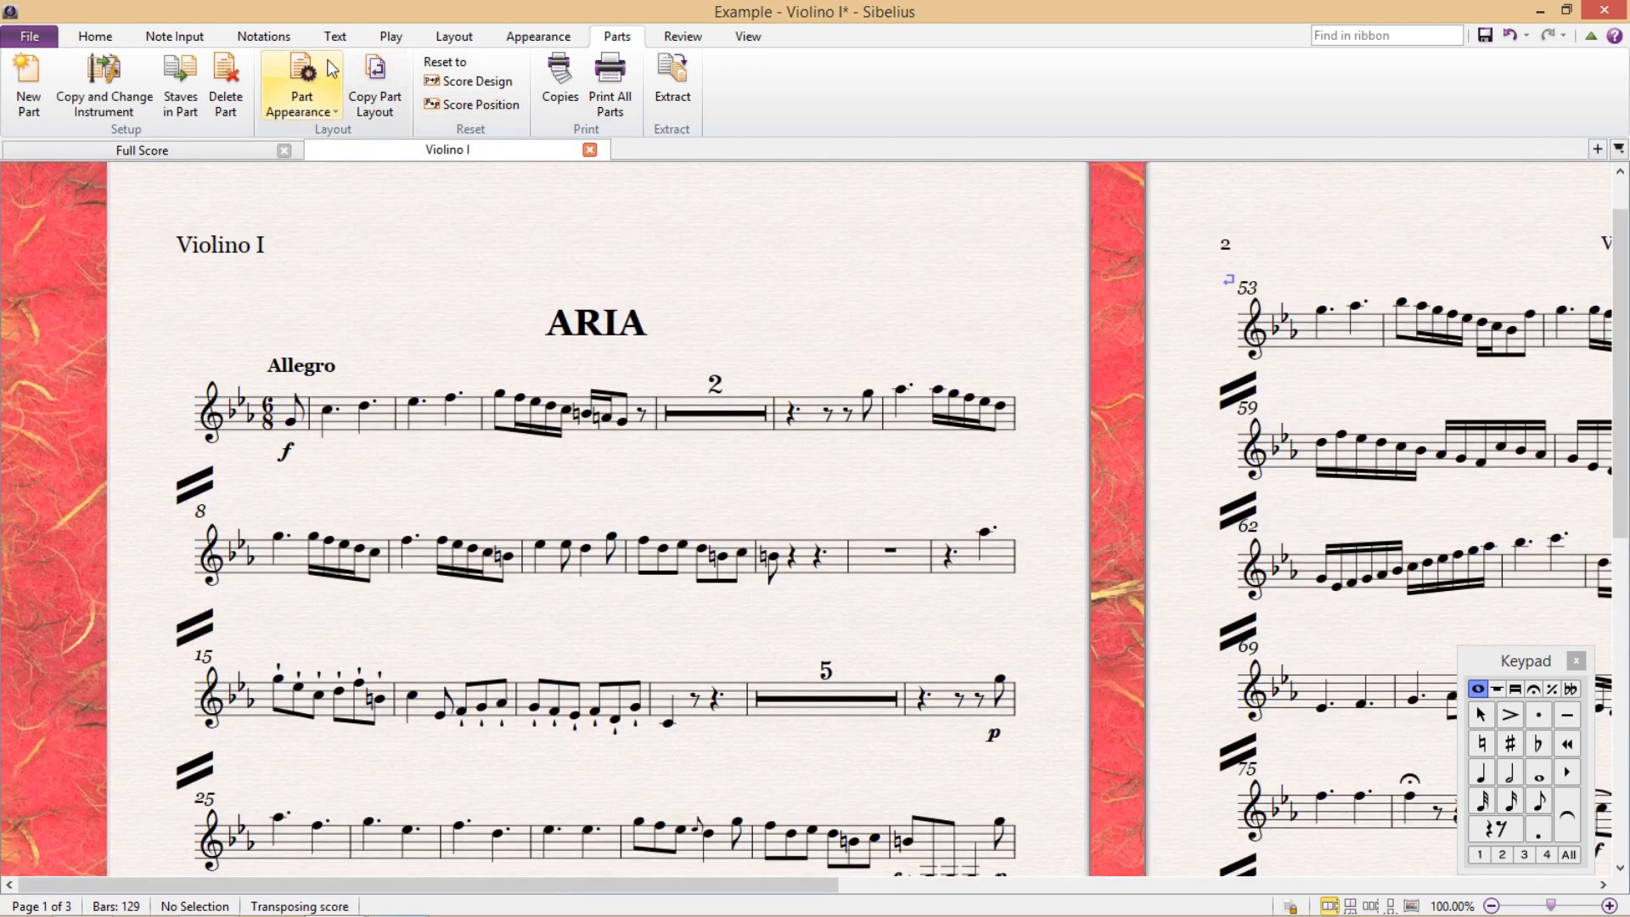
mouse_move(302, 83)
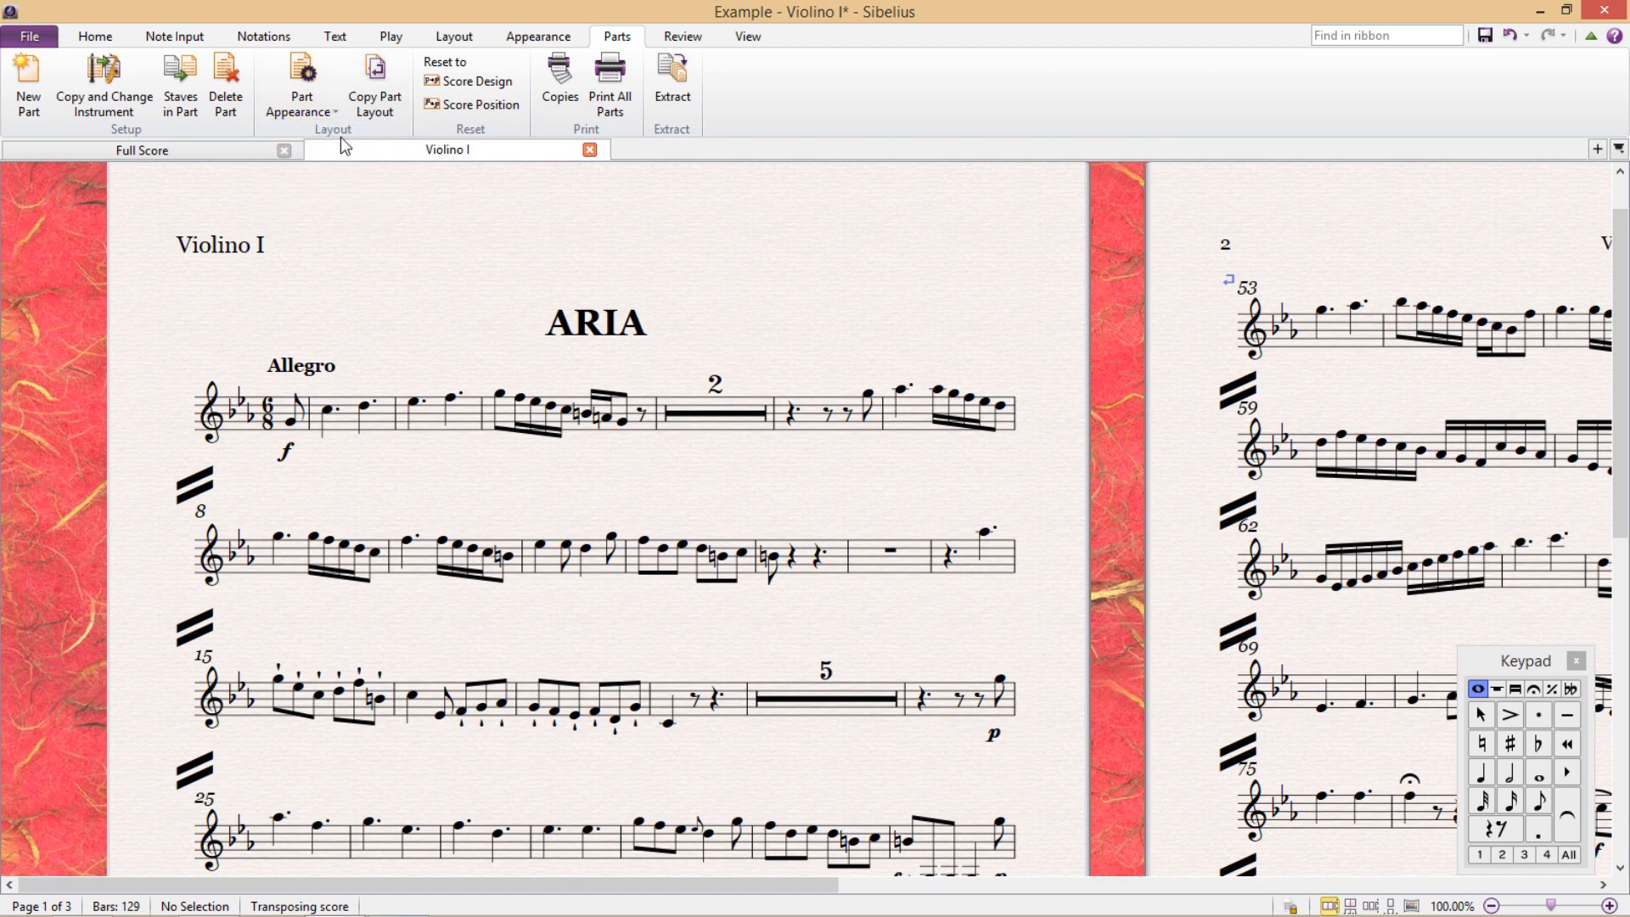
left_click(301, 84)
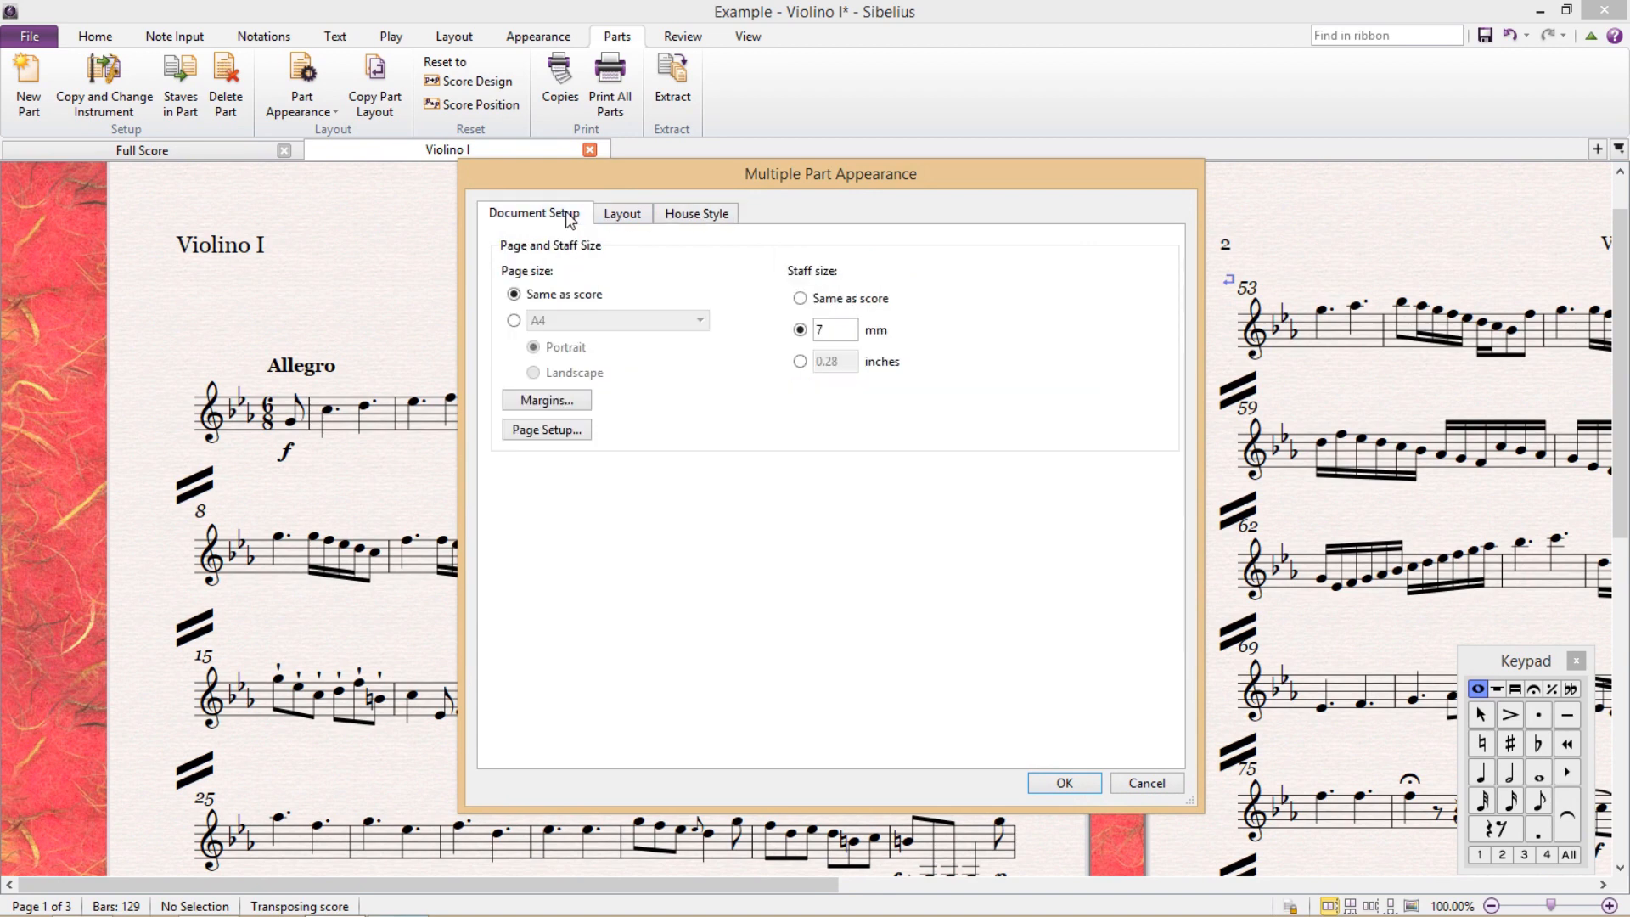
mouse_move(589, 239)
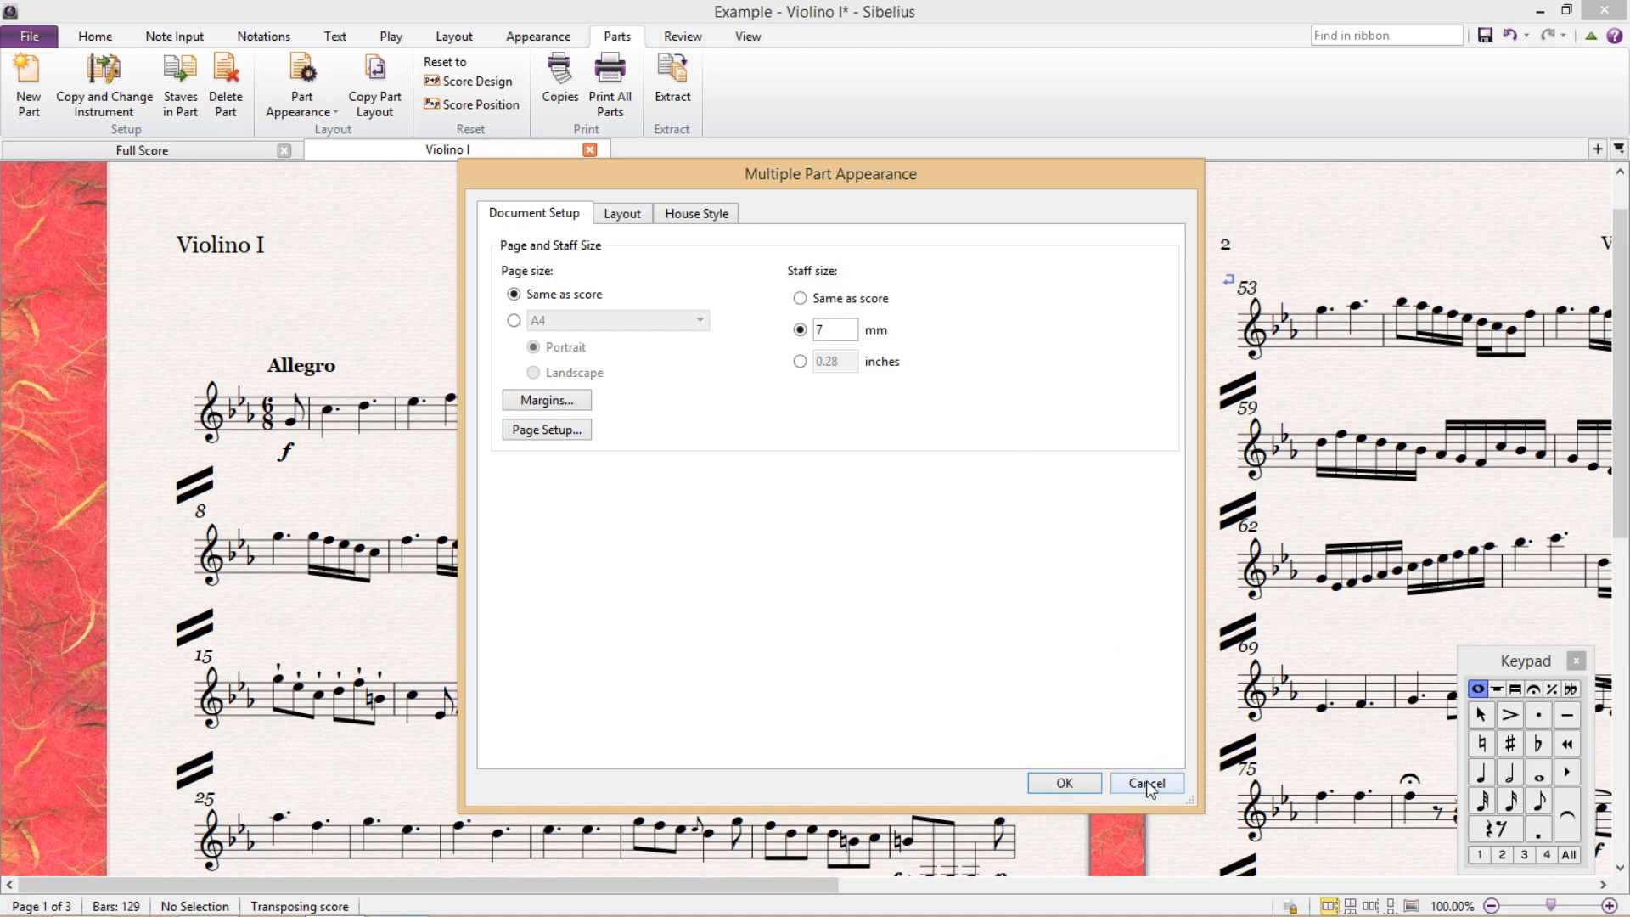
left_click(1144, 782)
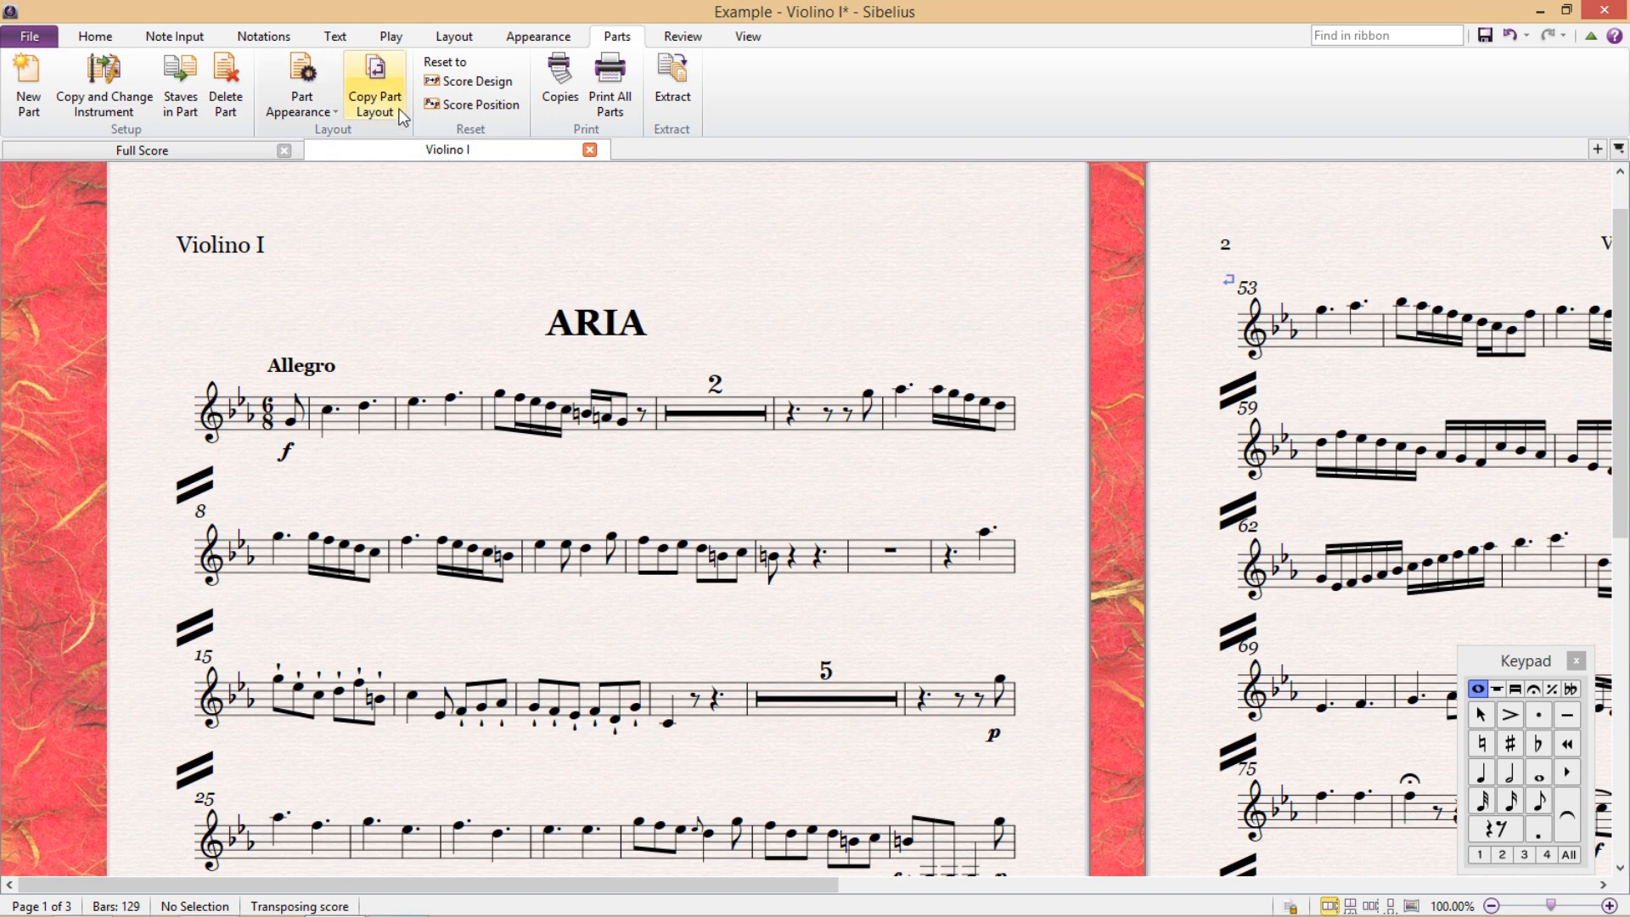
mouse_move(374, 88)
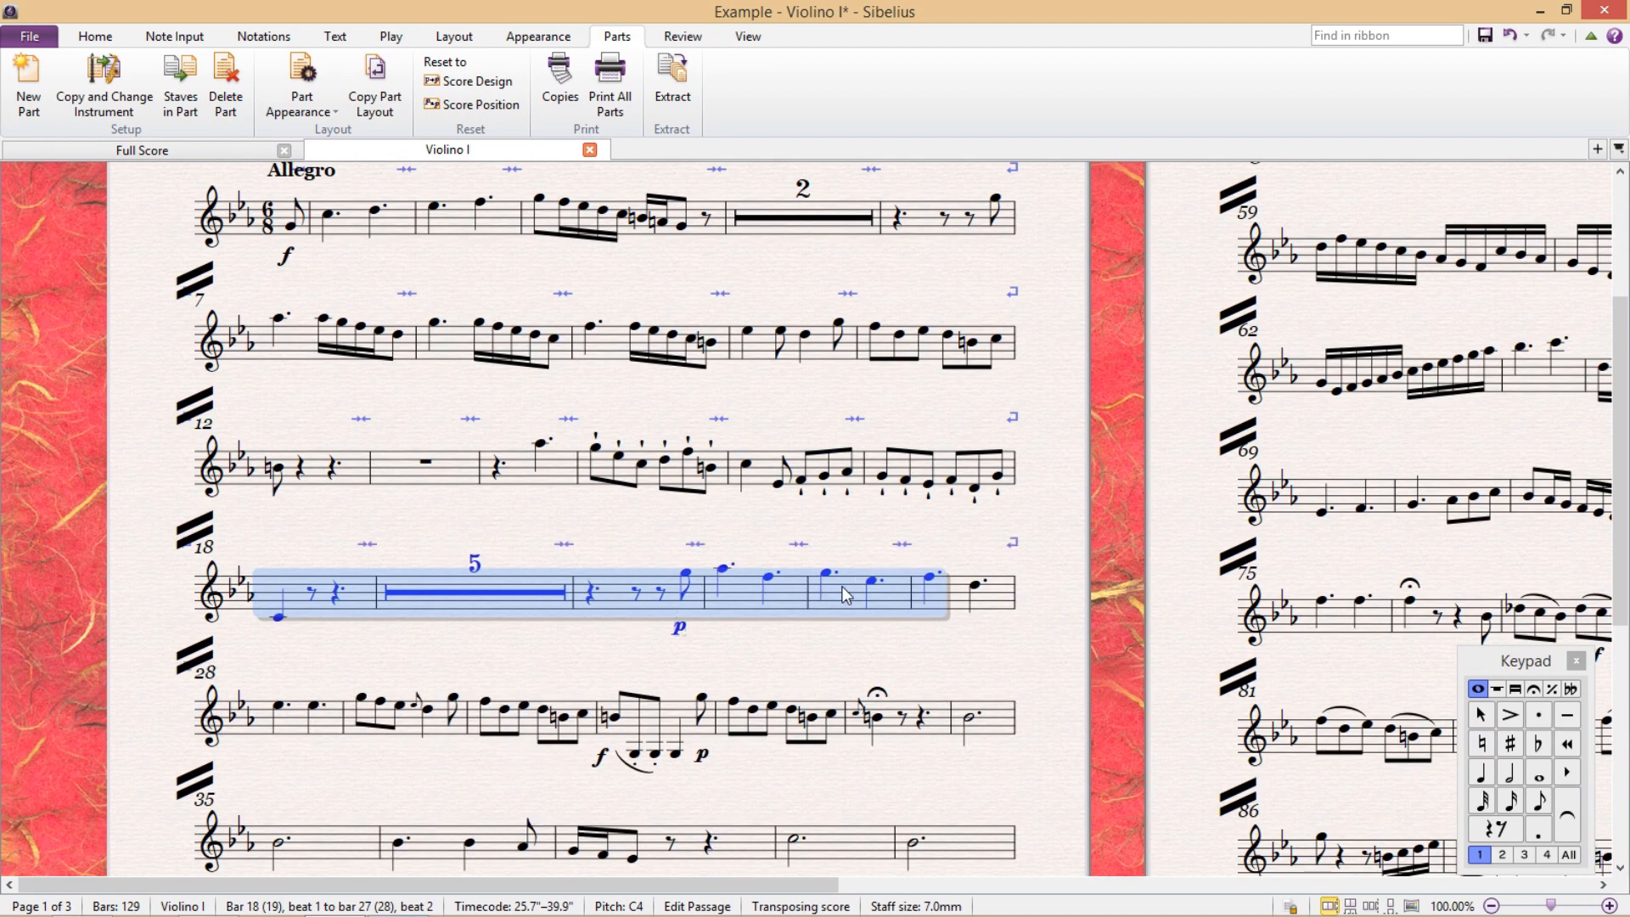
- Finish the Violino I system breaks at bars 7, 12, 18 and 28 and start Copy Part Layout
left_click(796, 719)
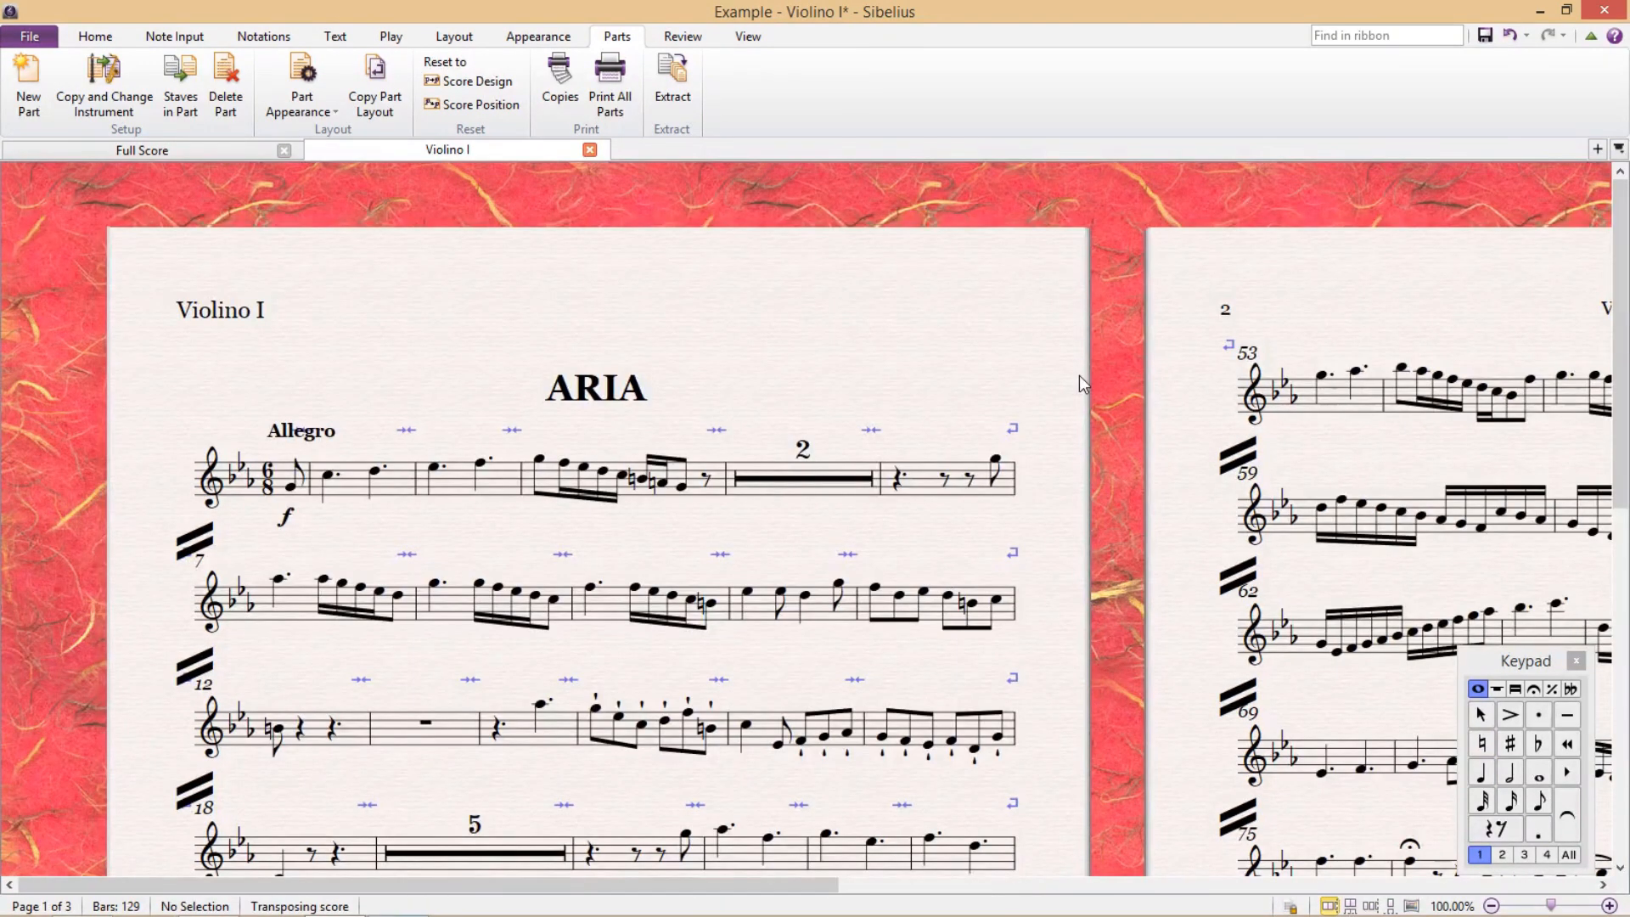
mouse_move(432, 200)
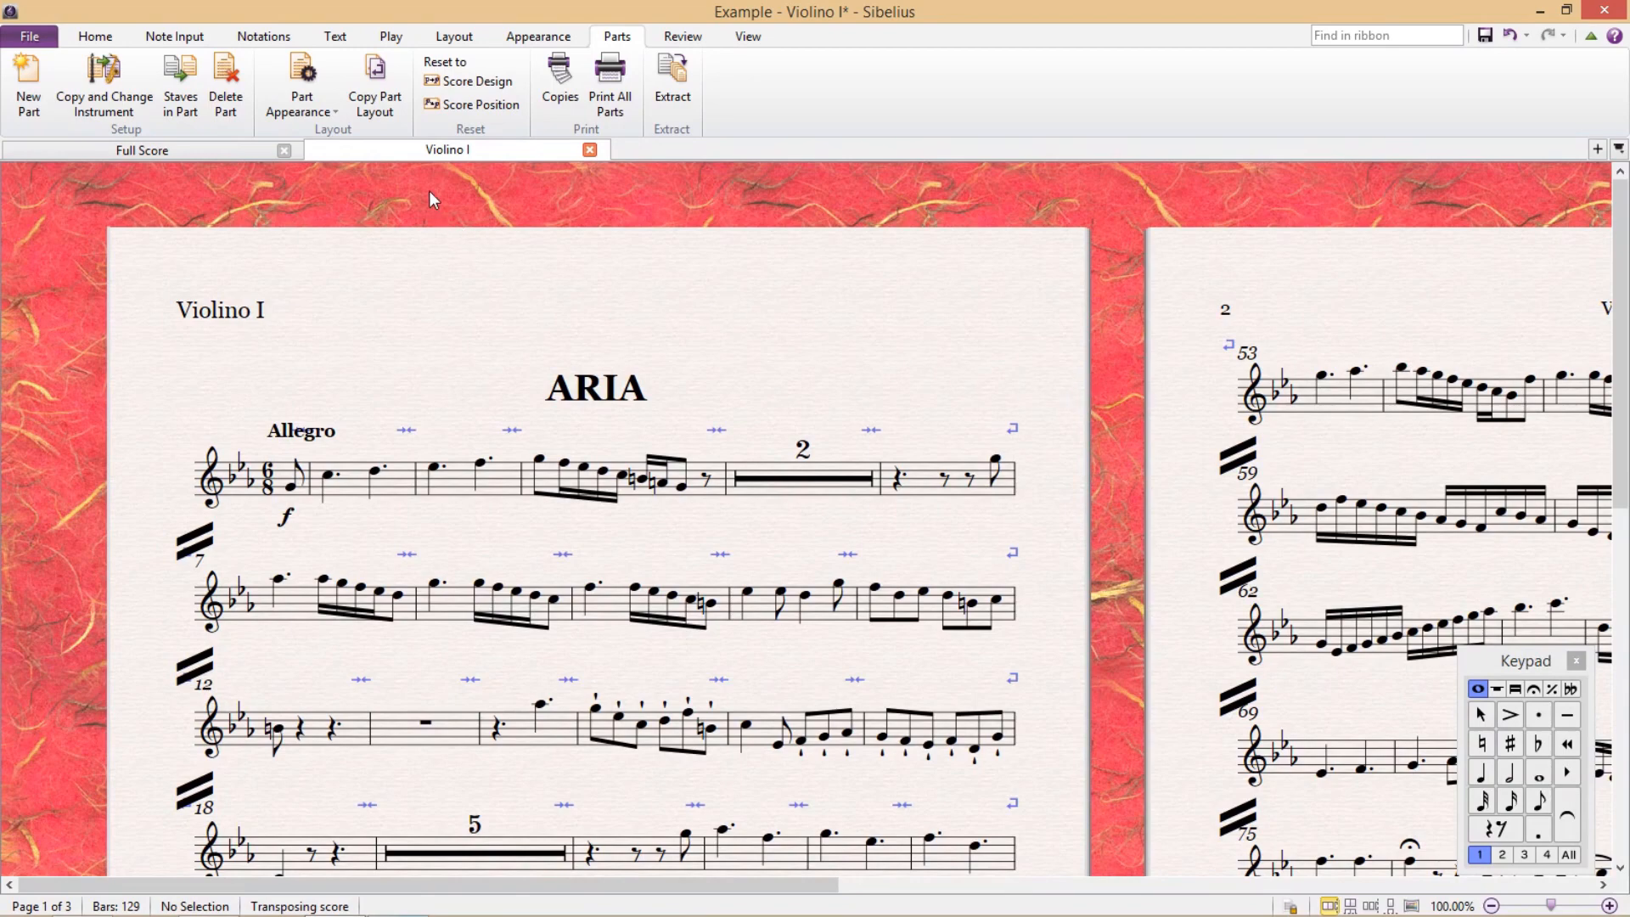
left_click(374, 83)
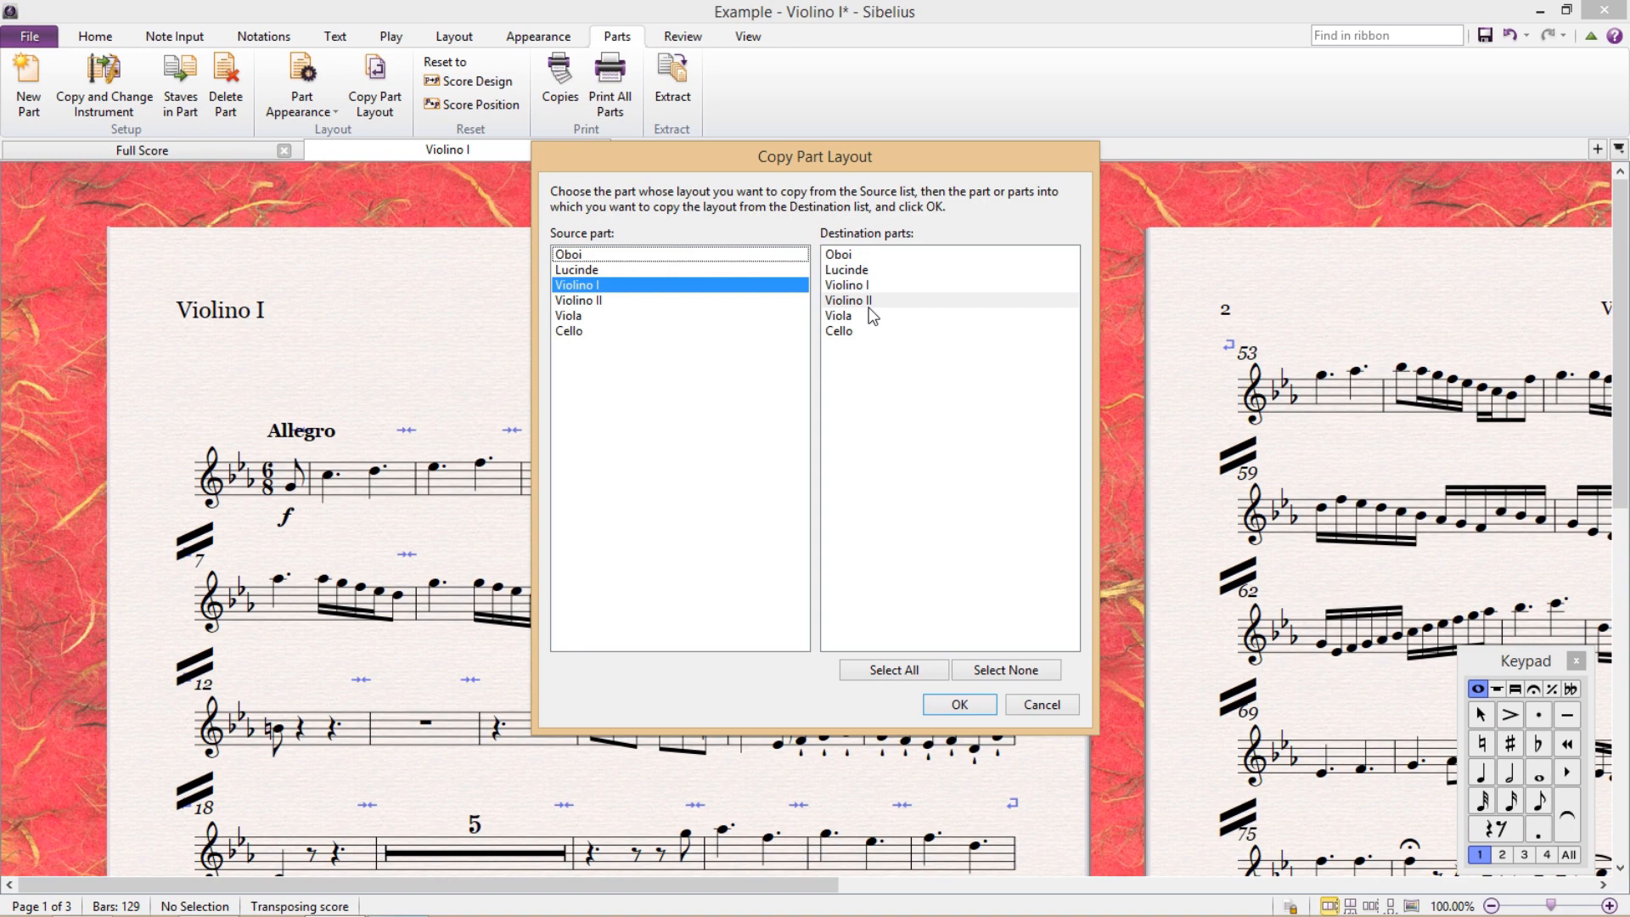
- Copy Violino I's layout to Violino II, then open Violino II and compare it with Violino I
left_click(847, 300)
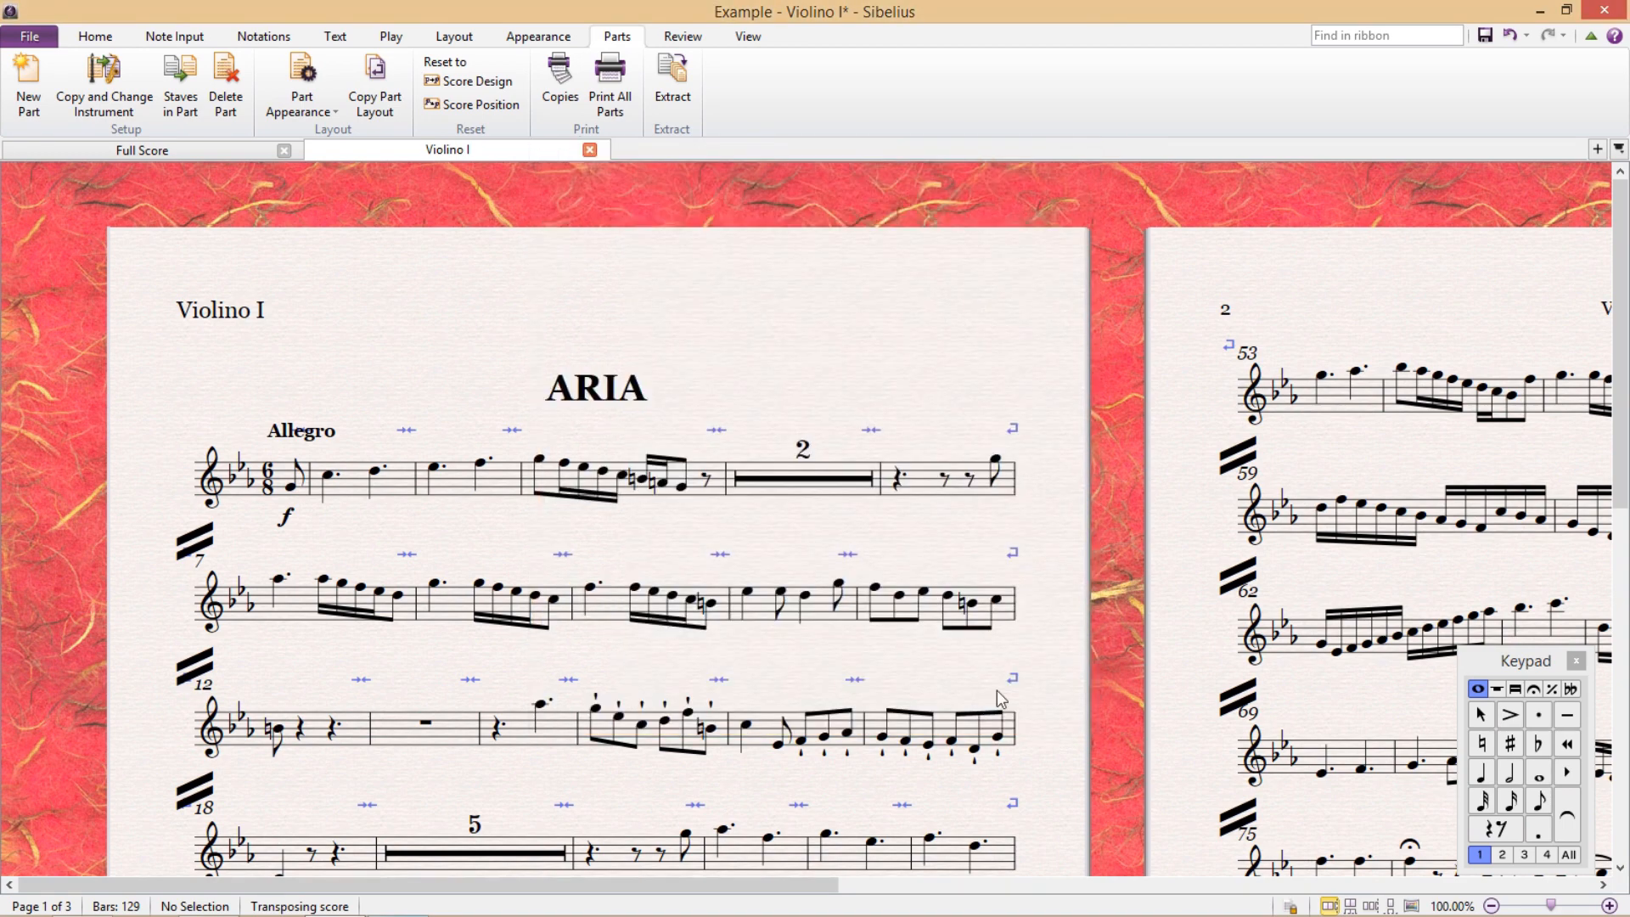
left_click(373, 83)
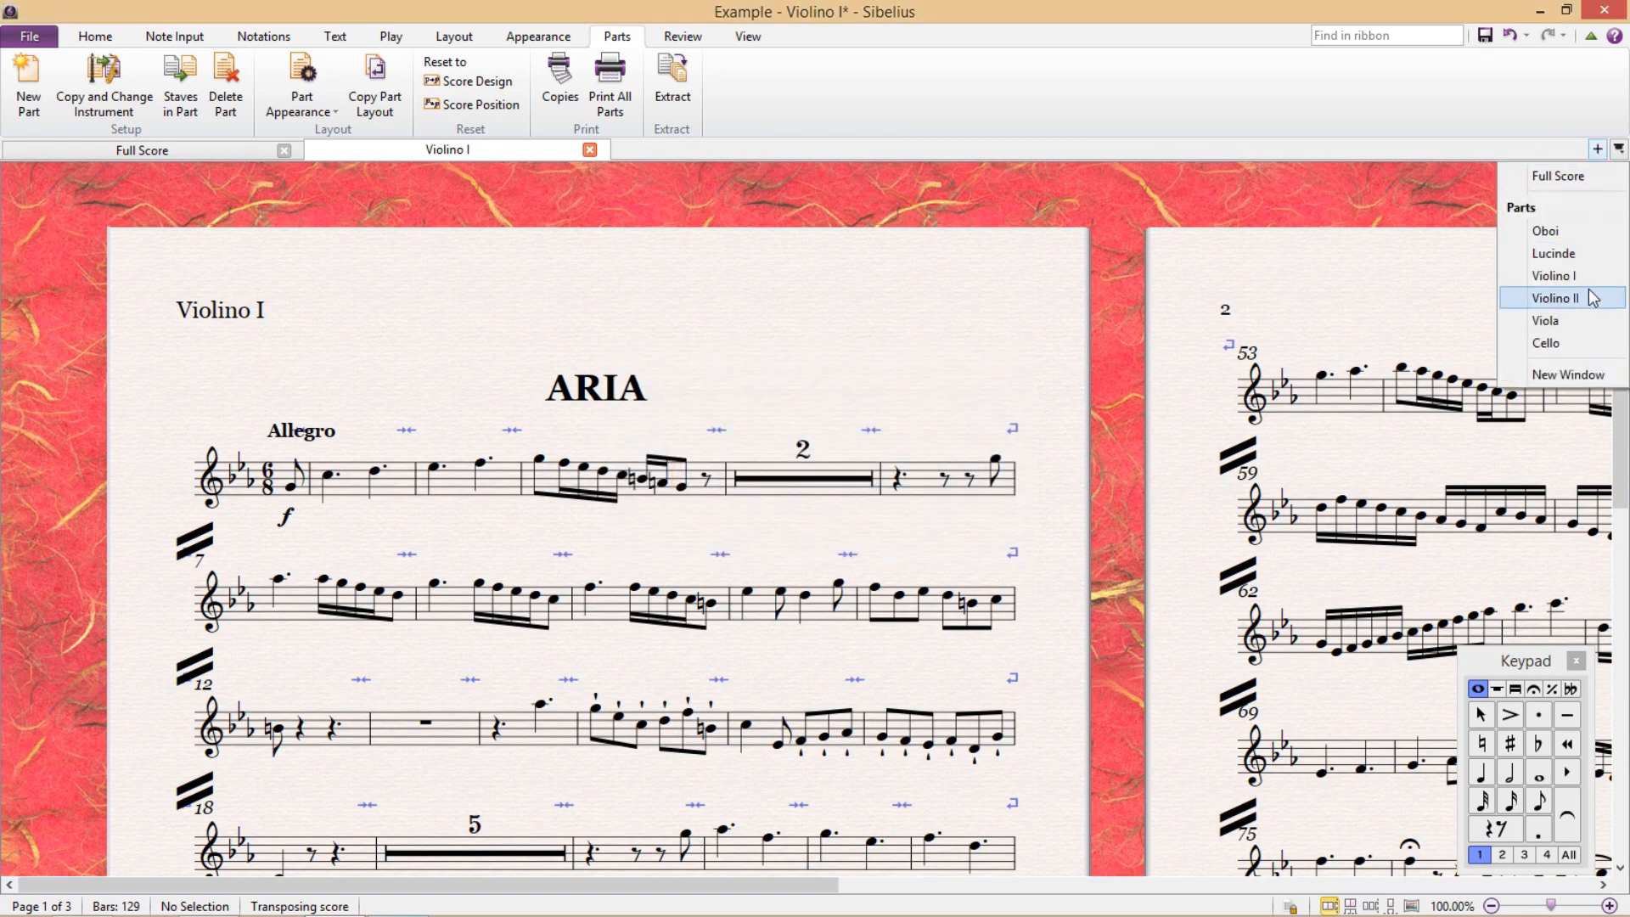
left_click(1556, 298)
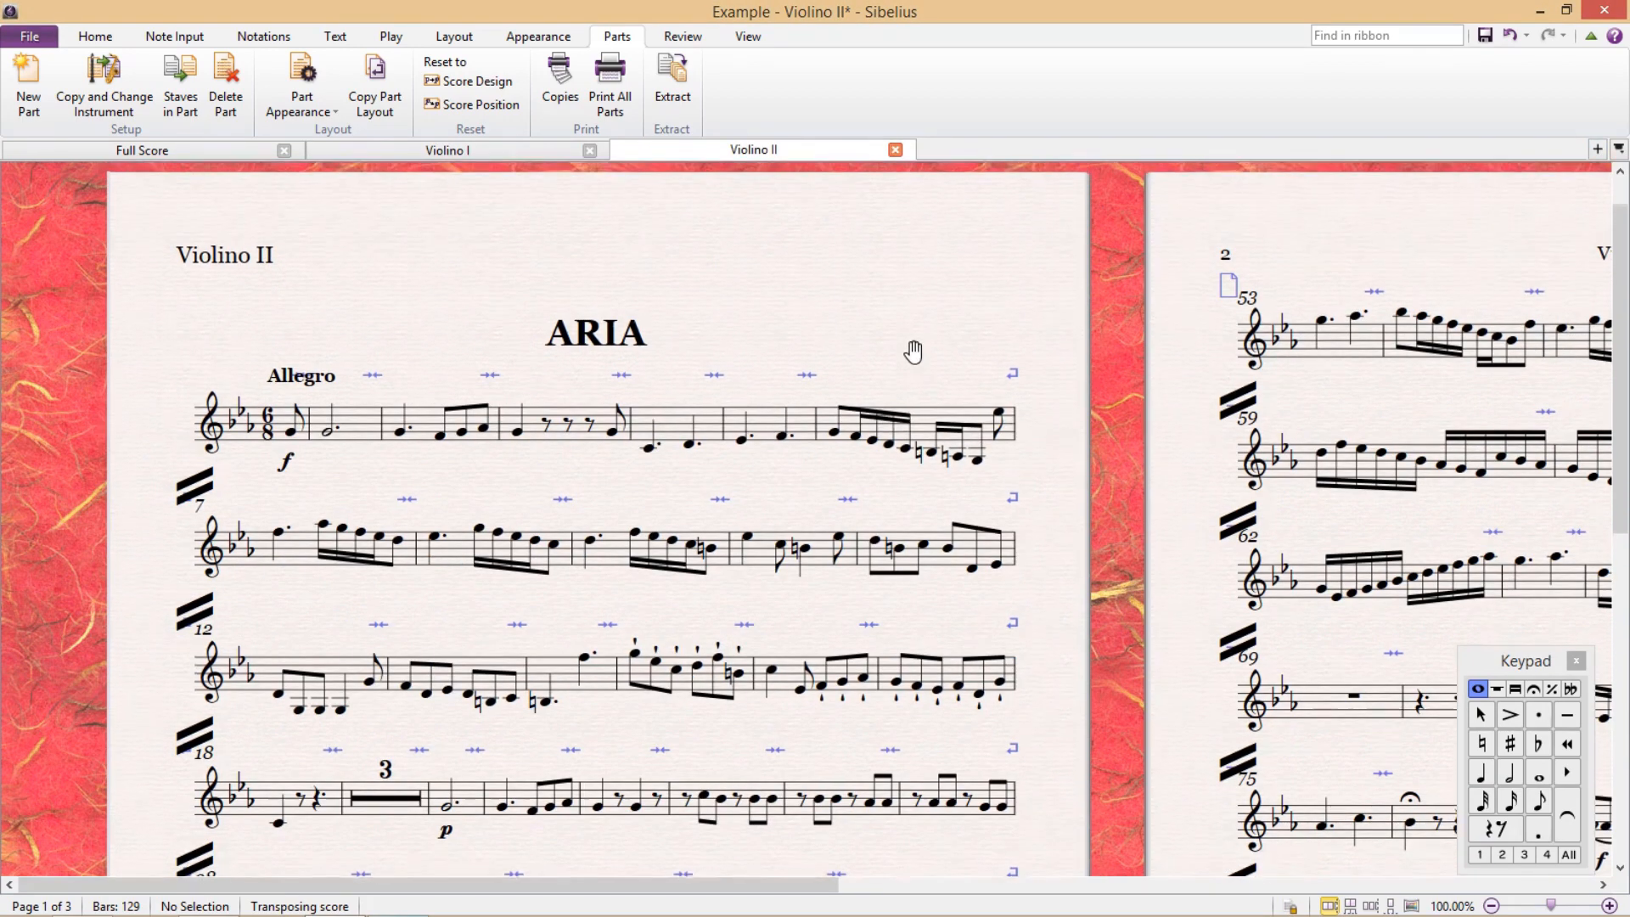
left_click(447, 150)
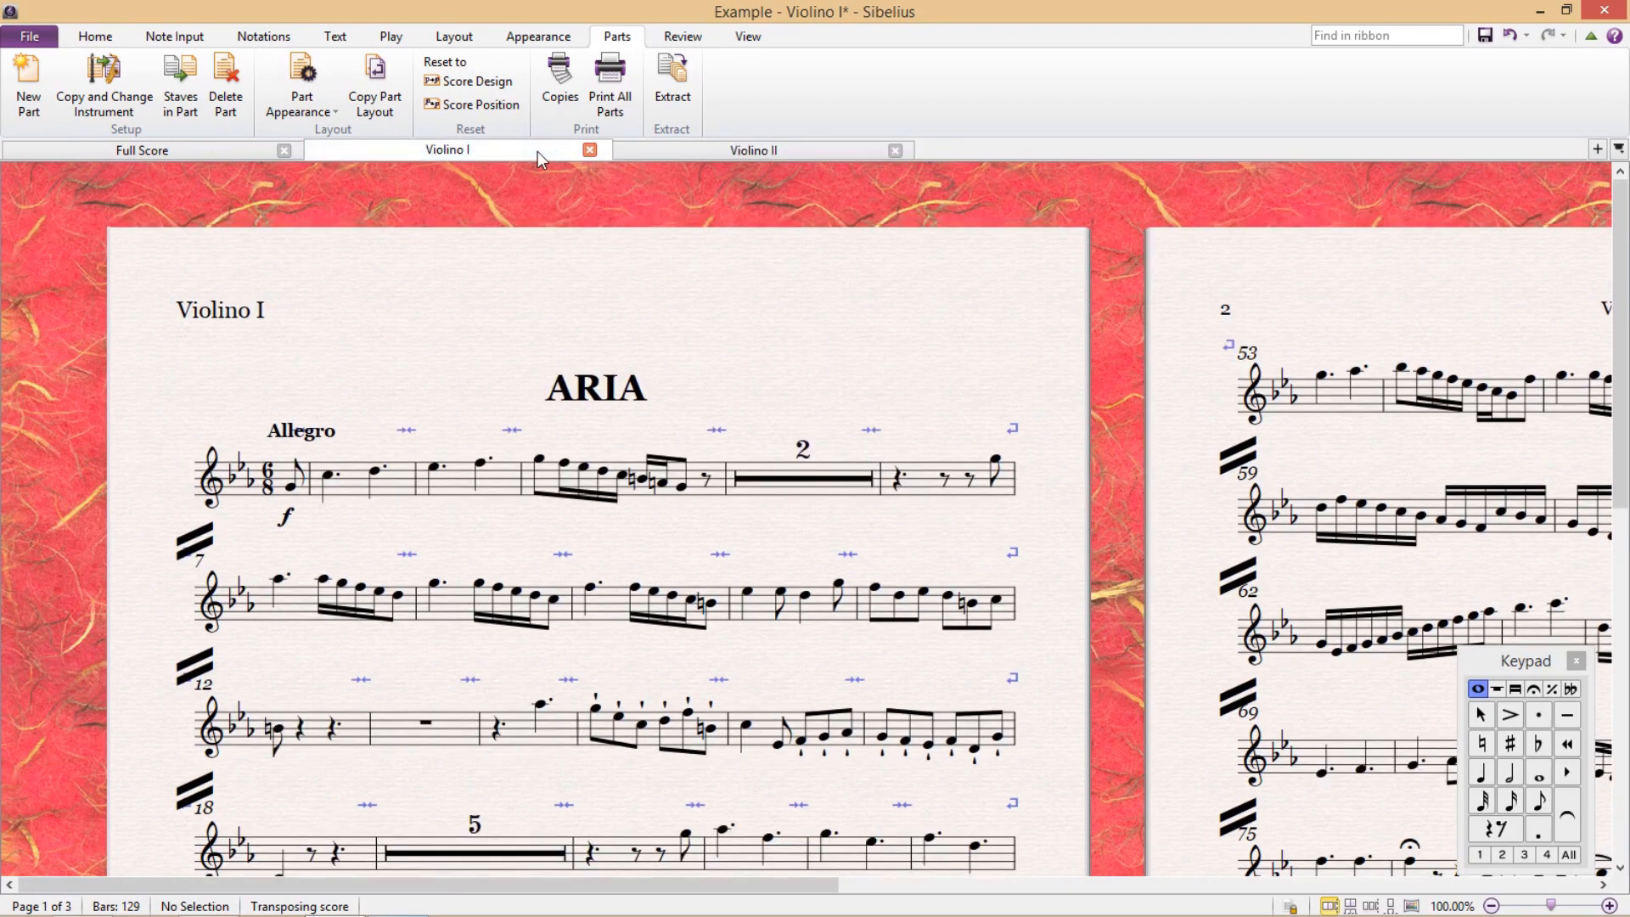
left_click(753, 149)
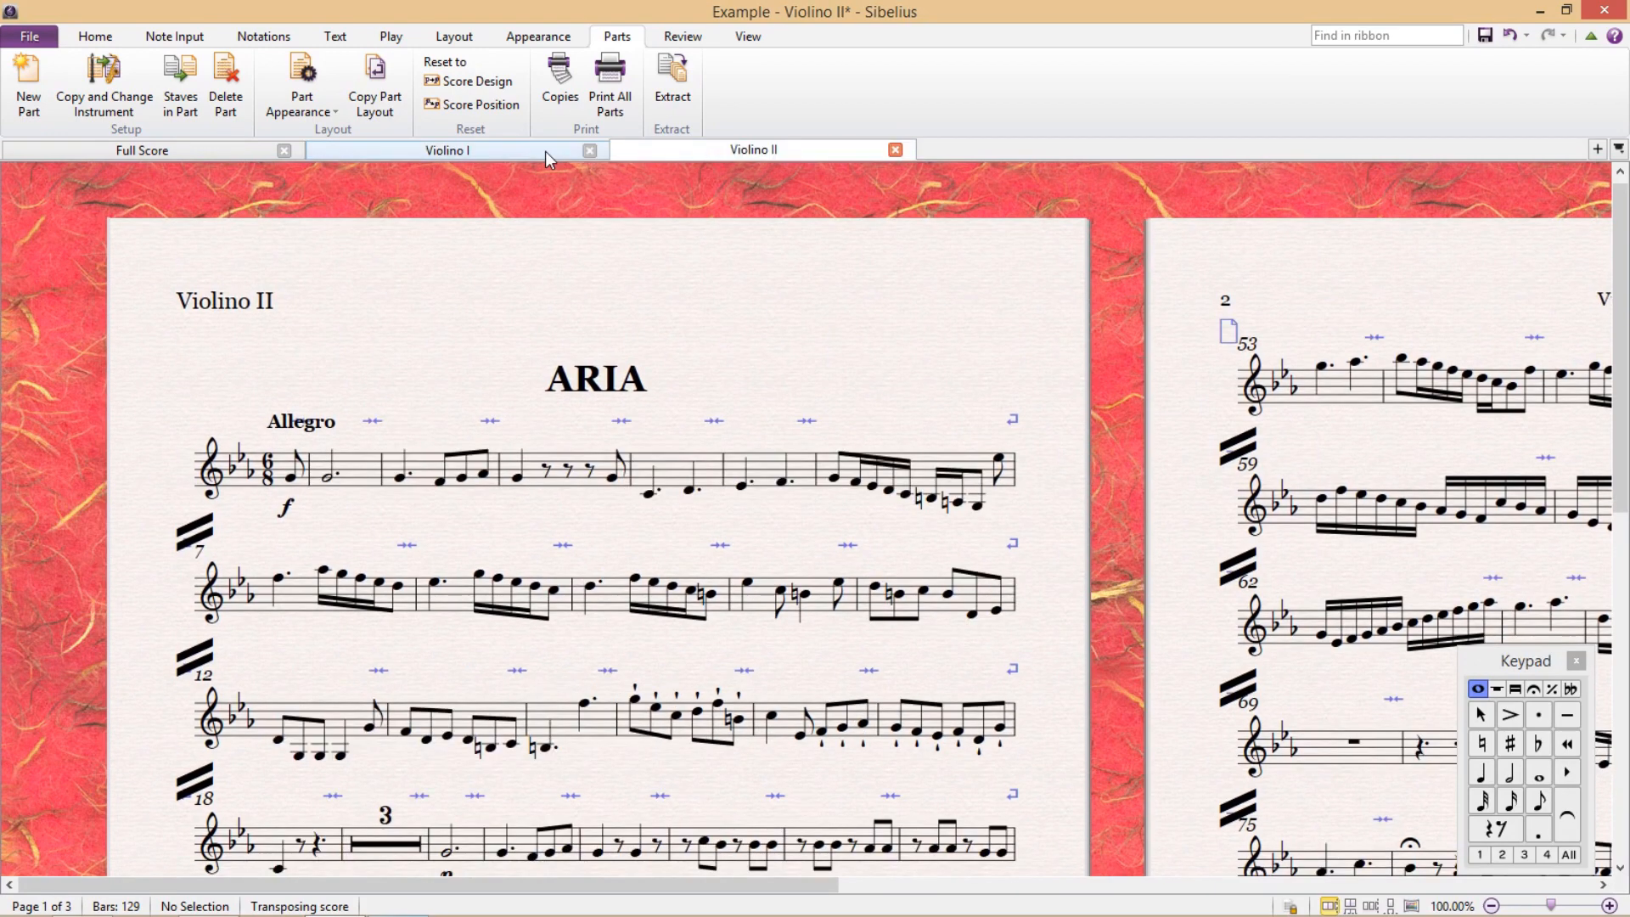
mouse_move(814, 304)
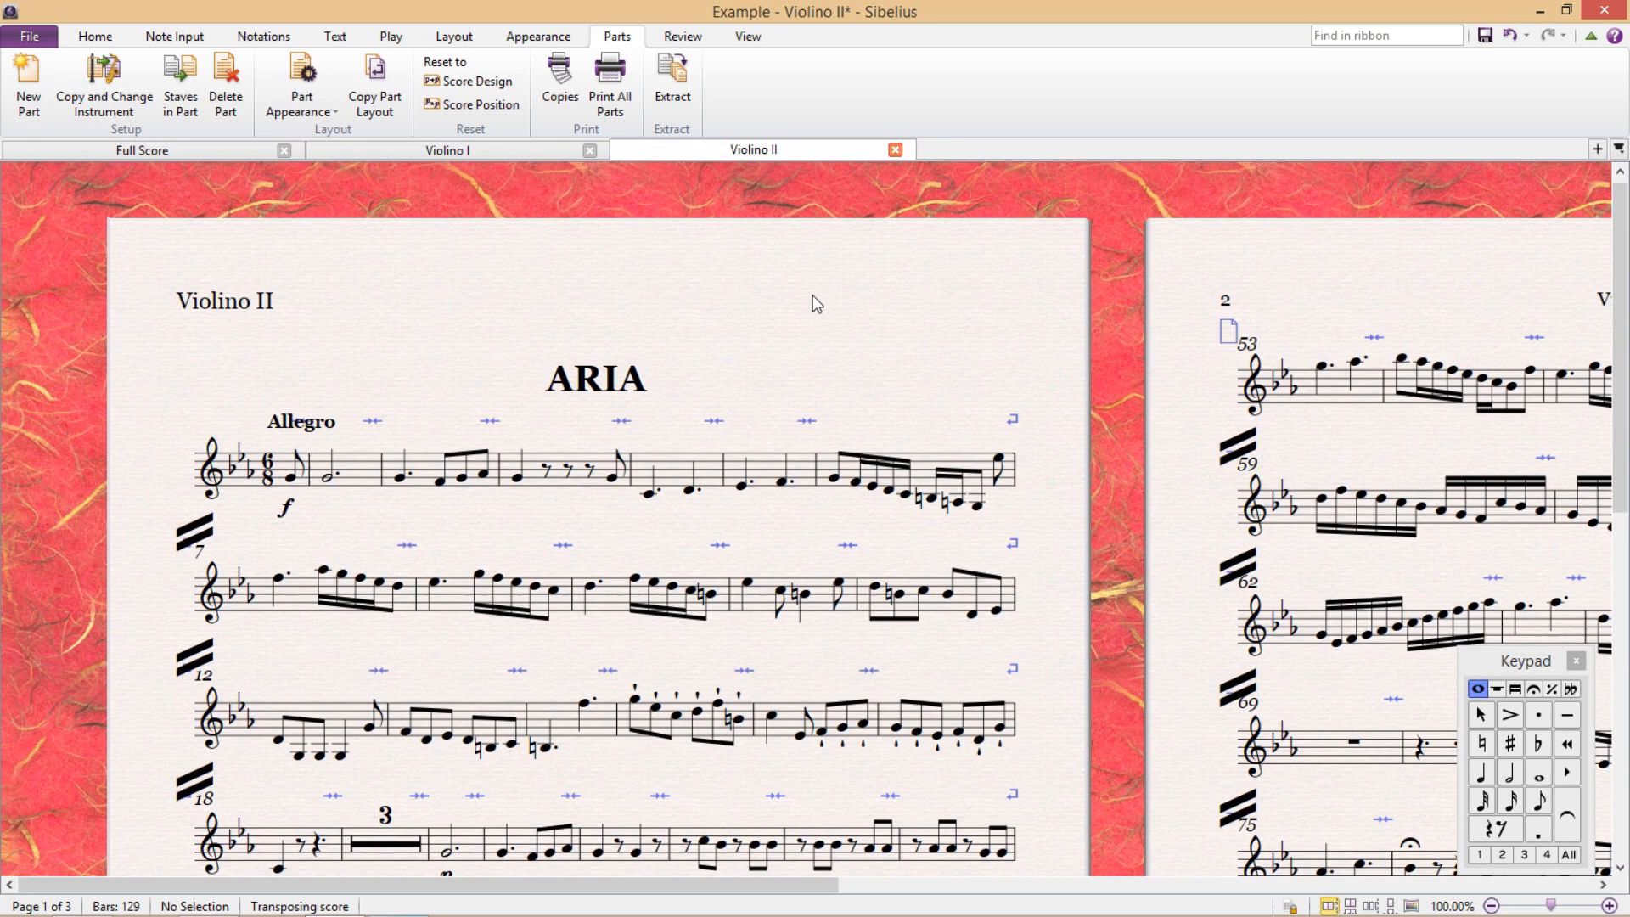
mouse_move(750, 364)
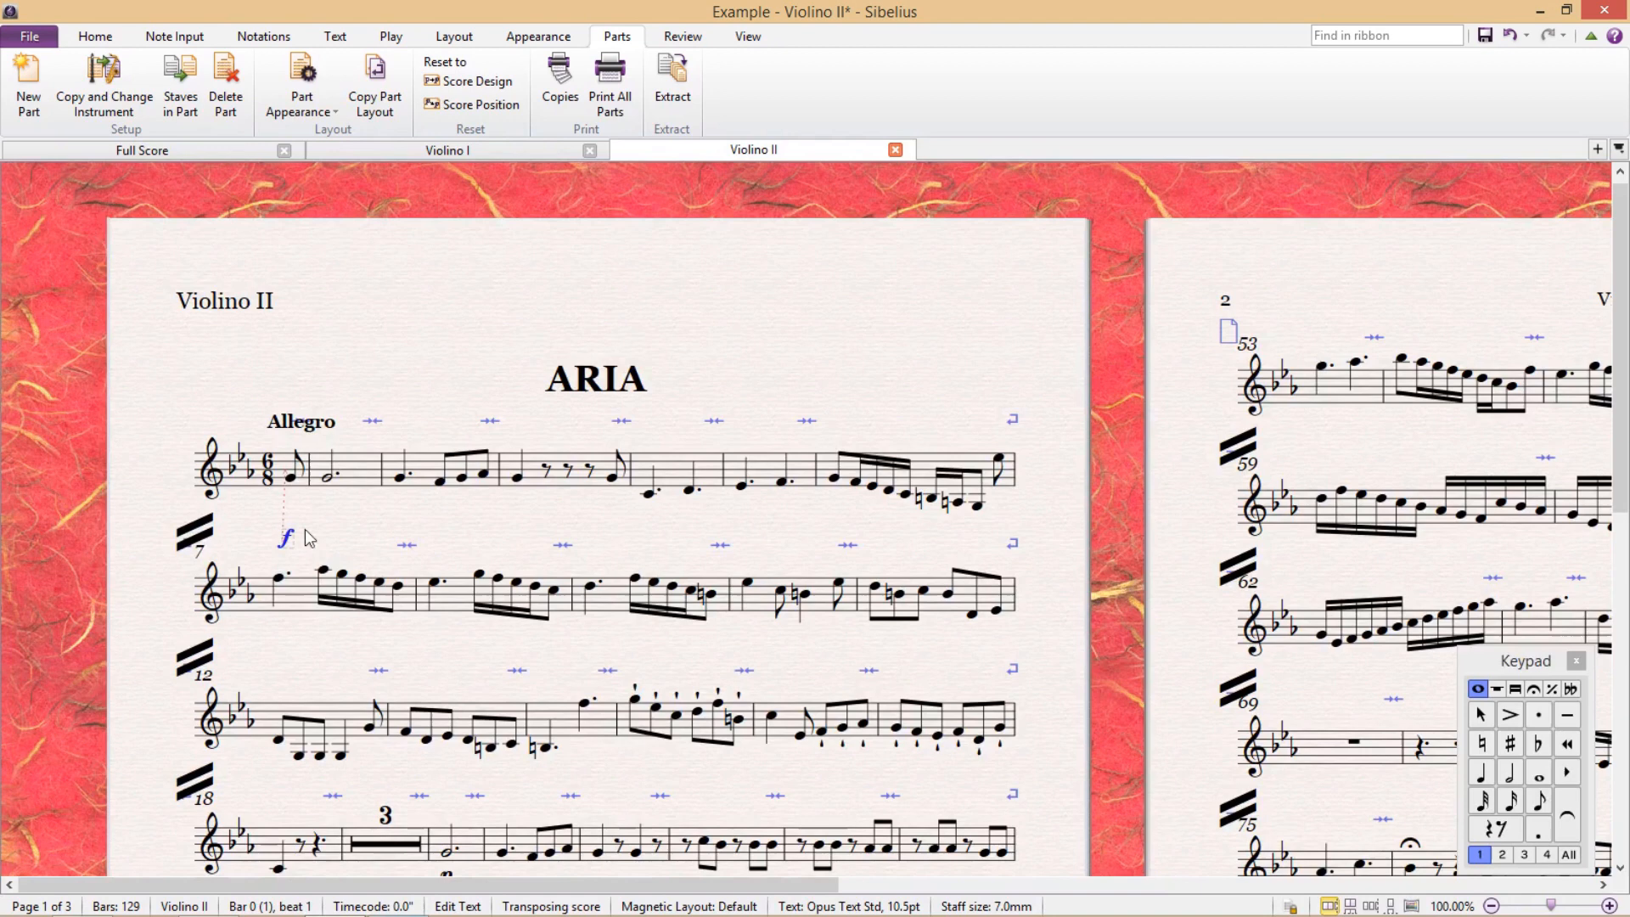
left_click(478, 104)
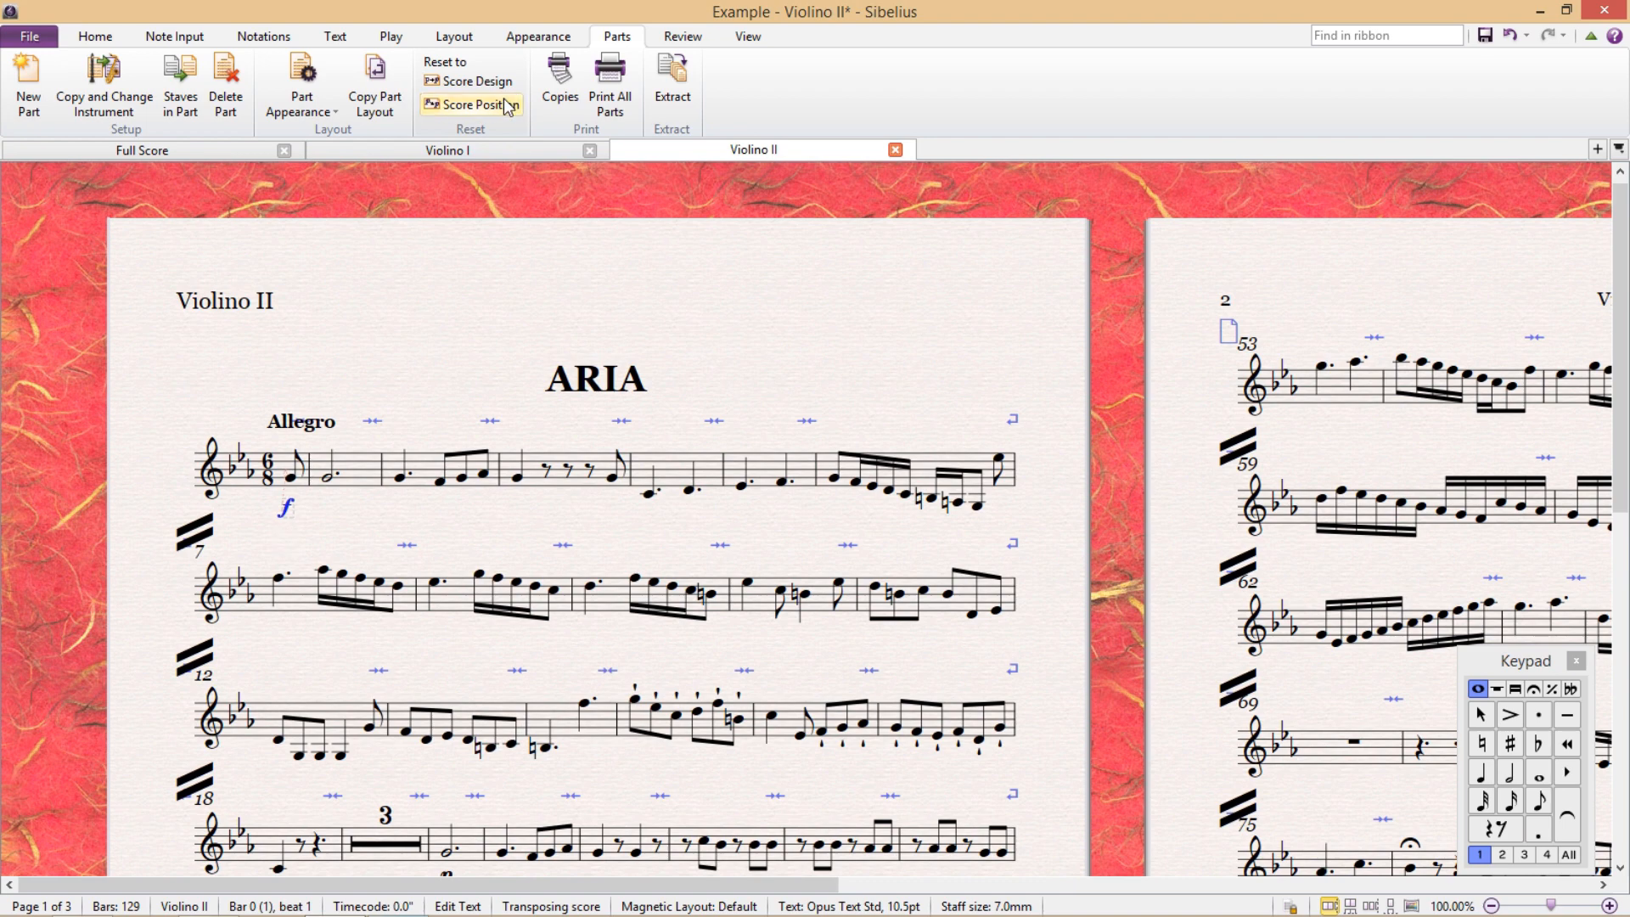
mouse_move(607, 311)
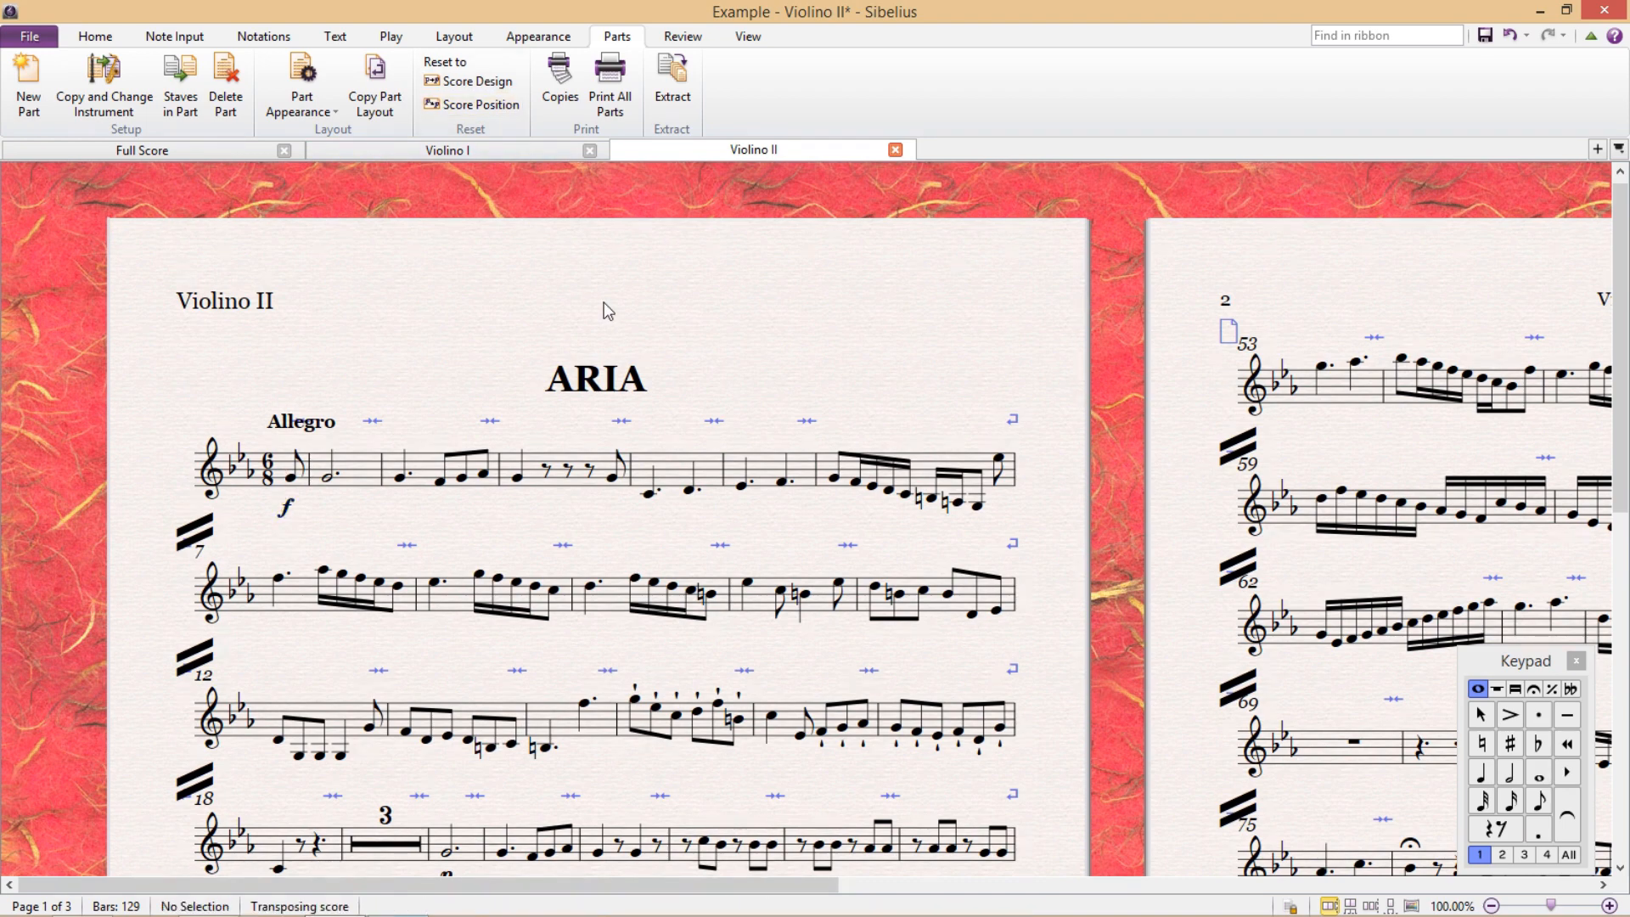
mouse_move(582, 234)
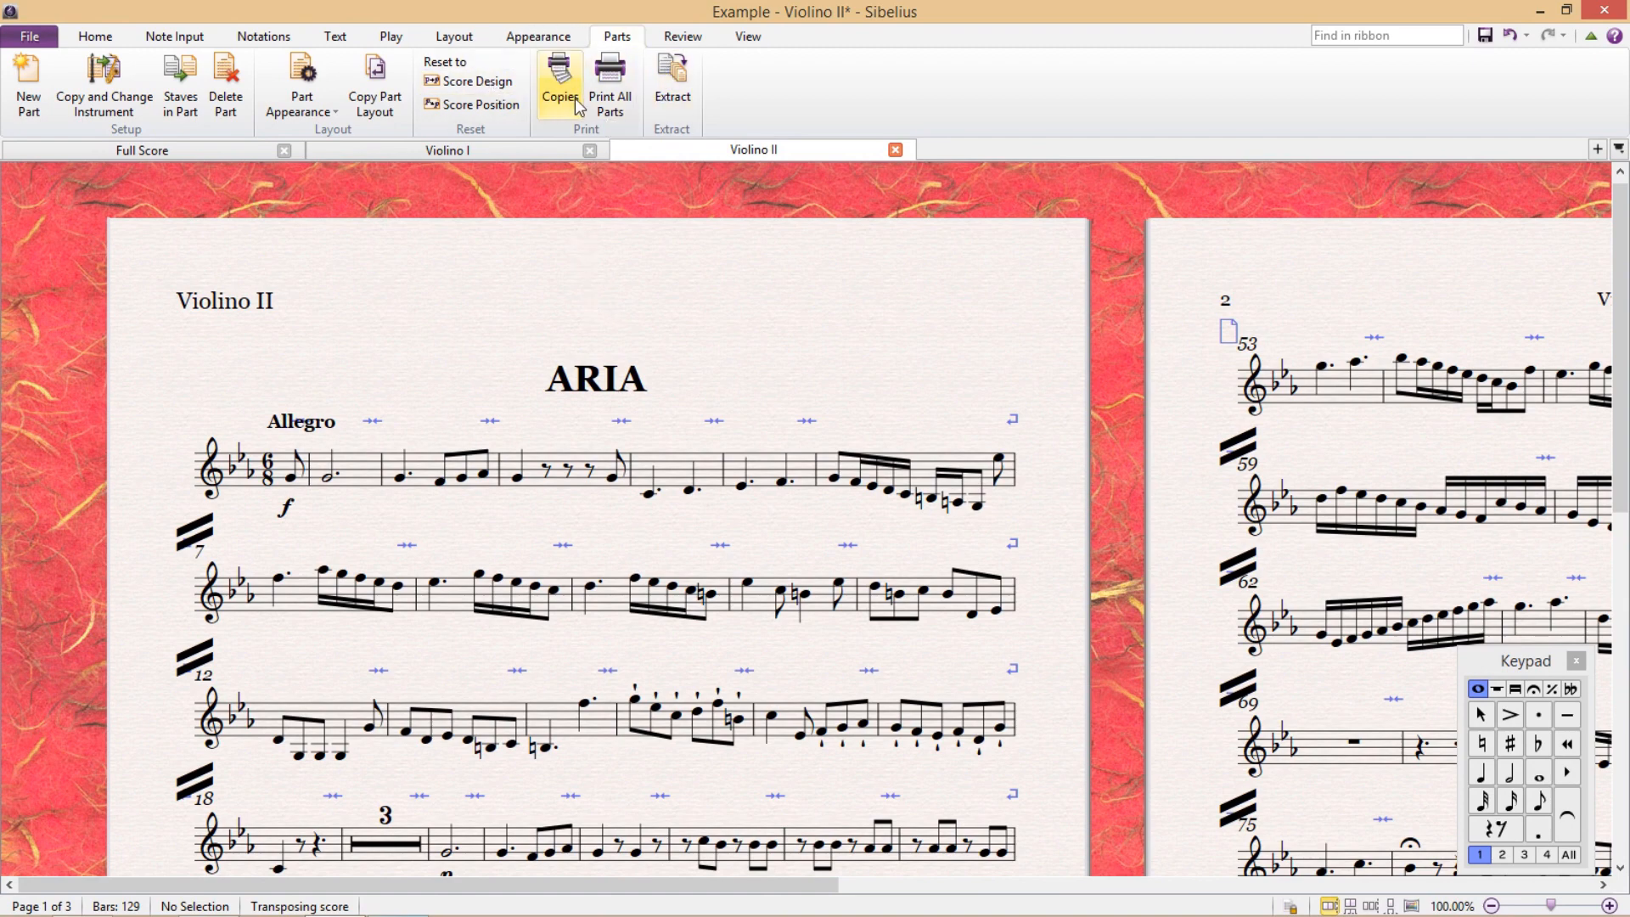
mouse_move(560, 84)
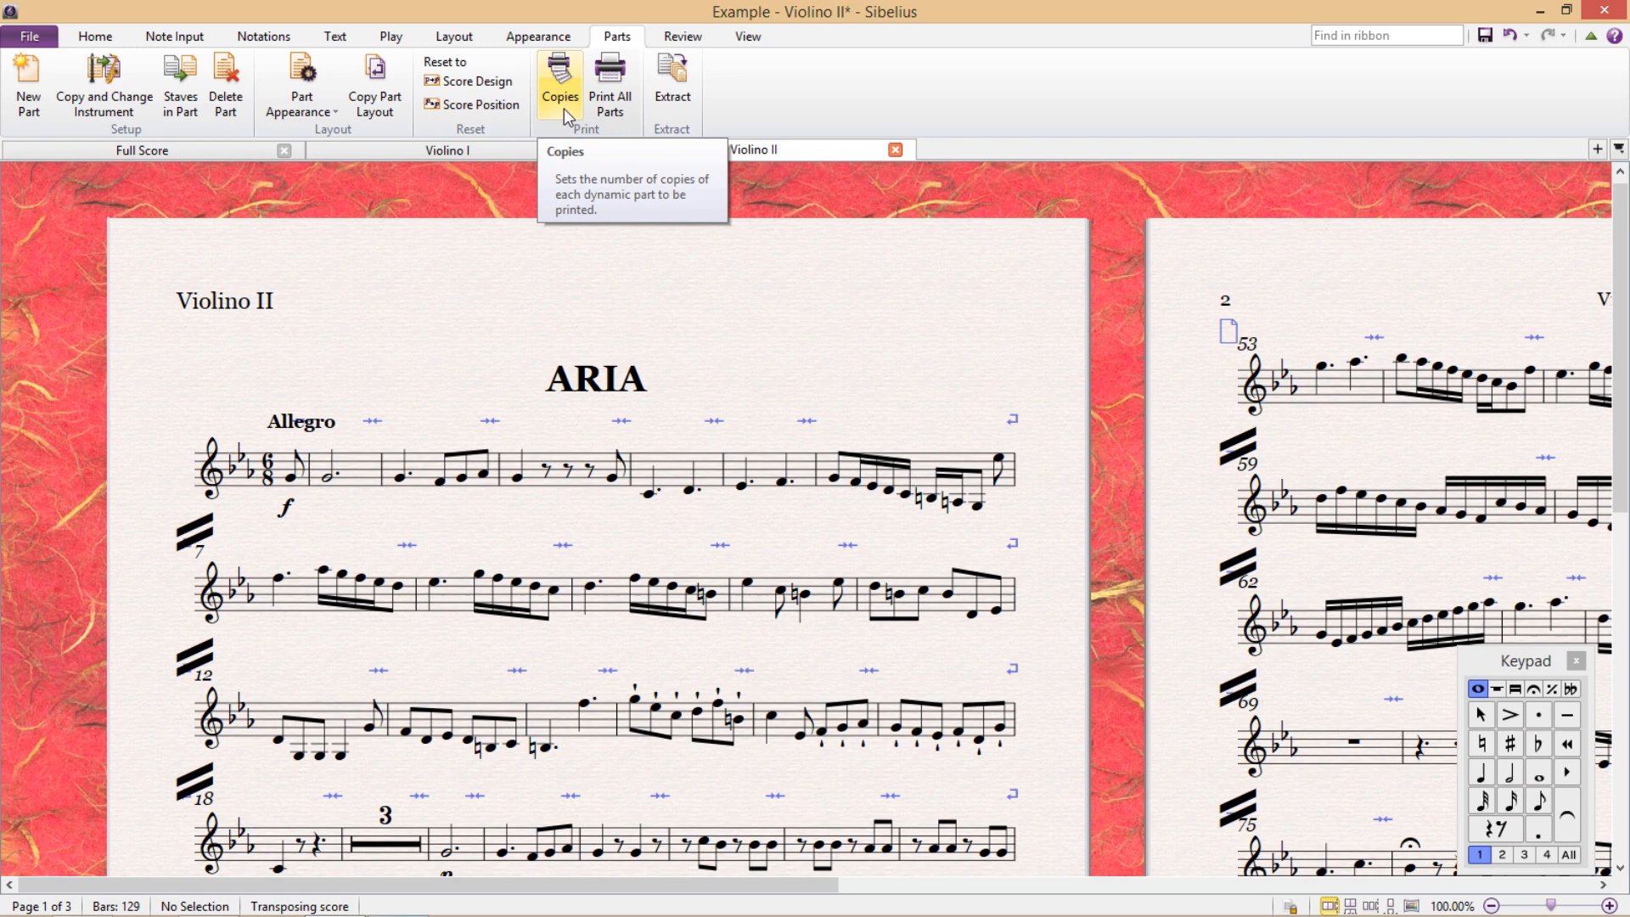
mouse_move(611, 83)
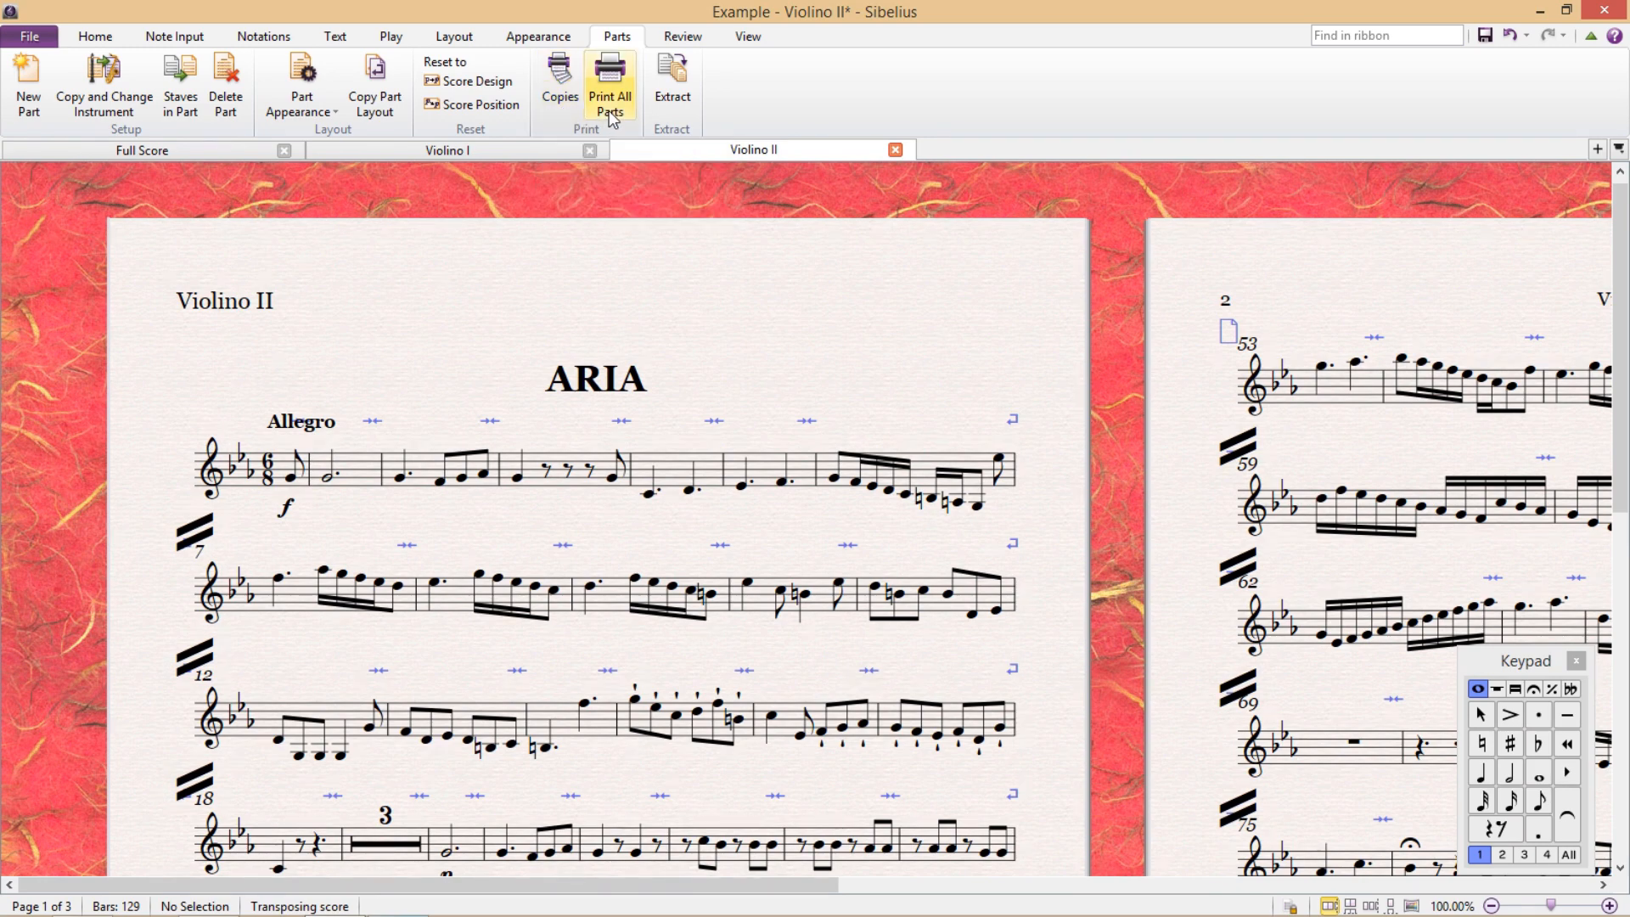
mouse_move(611, 85)
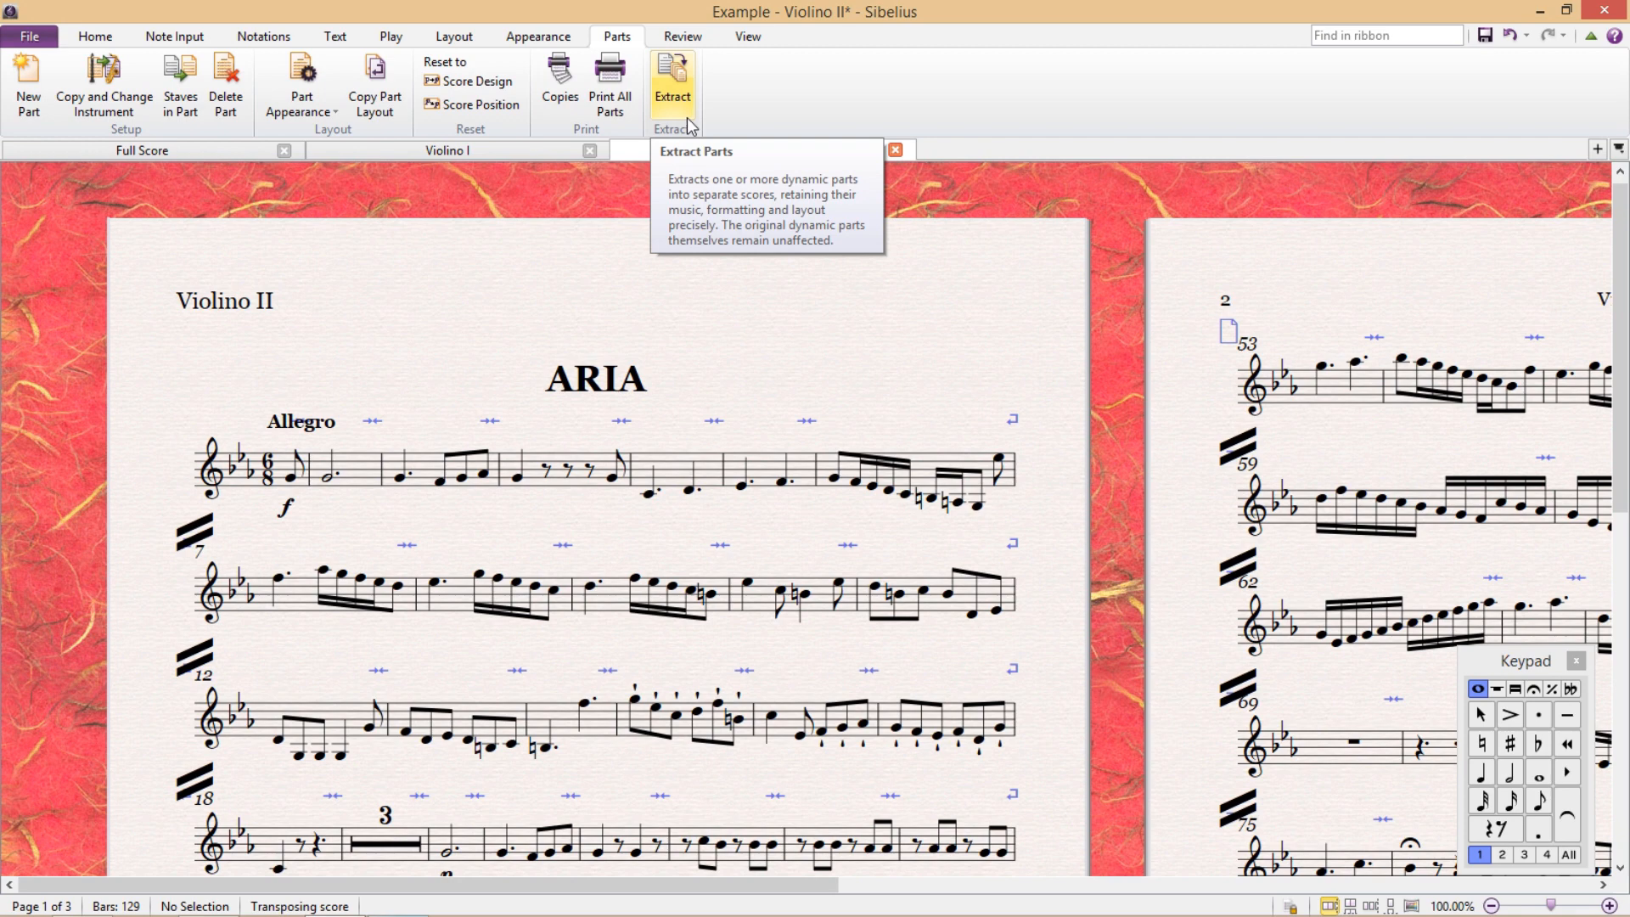
mouse_move(688, 120)
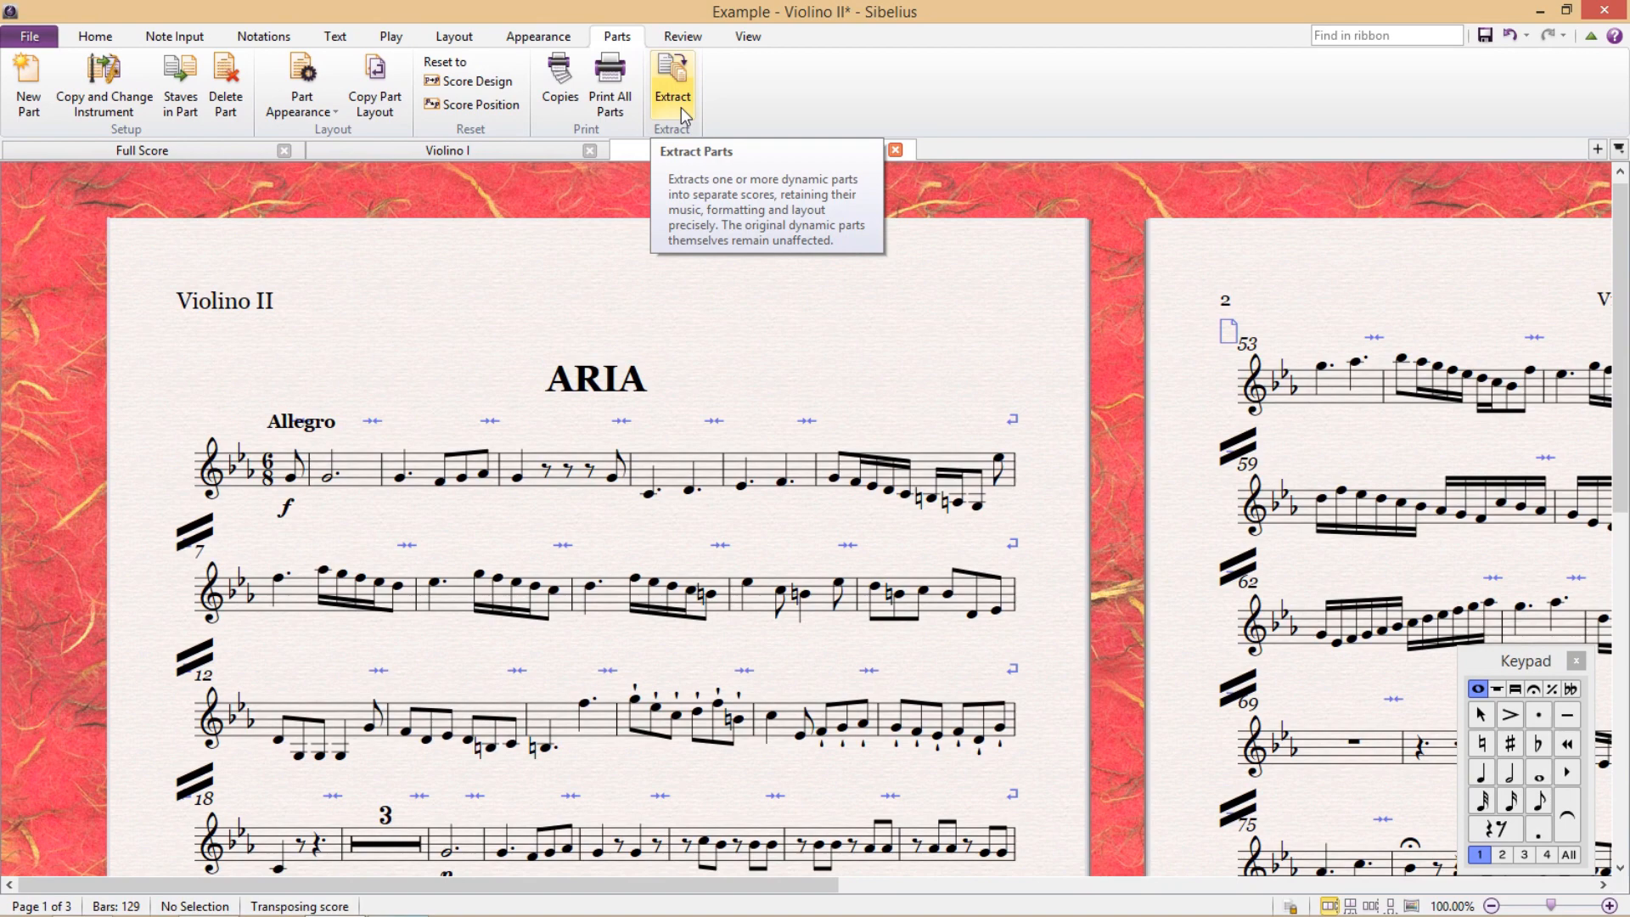
- Launch Extract Parts from the Parts ribbon
left_click(671, 83)
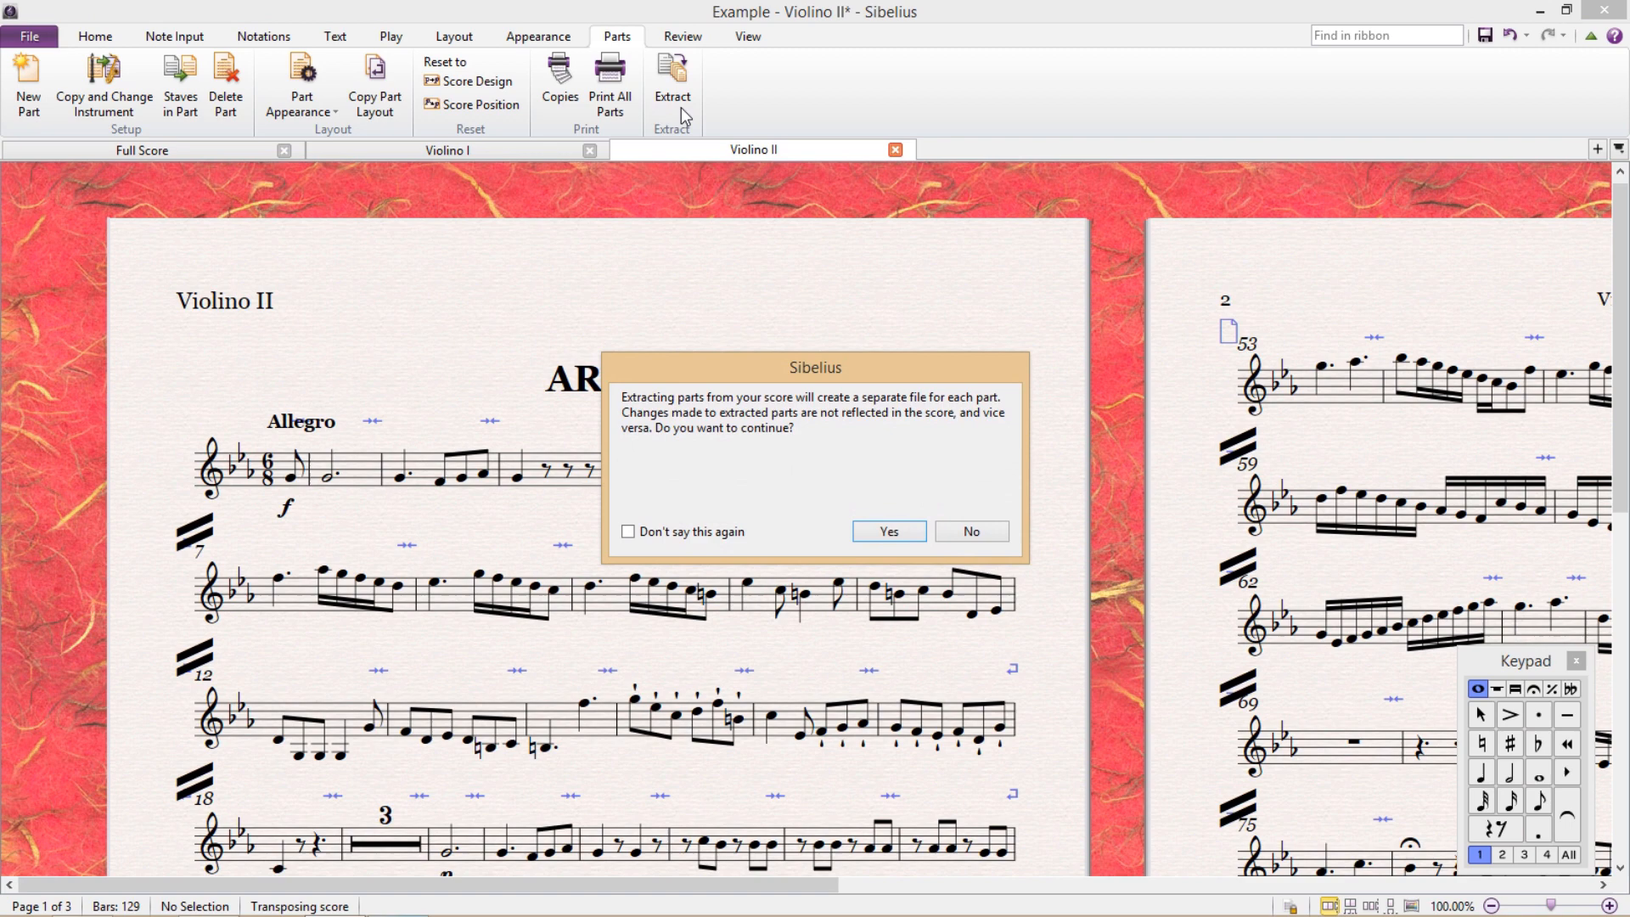
- Confirm the warning and extract the Violino I and Cello parts into separate scores
left_click(886, 531)
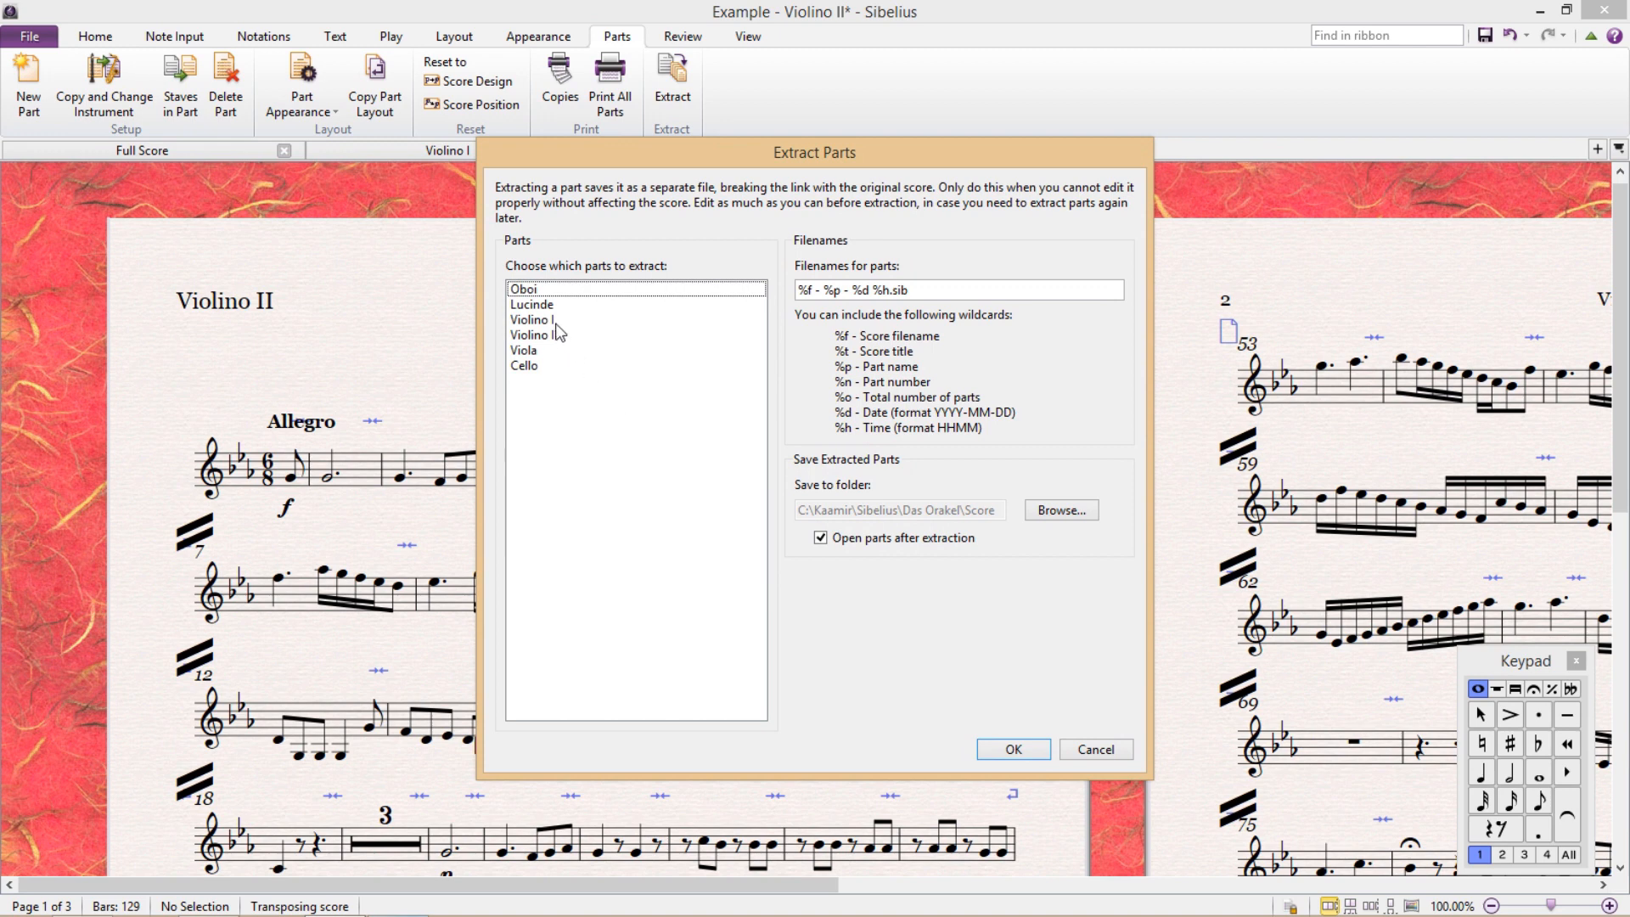
mouse_move(546, 353)
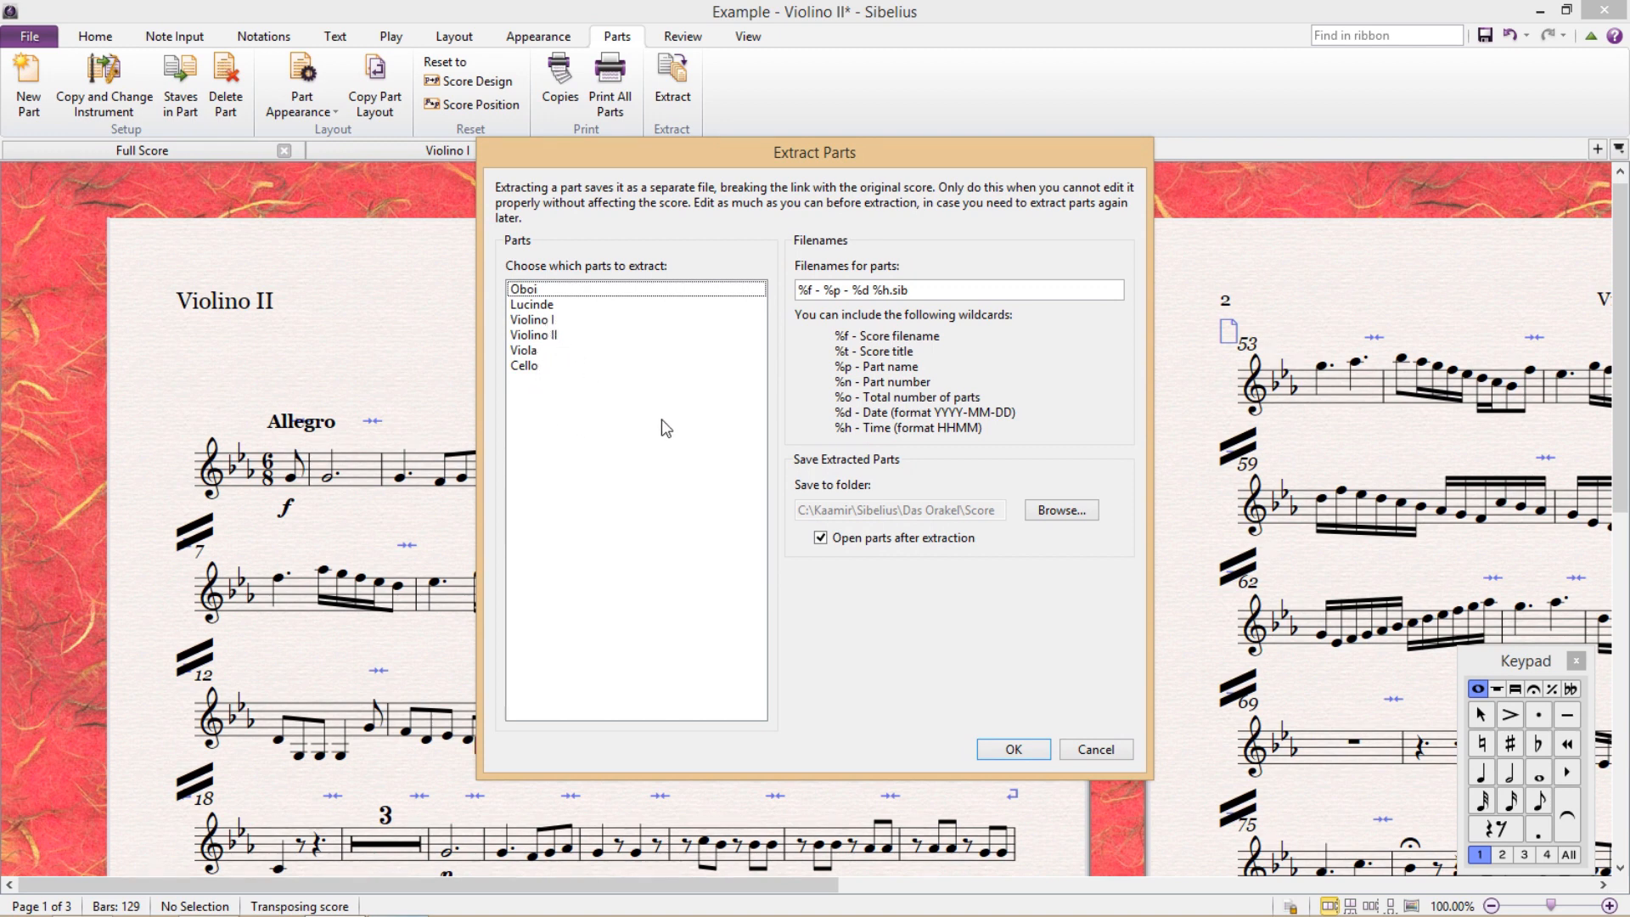
left_click(532, 319)
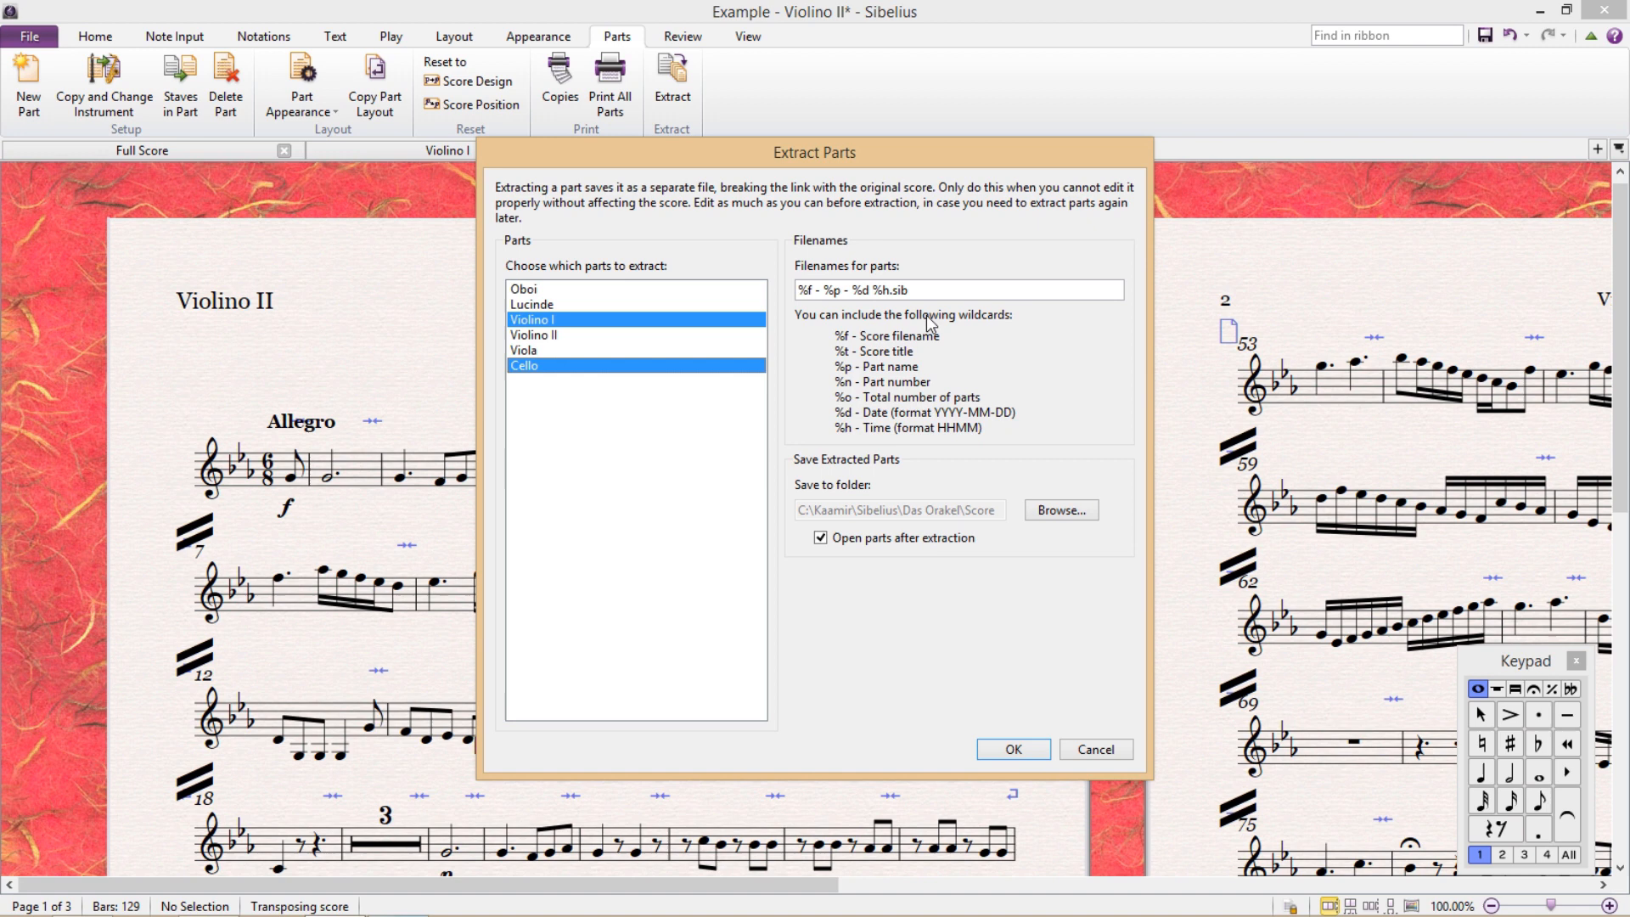
mouse_move(886, 319)
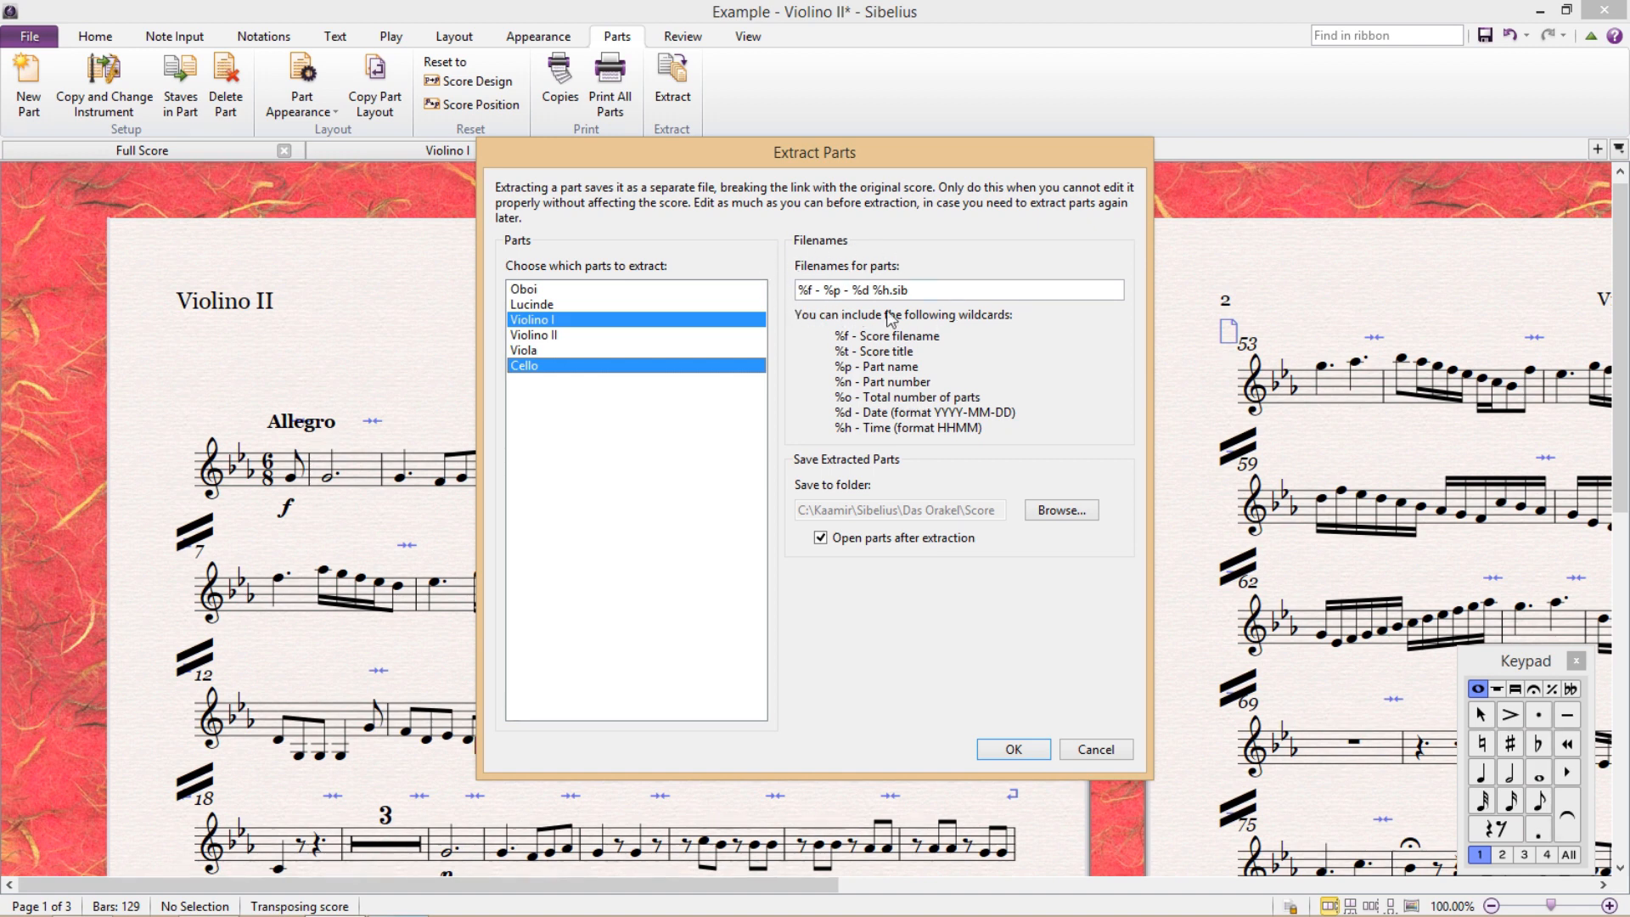
mouse_move(1024, 399)
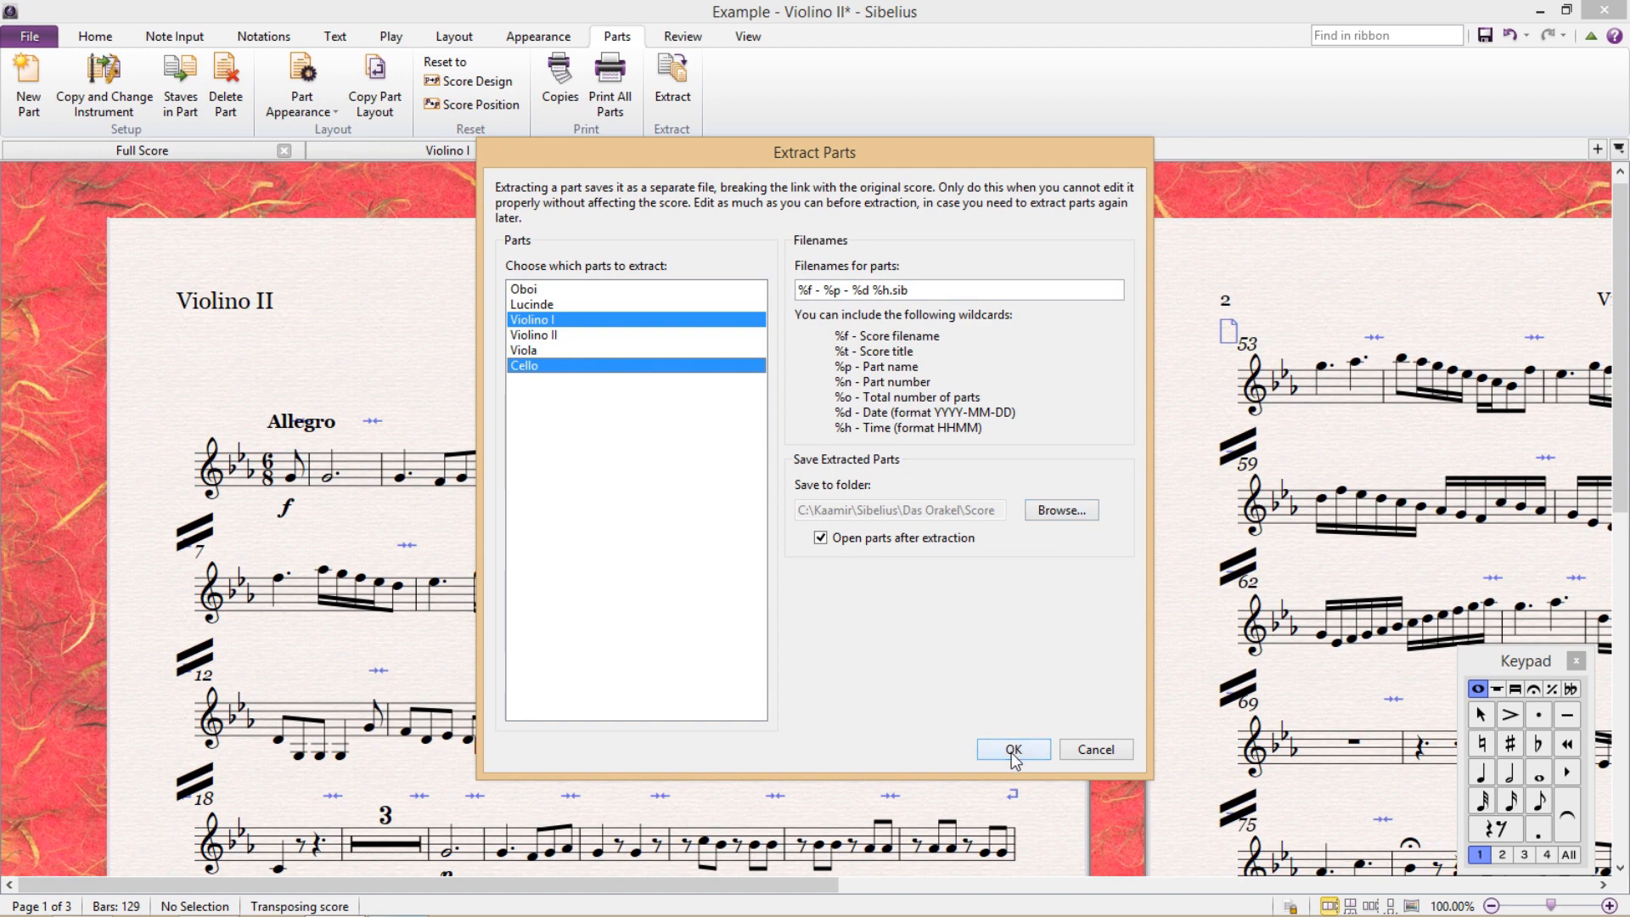
mouse_move(1028, 737)
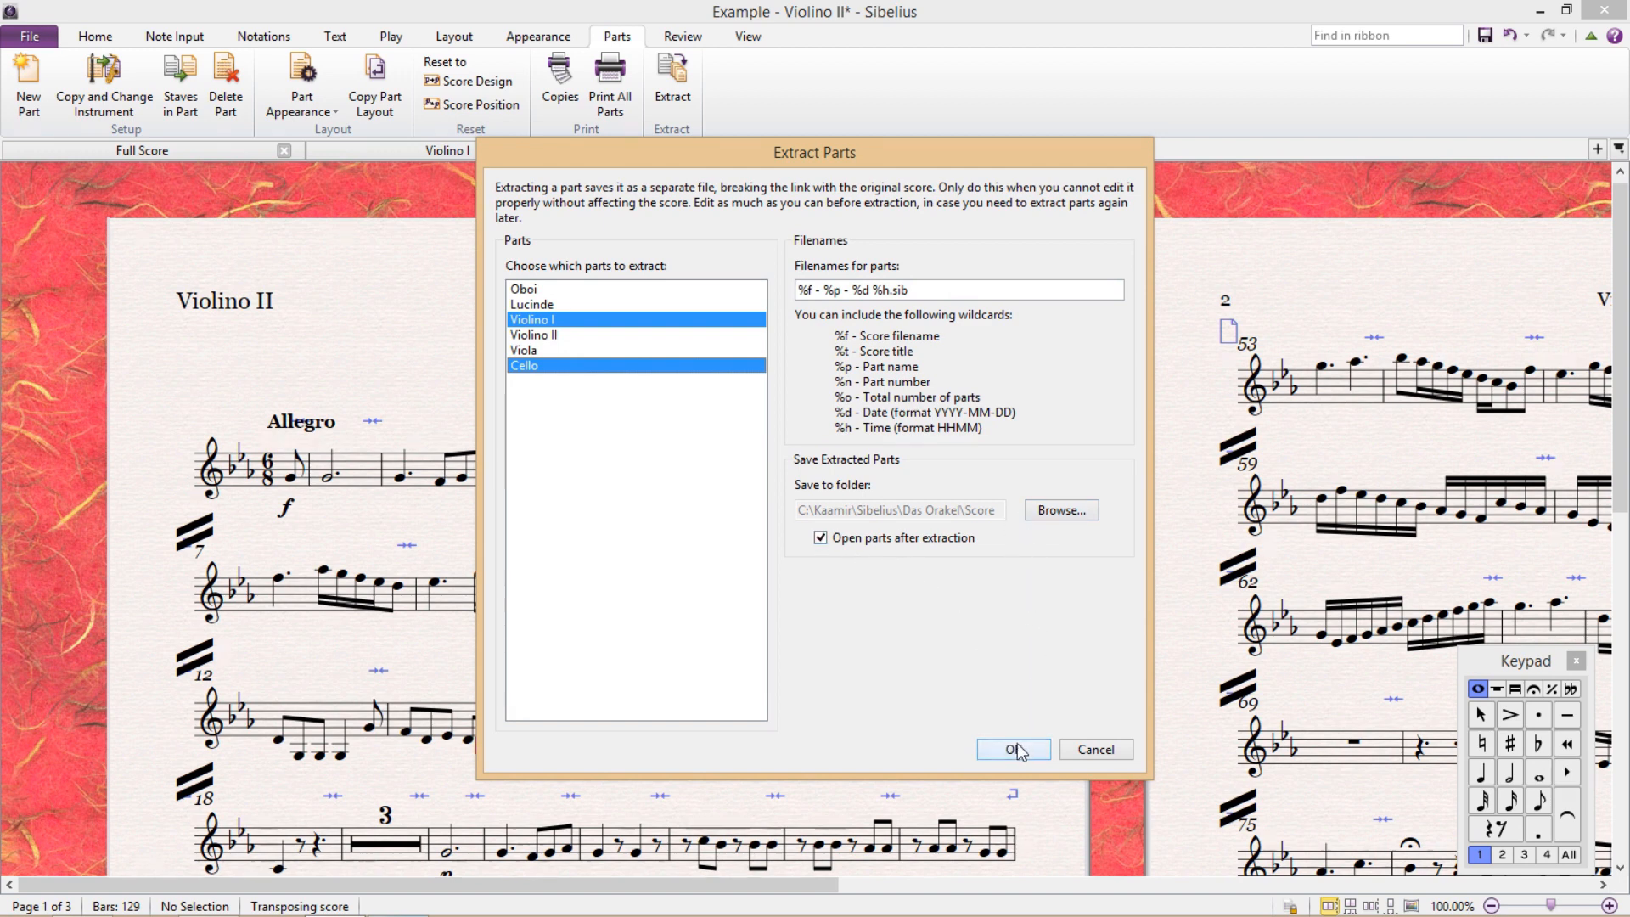
left_click(1012, 750)
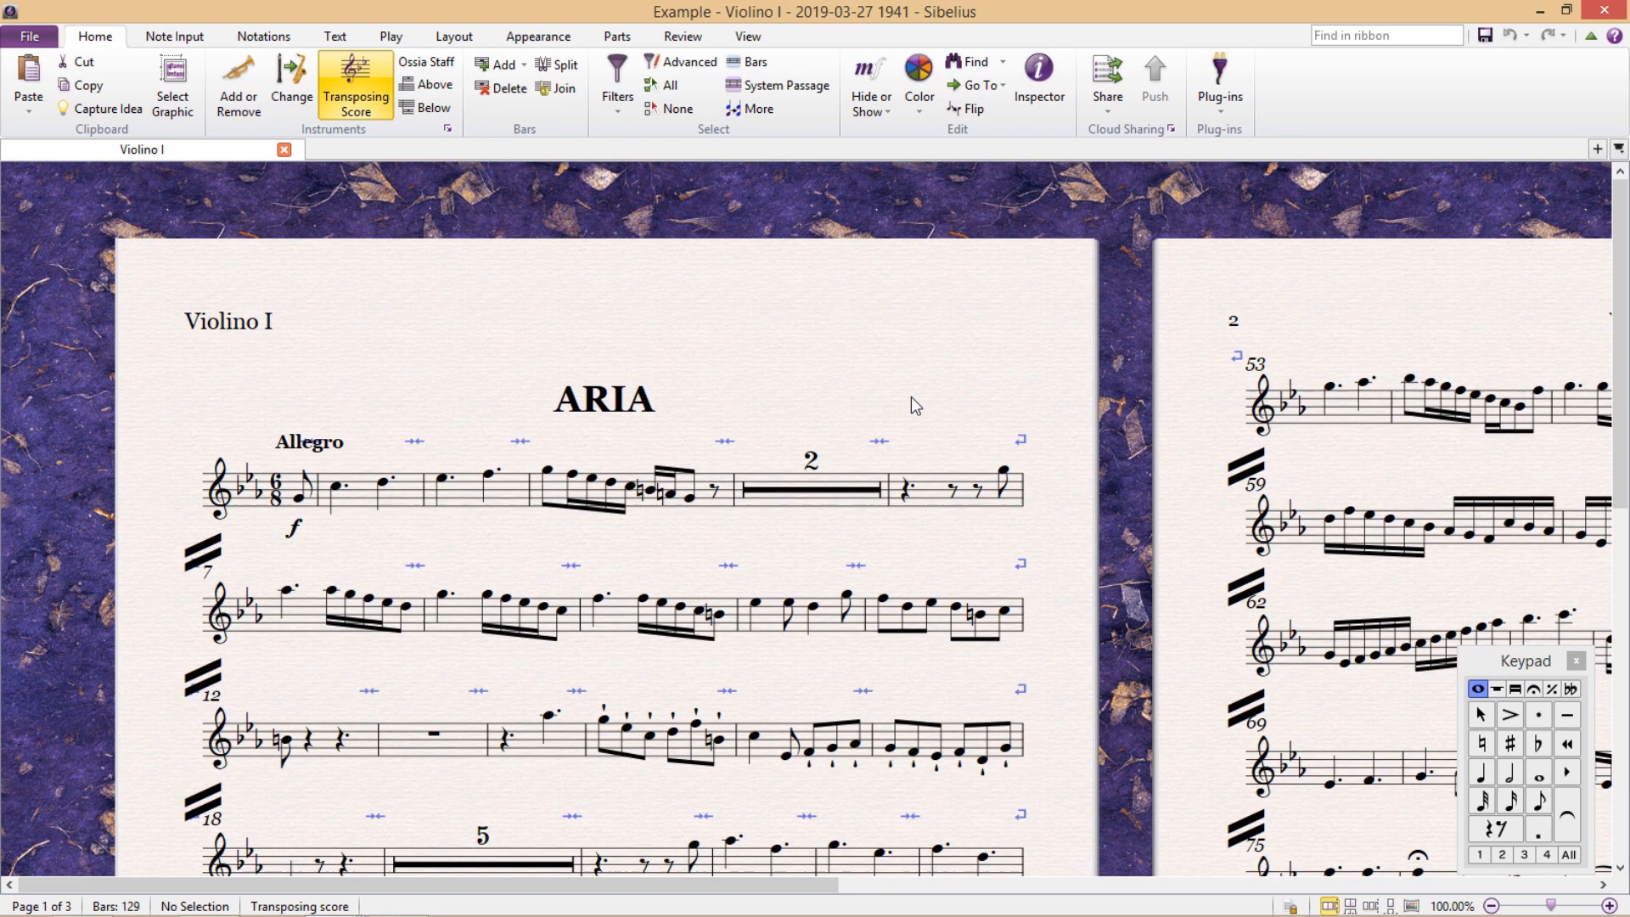
mouse_move(913, 408)
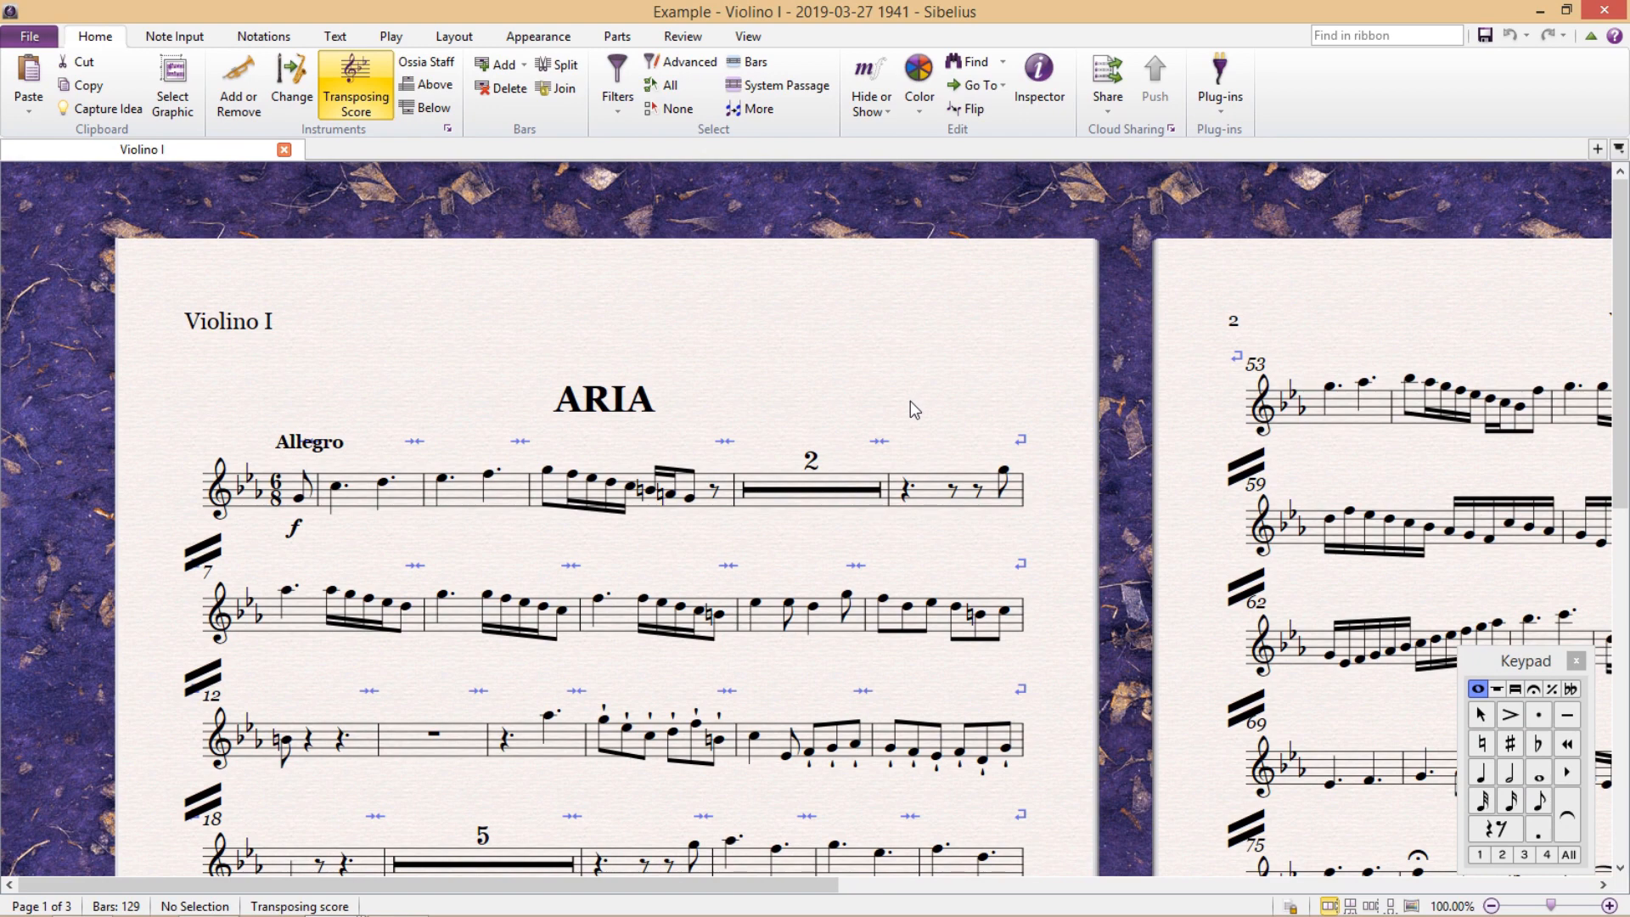